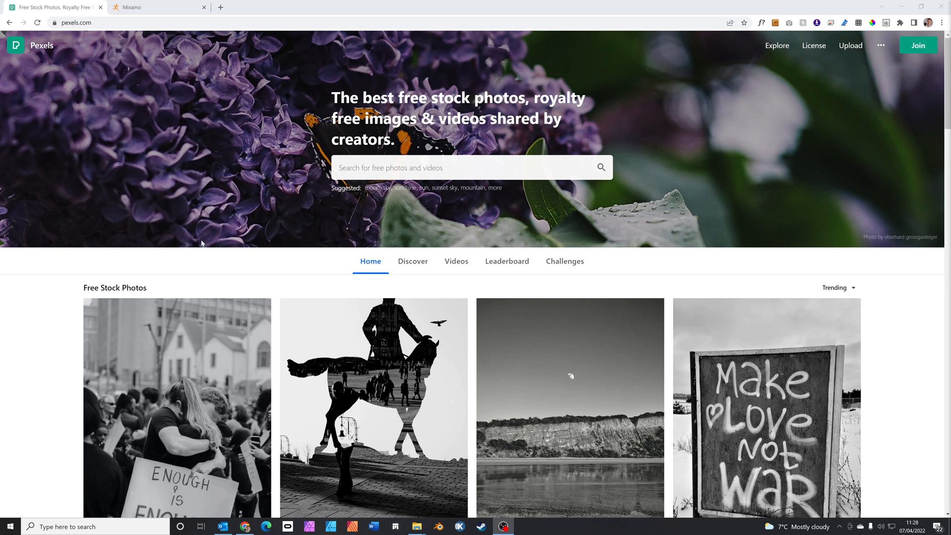
mouse_move(156, 190)
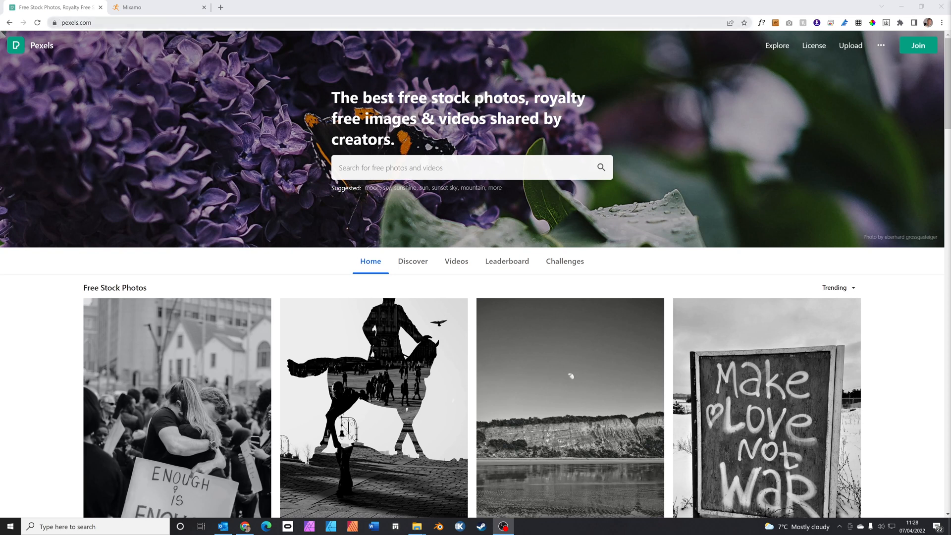
Step: Search Pexels for "explosion" and show video results instead of photos
click(467, 168)
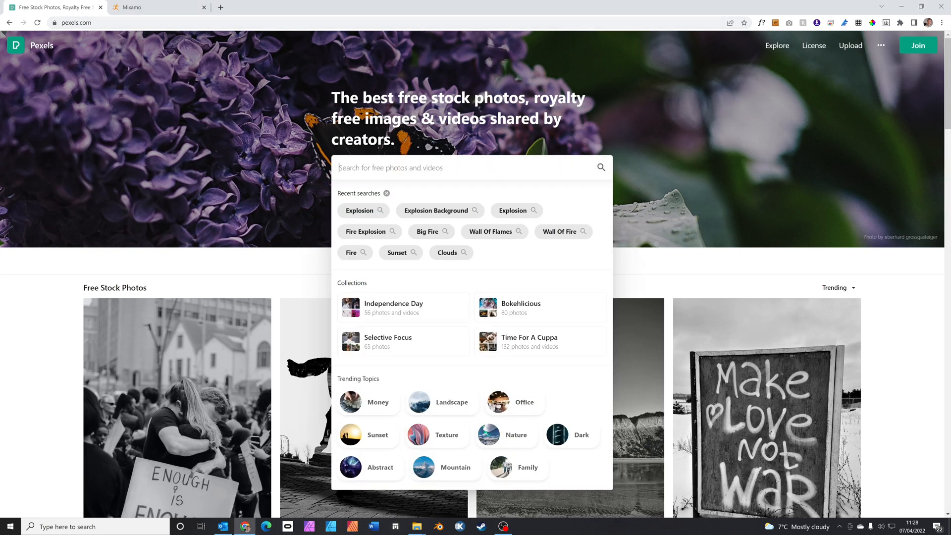
text(explosion)
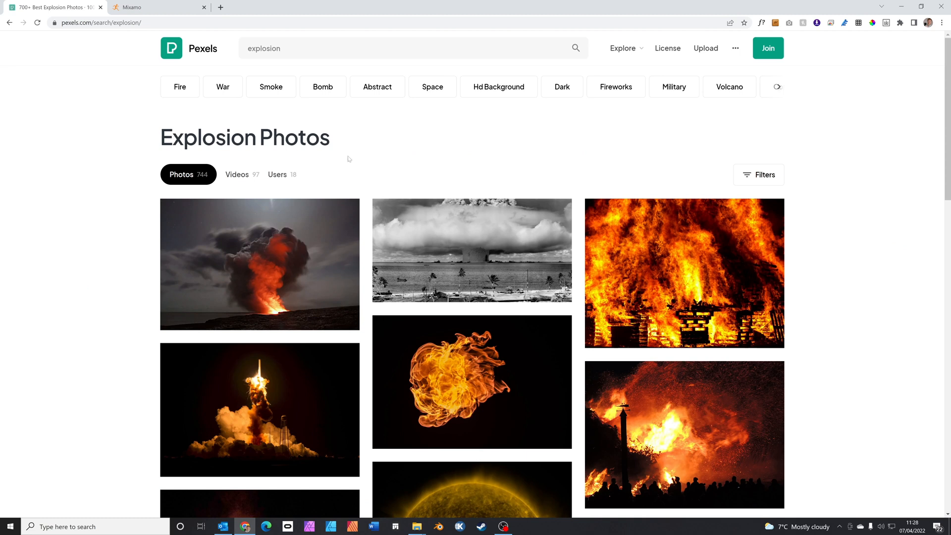
click(237, 175)
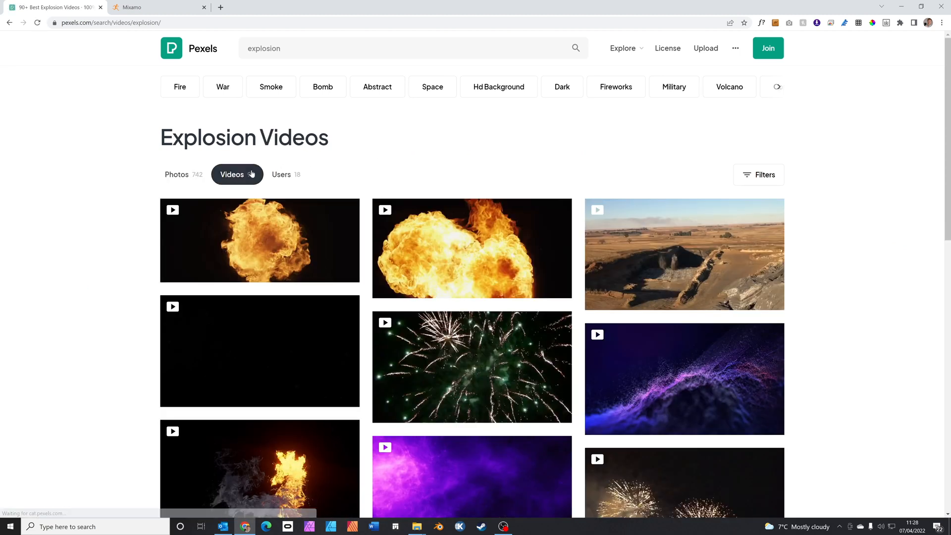
mouse_move(472, 248)
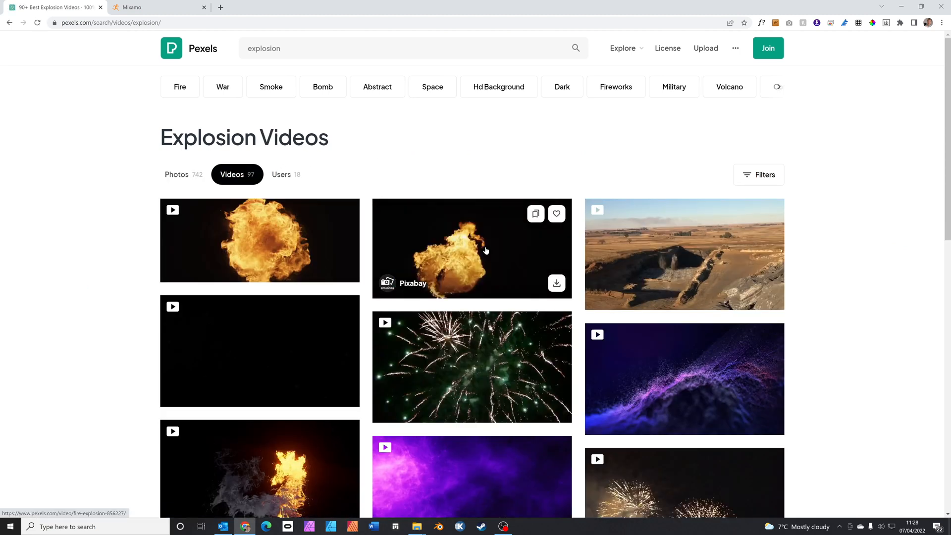
Step: Choose the Fire Explosion clip and download it as a free MP4
click(471, 247)
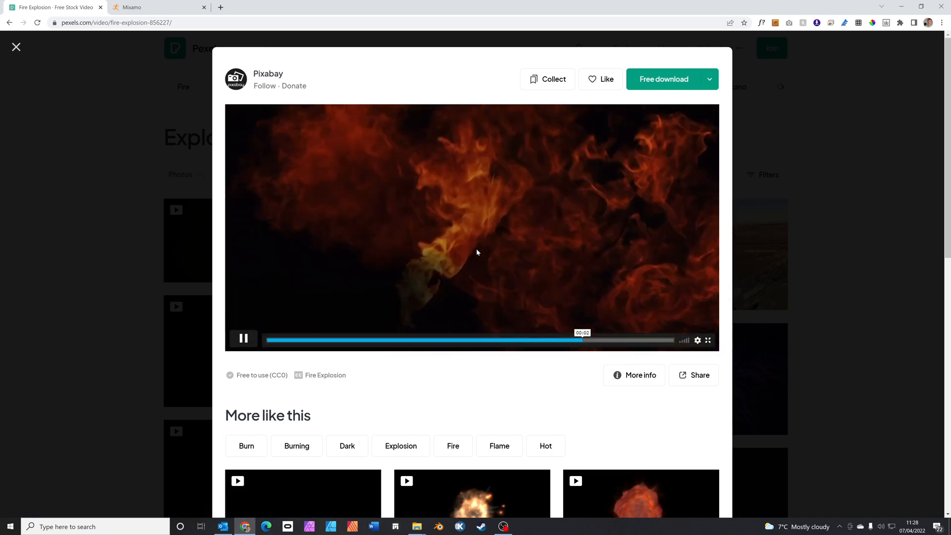
click(244, 339)
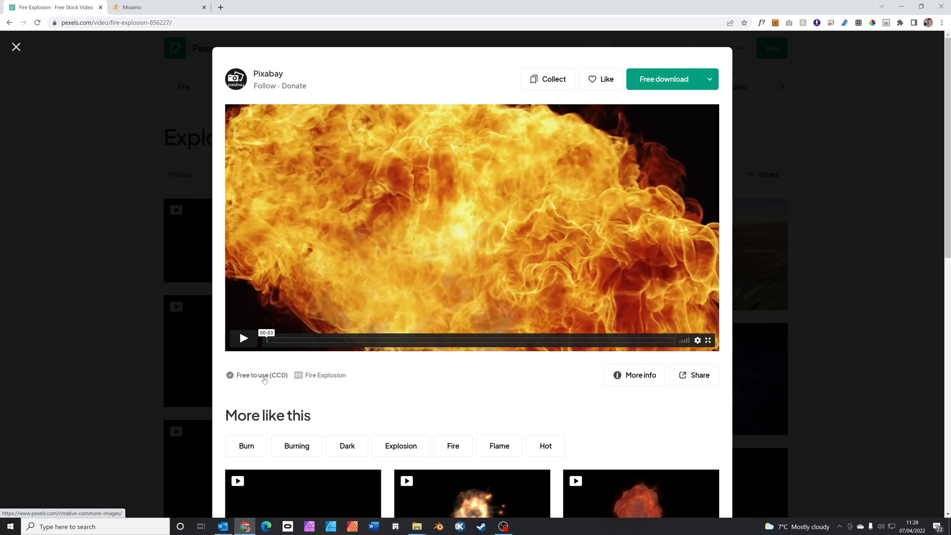
mouse_move(282, 380)
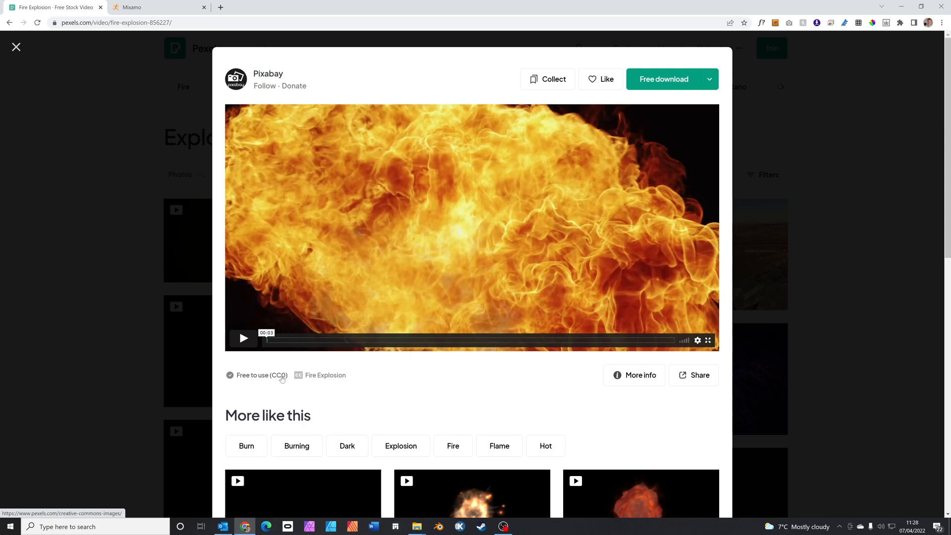
click(663, 79)
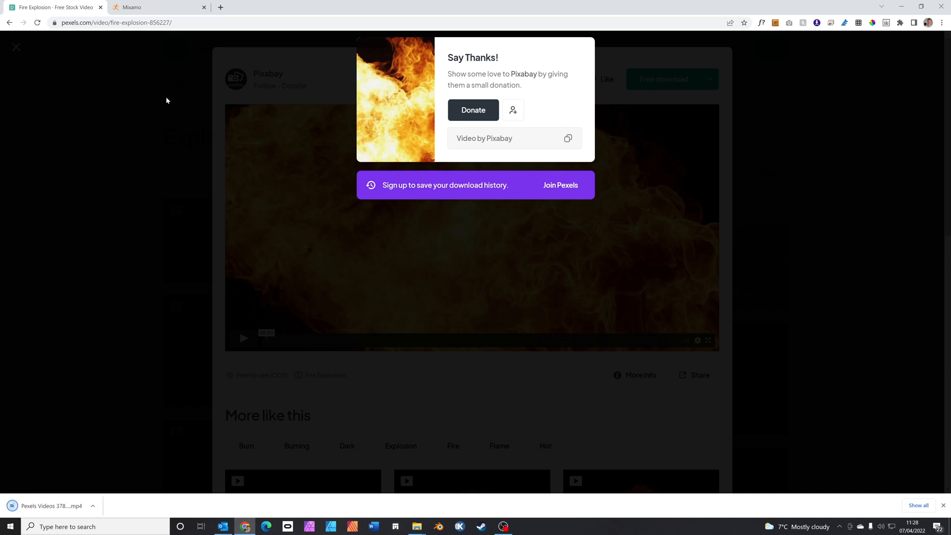
Step: In Mixamo, pick Dreyar by M.Aure as the character and go to Animations
click(158, 7)
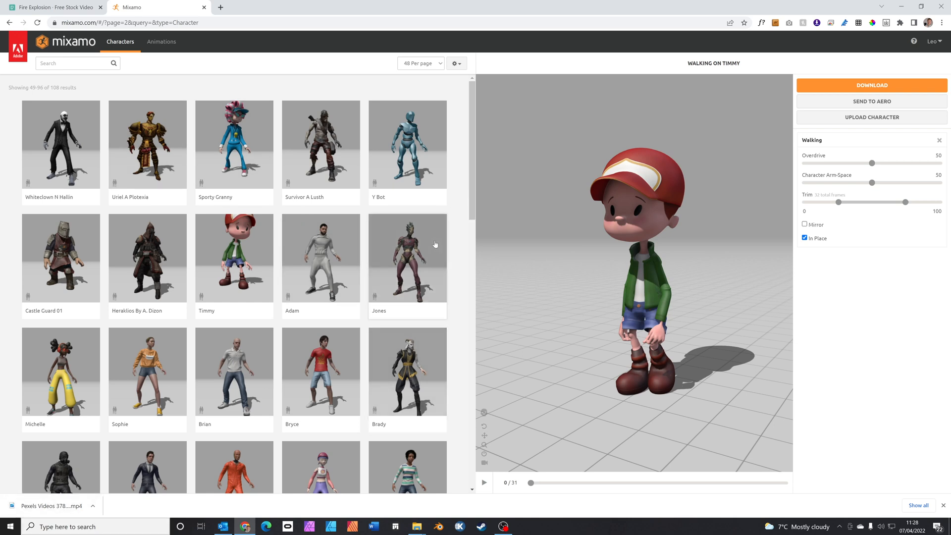
mouse_move(399, 159)
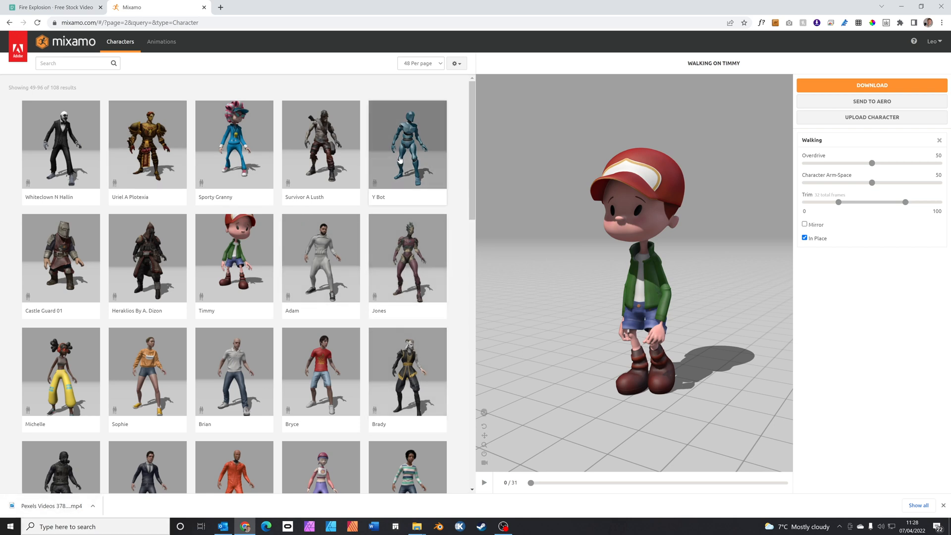
click(147, 192)
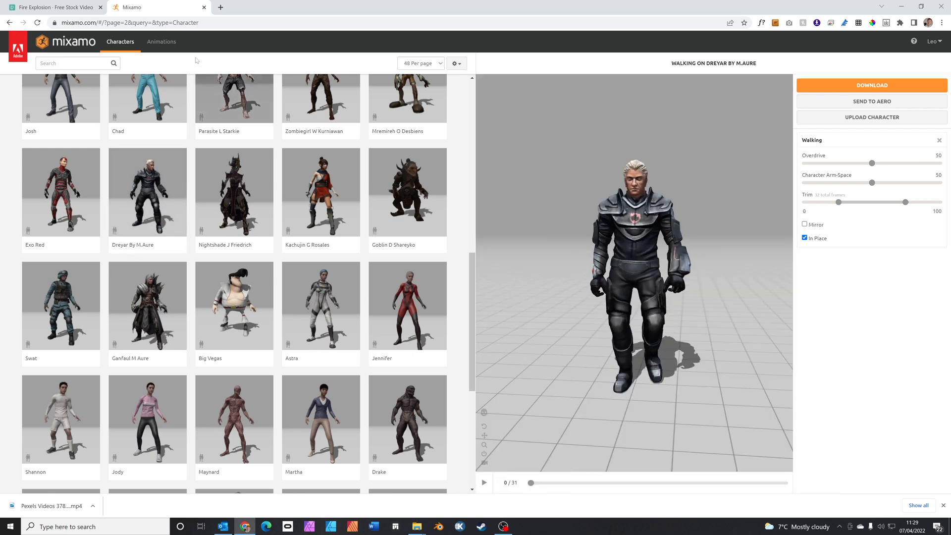
click(162, 41)
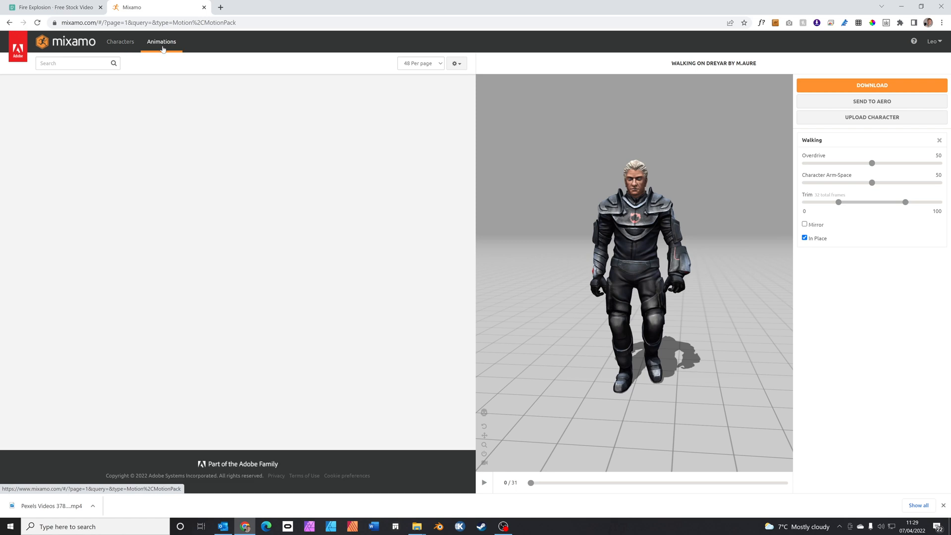
Step: Search "walk", apply the Walking animation and download the animated character
click(162, 41)
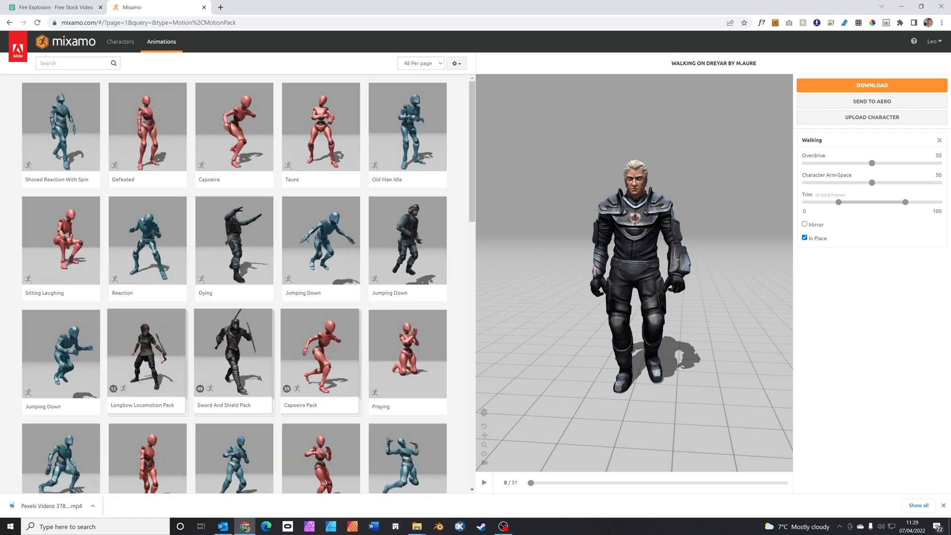
text(walk)
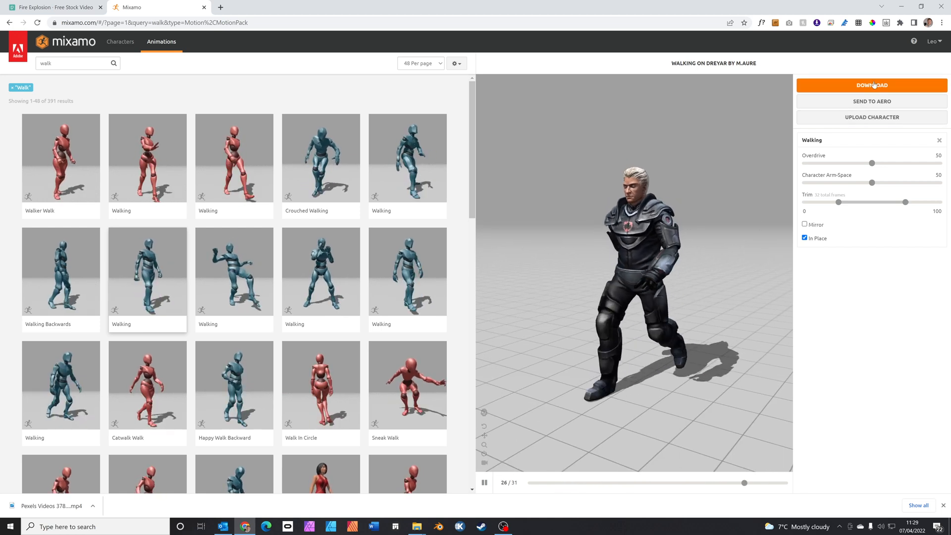
click(871, 85)
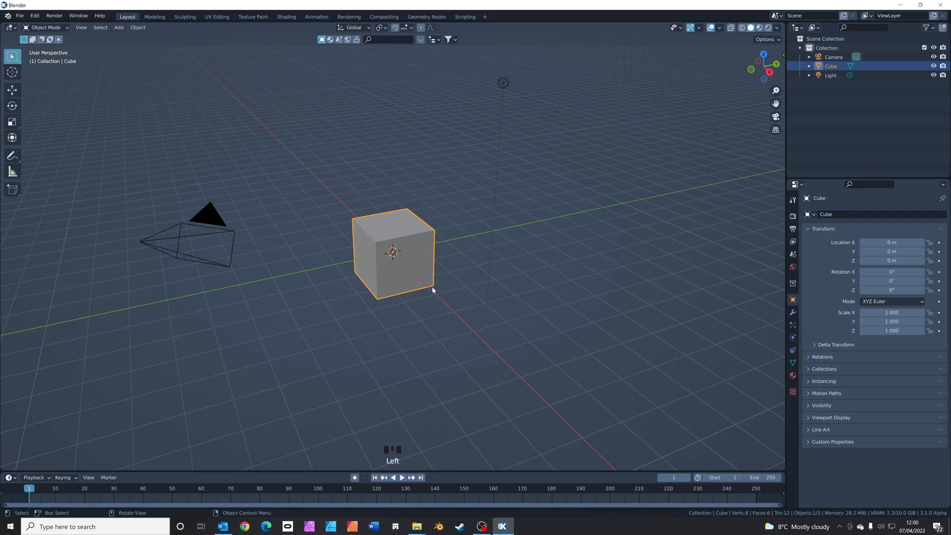
Step: Delete the default cube, camera and light and add a ground plane about 12.4 m across
scroll(down, 3)
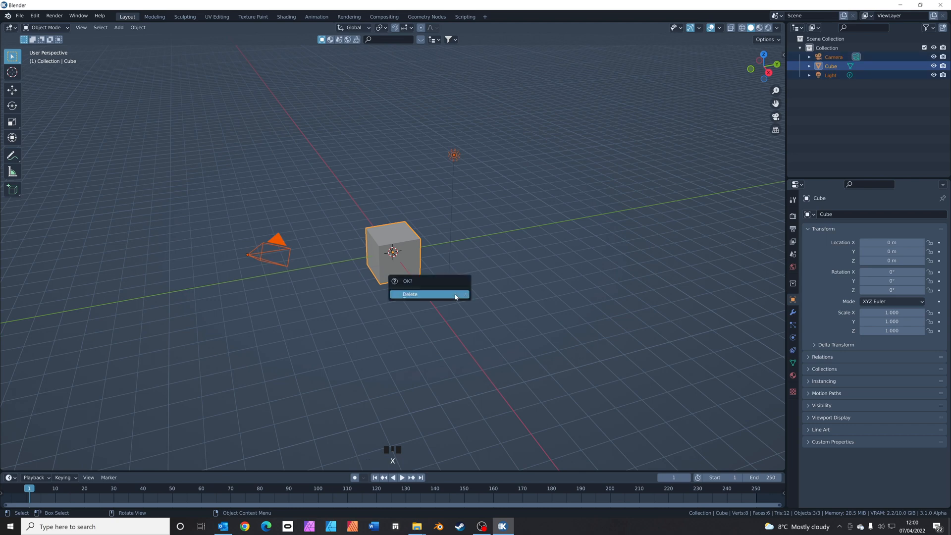
click(409, 294)
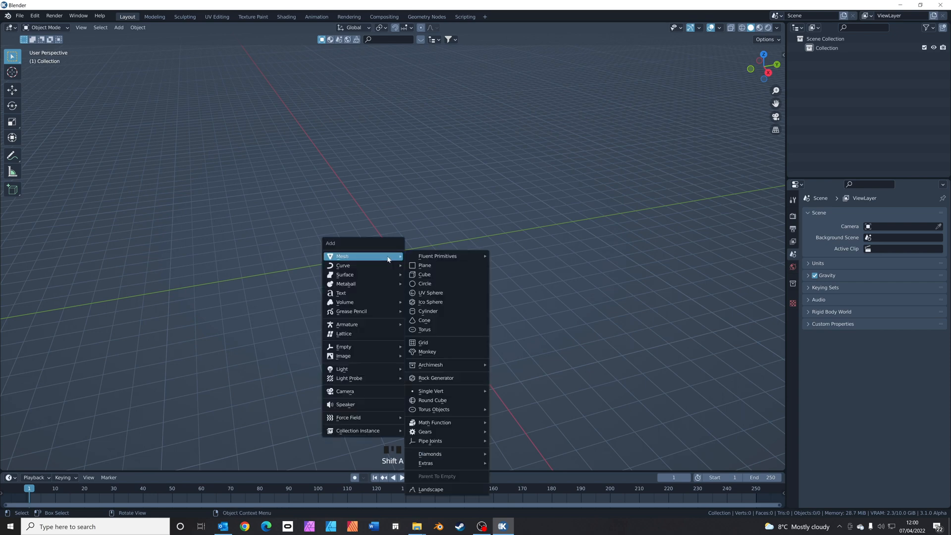
click(424, 265)
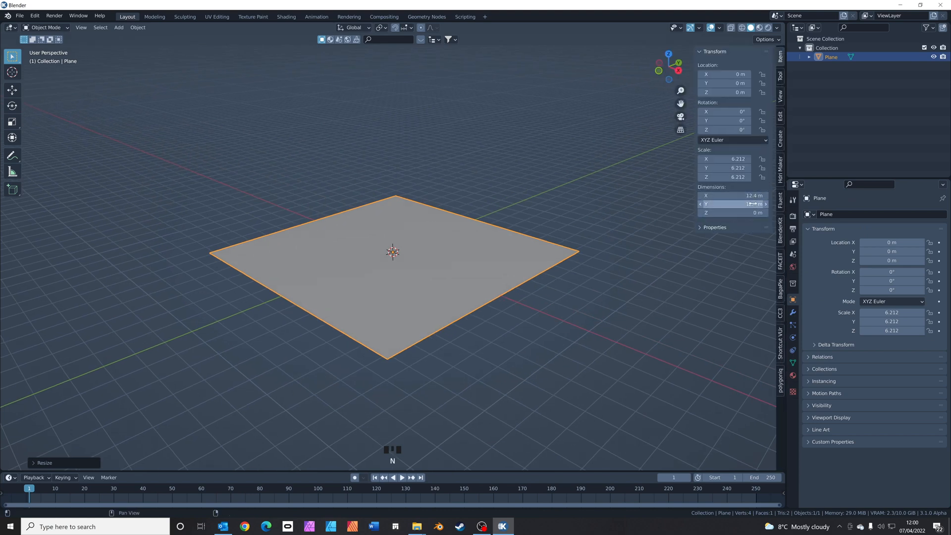
click(19, 15)
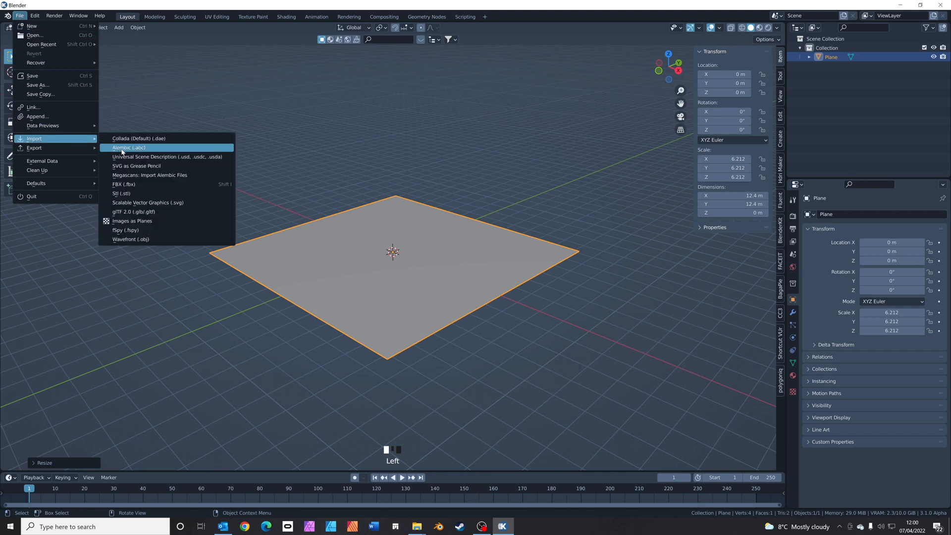
mouse_move(153, 188)
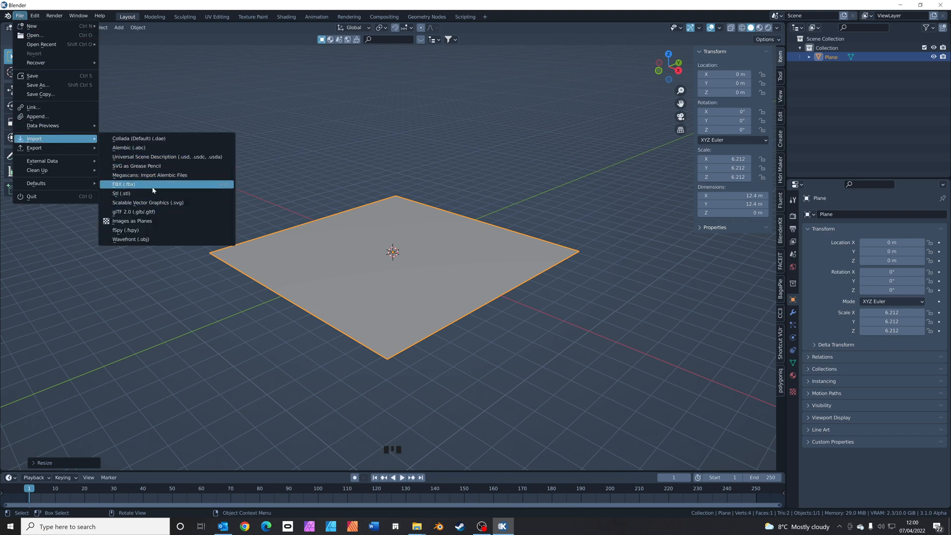
Step: Choose FBX import and select Walking (1).fbx from the Downloads folder
click(123, 185)
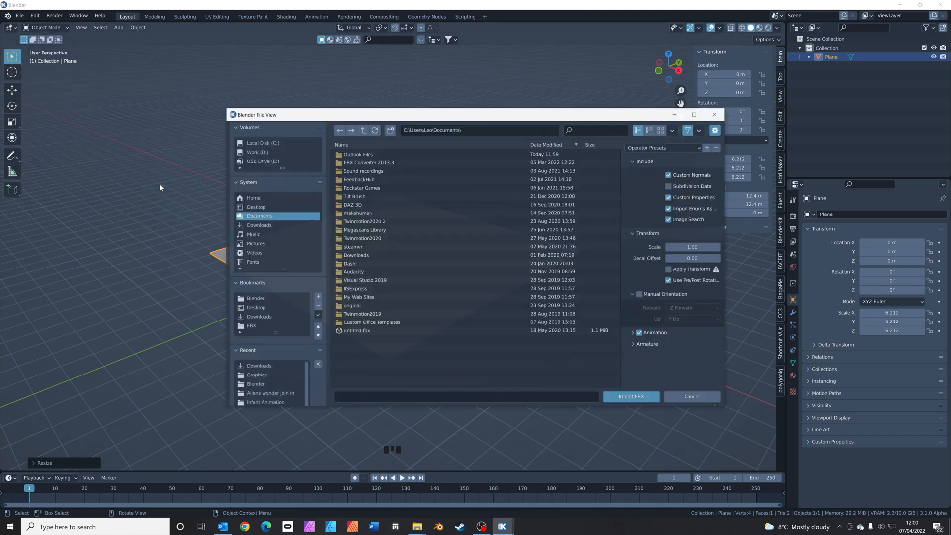
click(258, 225)
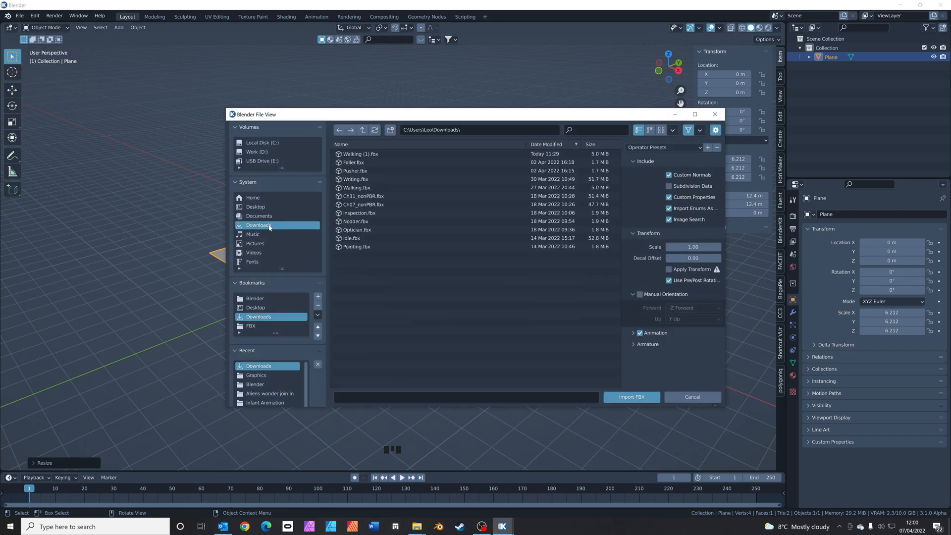
click(359, 154)
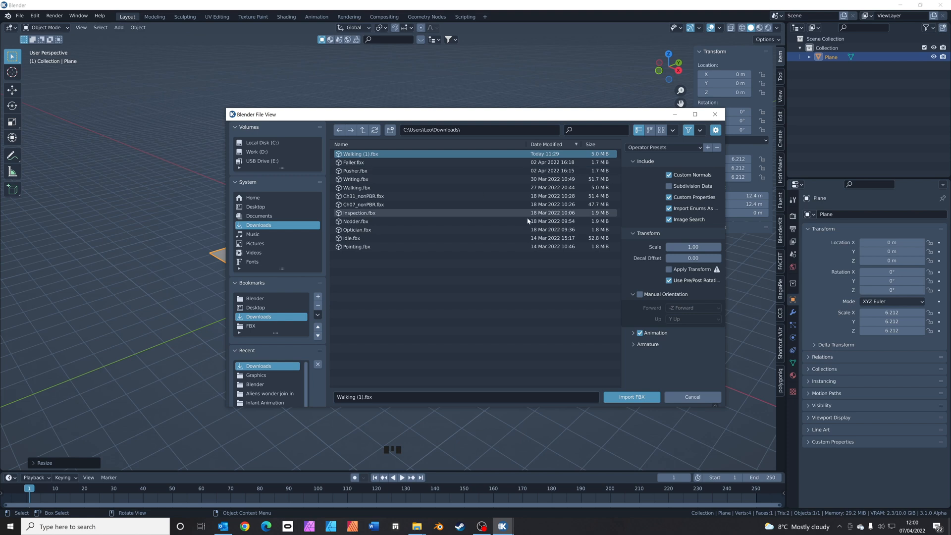
Step: Enable Automatic Bone Orientation under Armature and import the character
click(633, 344)
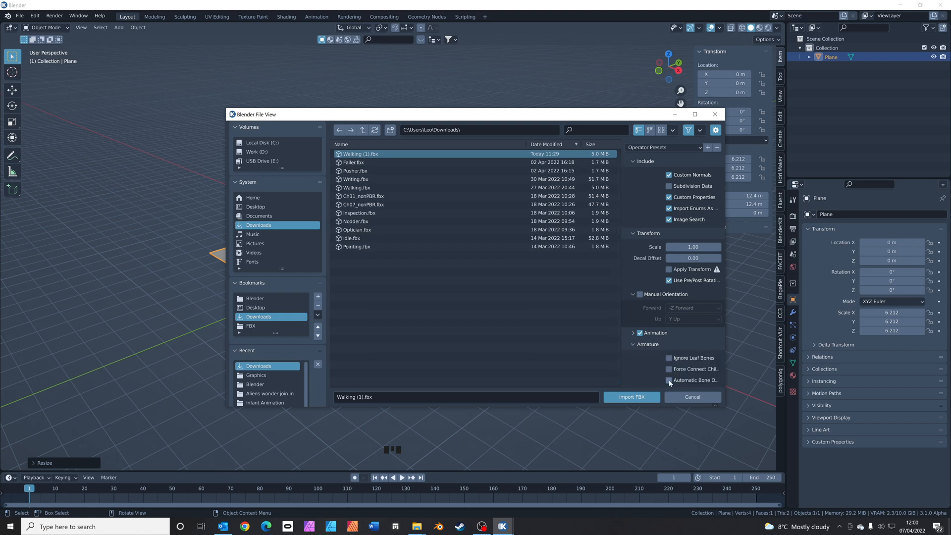
click(668, 381)
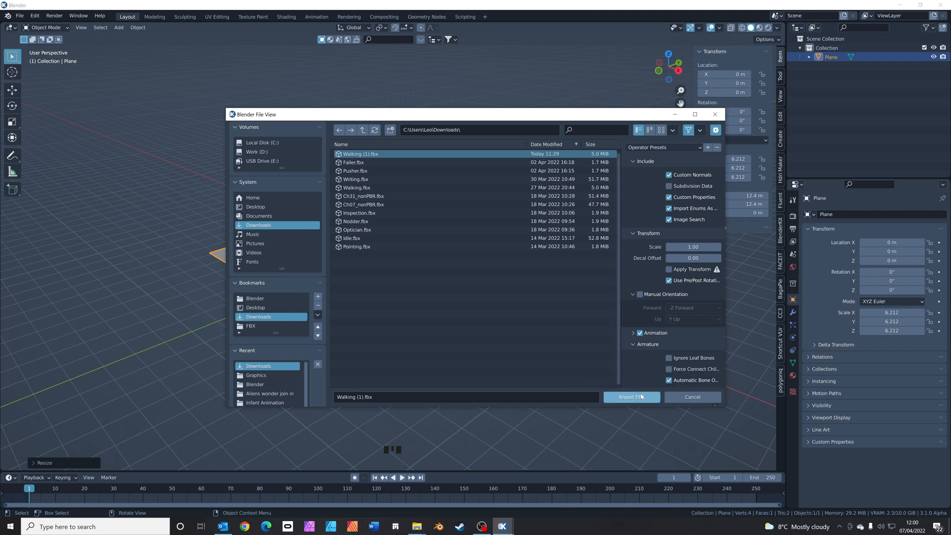
click(631, 397)
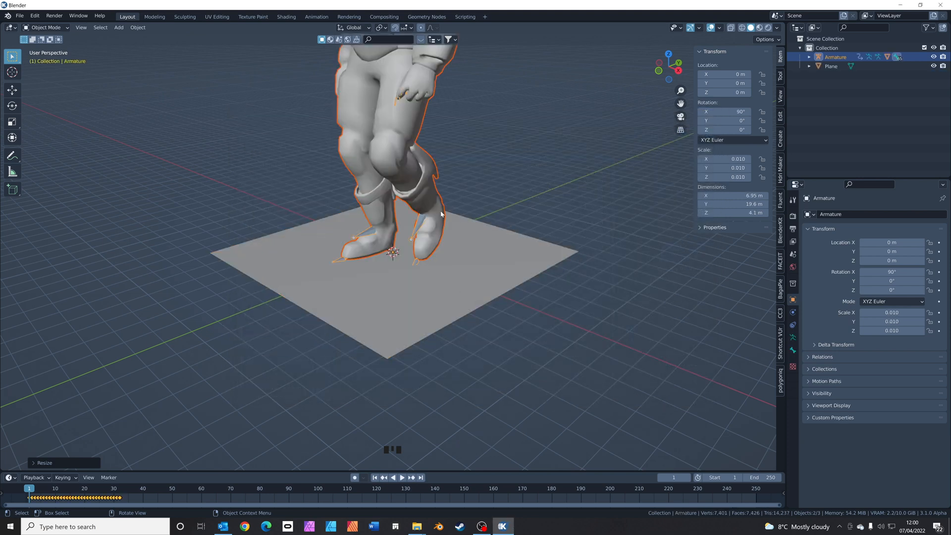
Step: Scale the armature to 0.000993 so the character stands about 1.95 m tall, and preview the walk
scroll(down, 3)
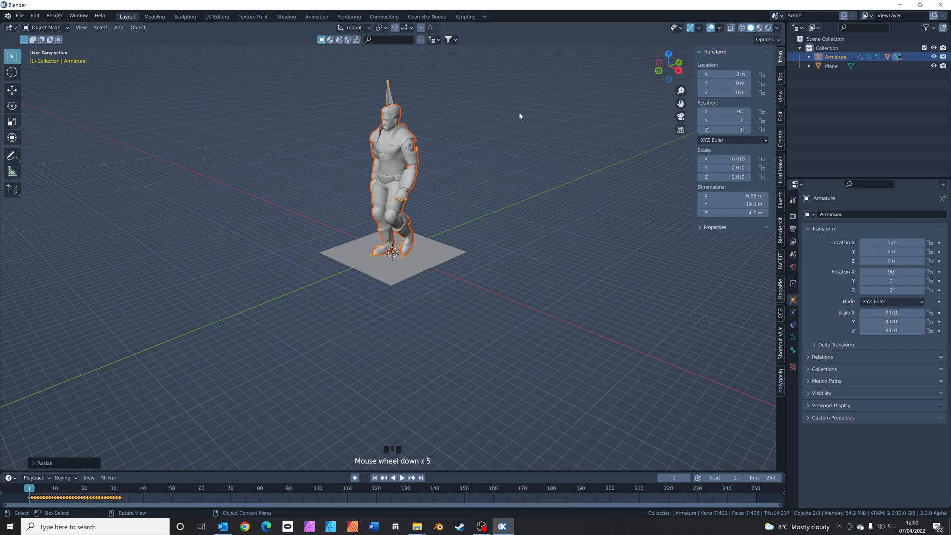
key(s)
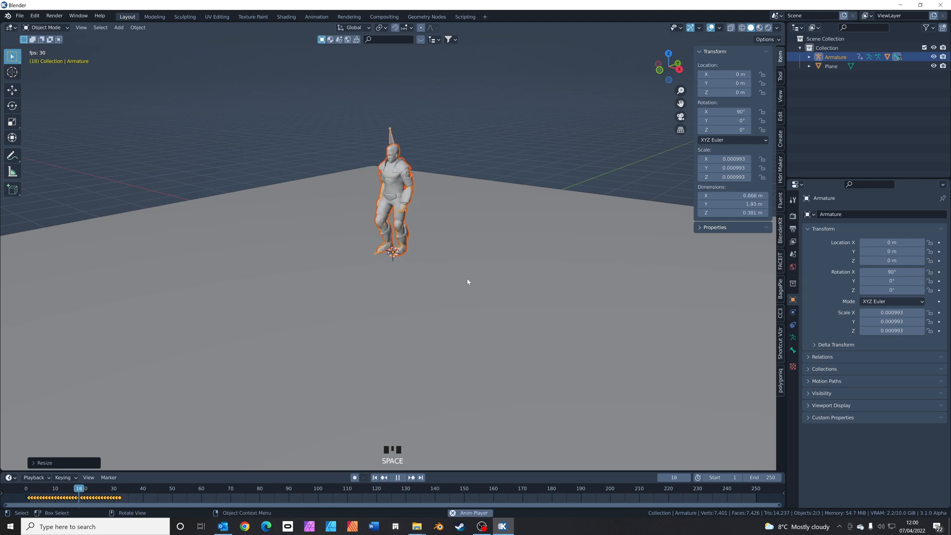
click(102, 488)
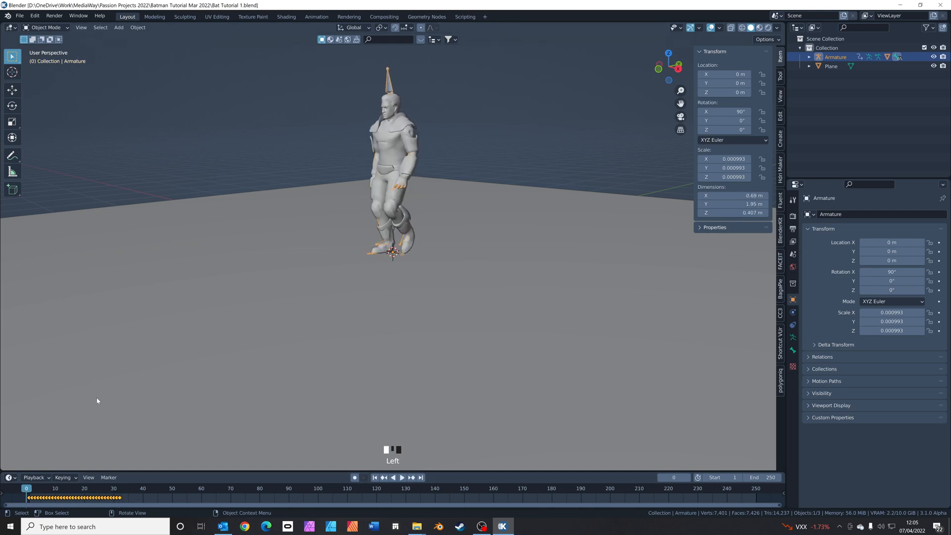
Step: In the Animation workspace, switch the bottom editor to Nonlinear Animation and push the walk action down to a strip
click(316, 16)
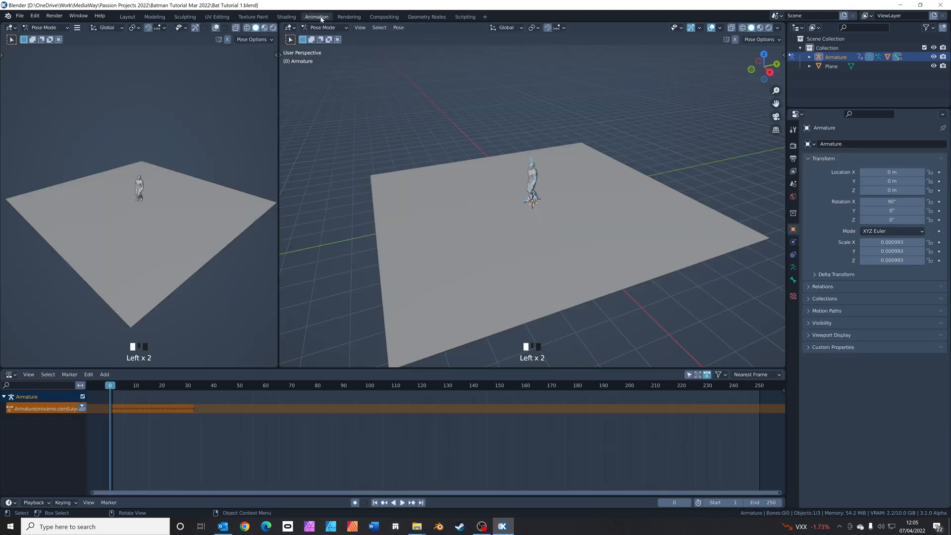
click(10, 374)
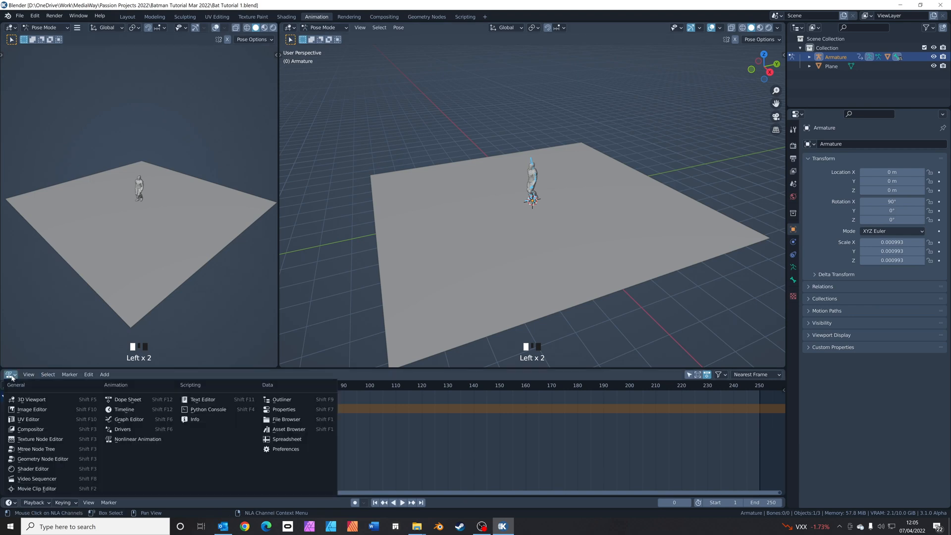
mouse_move(138, 439)
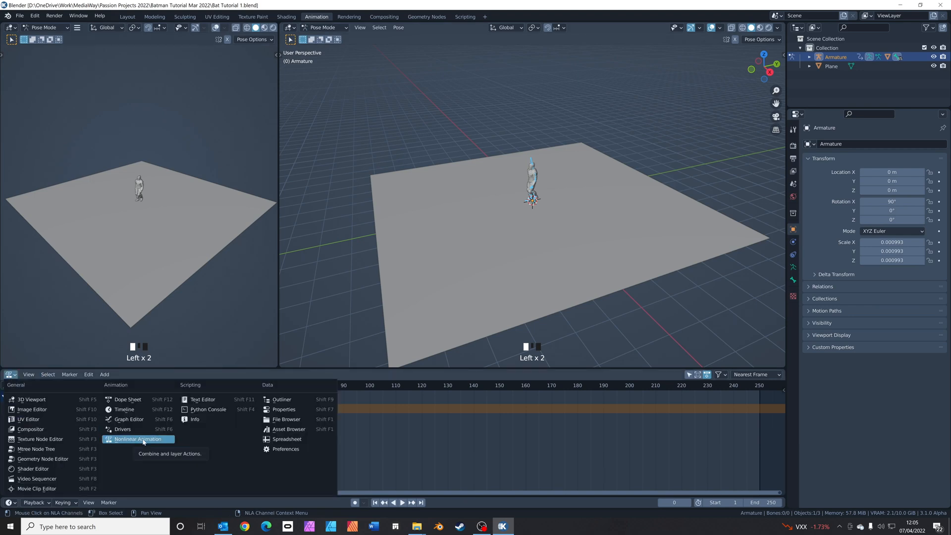
click(136, 439)
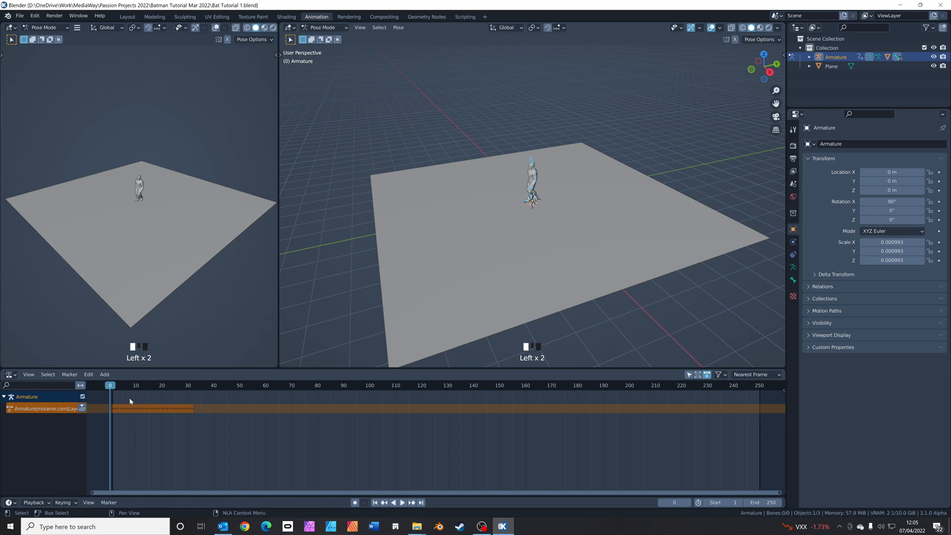
click(402, 503)
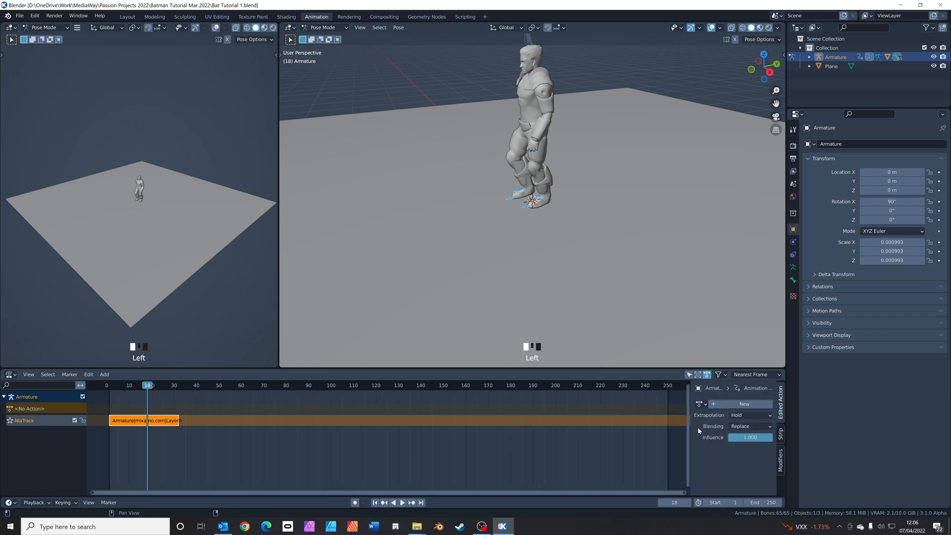
Step: Set the walk strip to Playback Scale 1.5 and Repeat 8
click(781, 433)
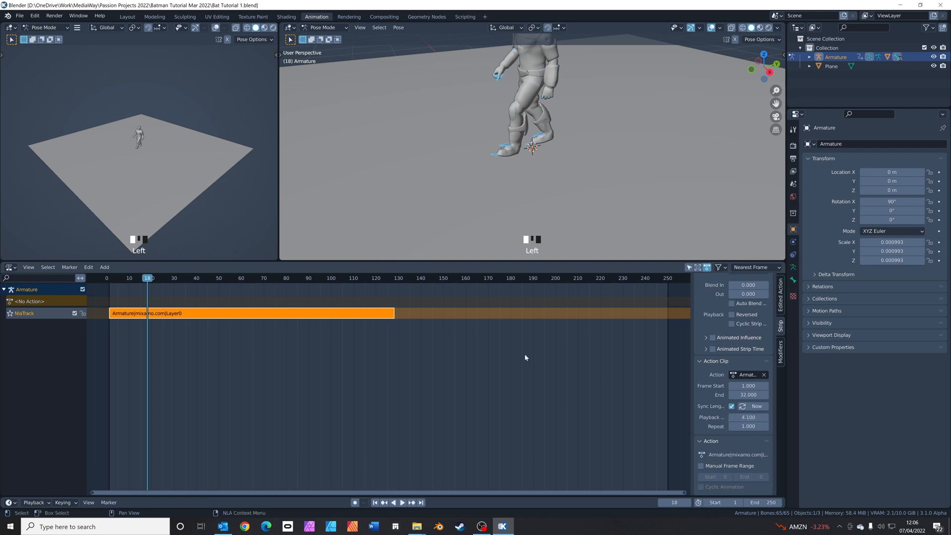
click(401, 502)
text(1.500)
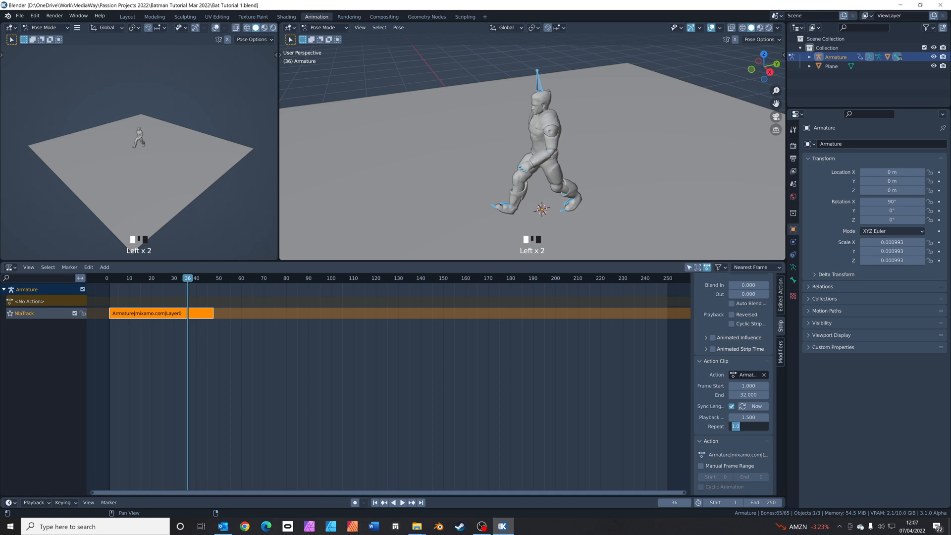
text(8.000)
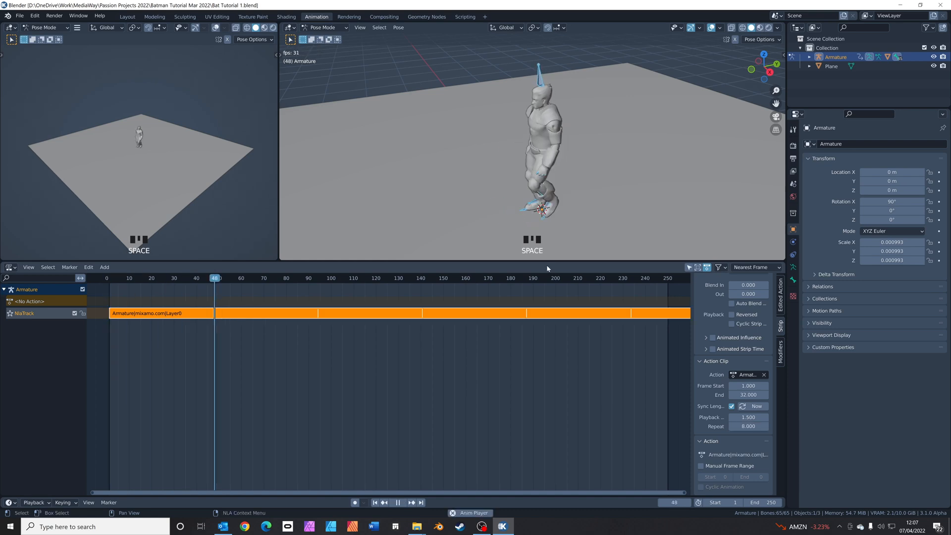
Step: Play the looped walk to check it, then return to the Layout workspace
click(348, 277)
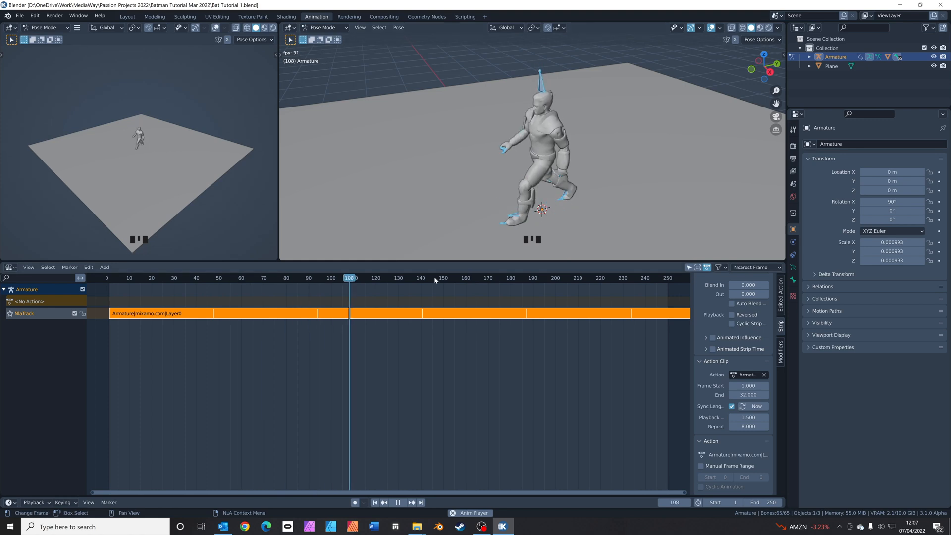
click(483, 277)
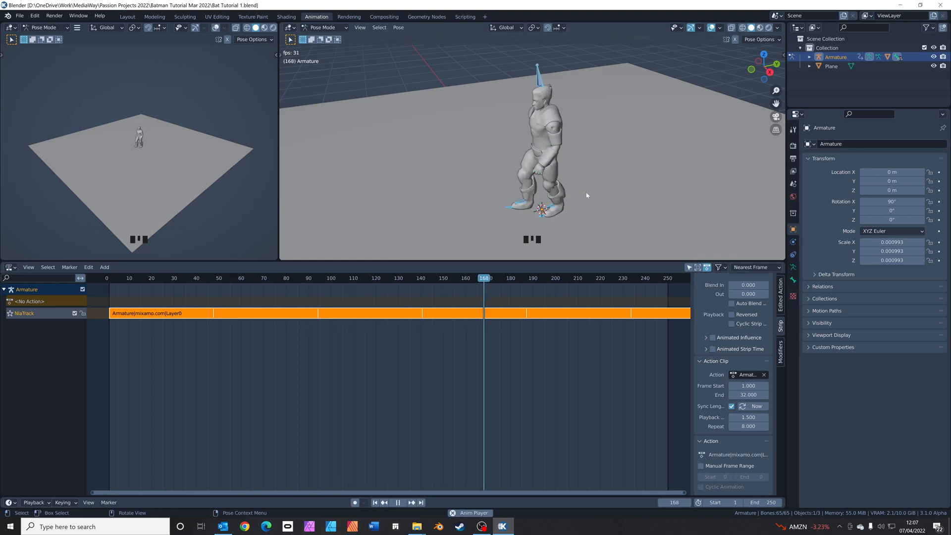
click(127, 17)
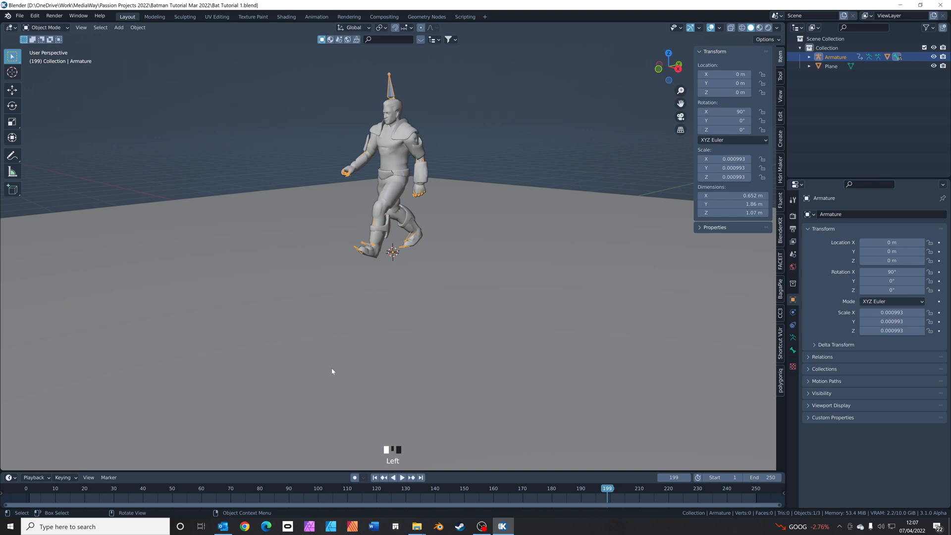
Step: Check the walk playback, return to frame 0 and set the scene End frame to 150
key(space)
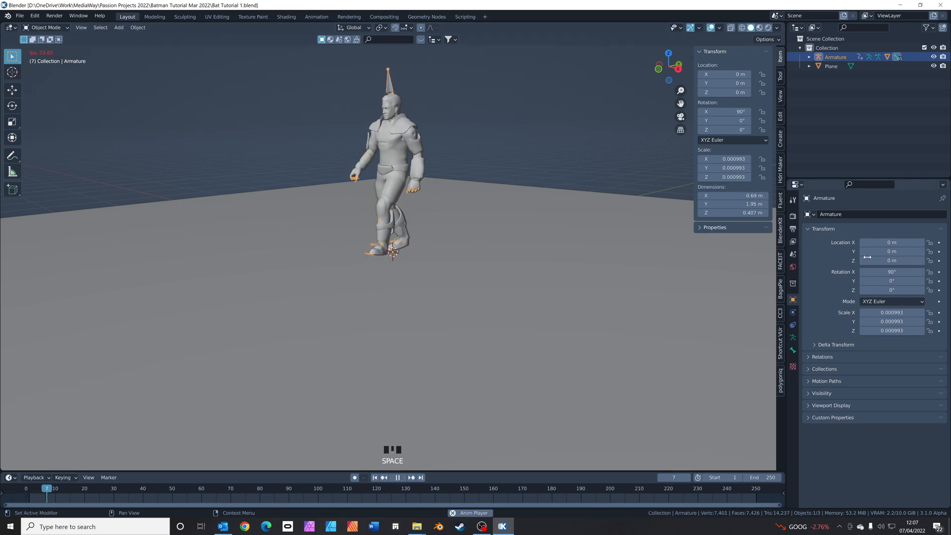
key(space)
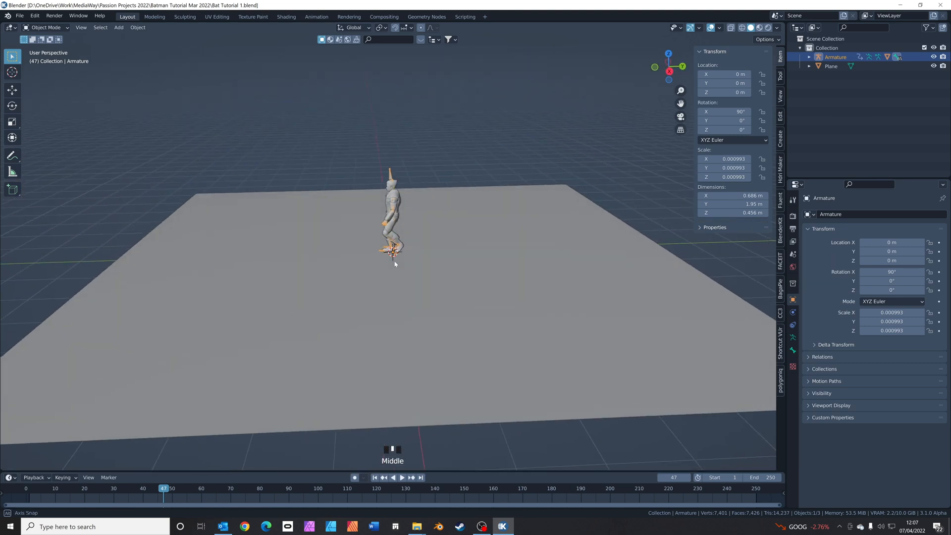
key(space)
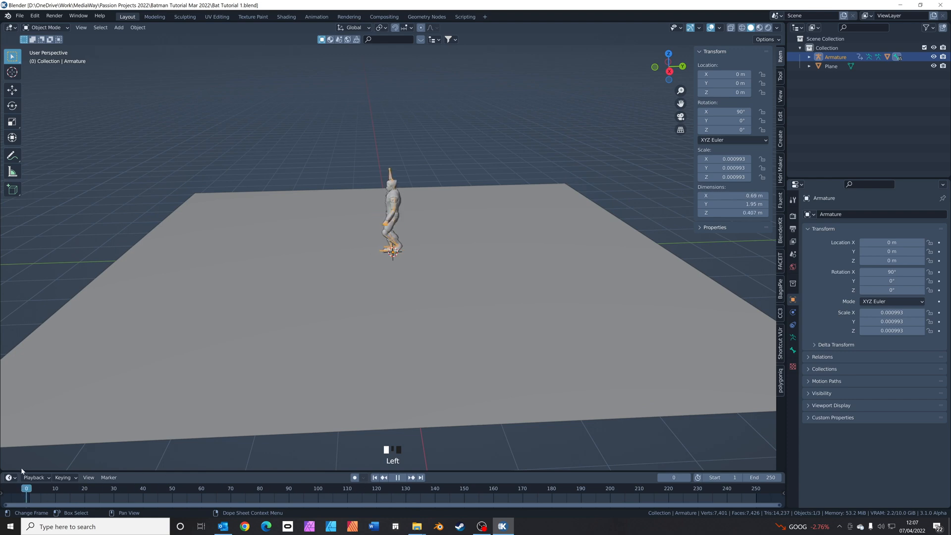
click(439, 489)
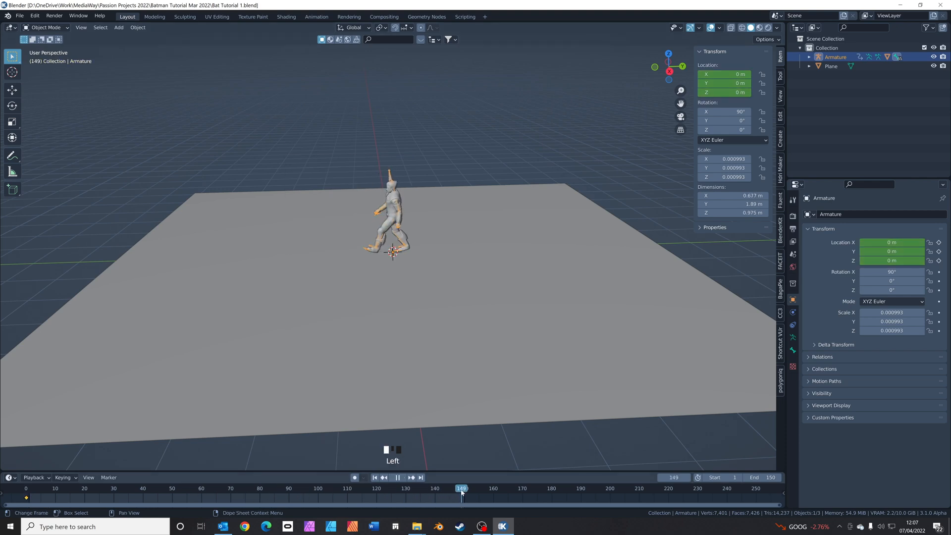
Step: At frame 150 move the armature forward along Y and keyframe its location
click(409, 478)
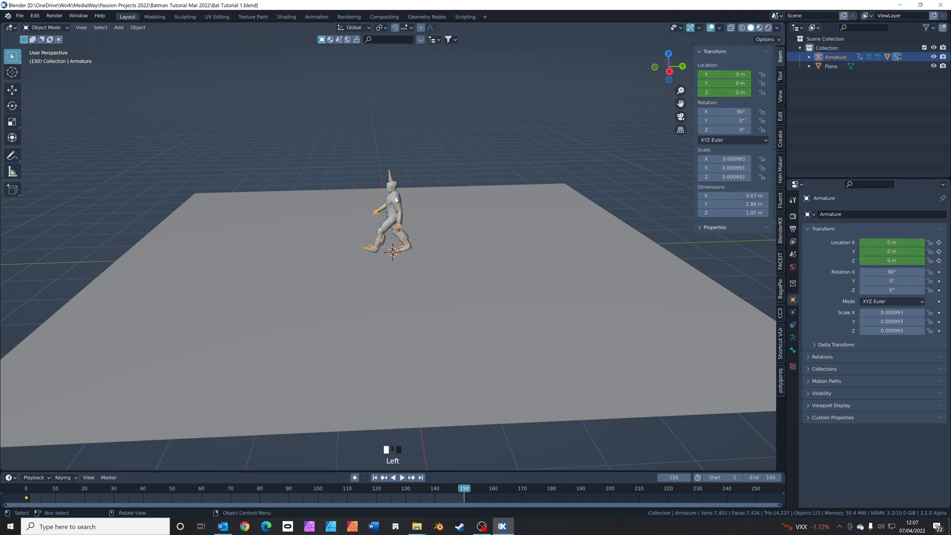
key(g)
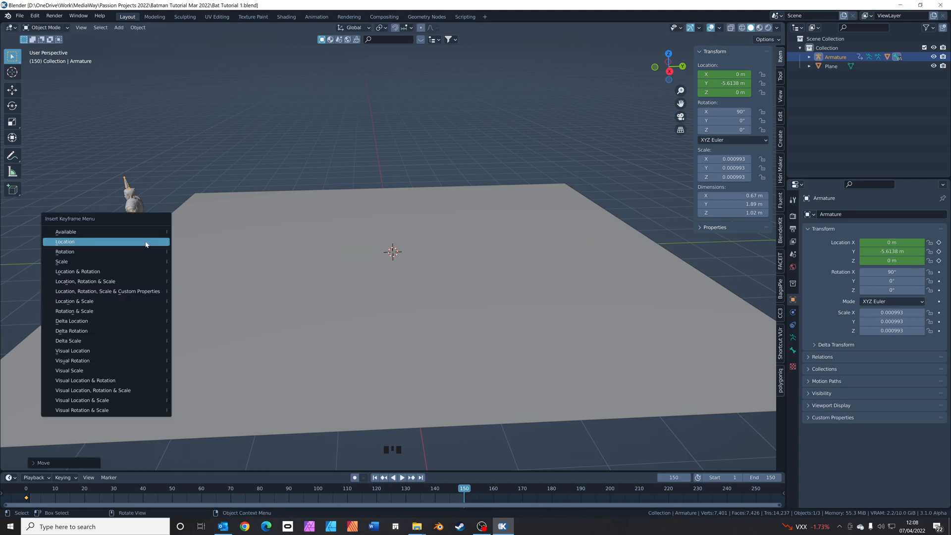
click(65, 241)
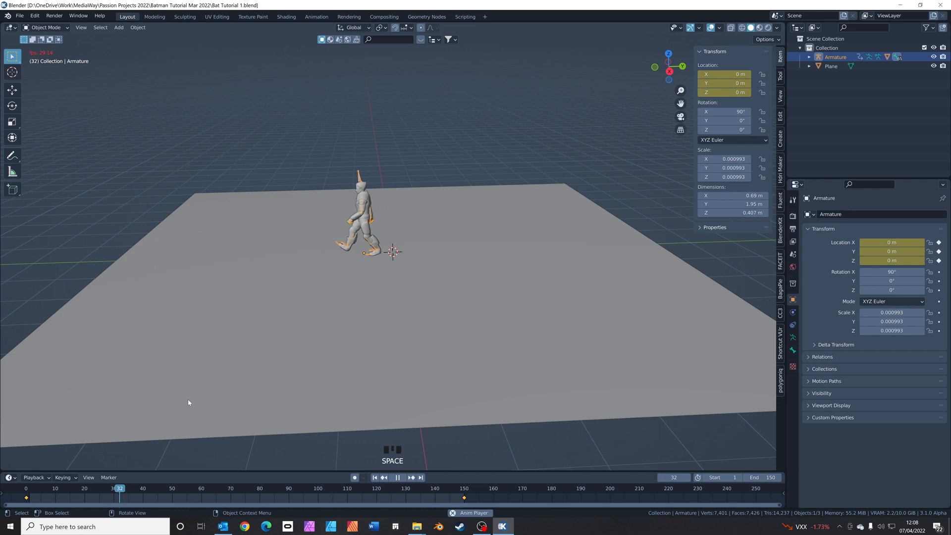
Step: Play and scrub the walk across the ground plane, then orbit to face the character from the front
key(space)
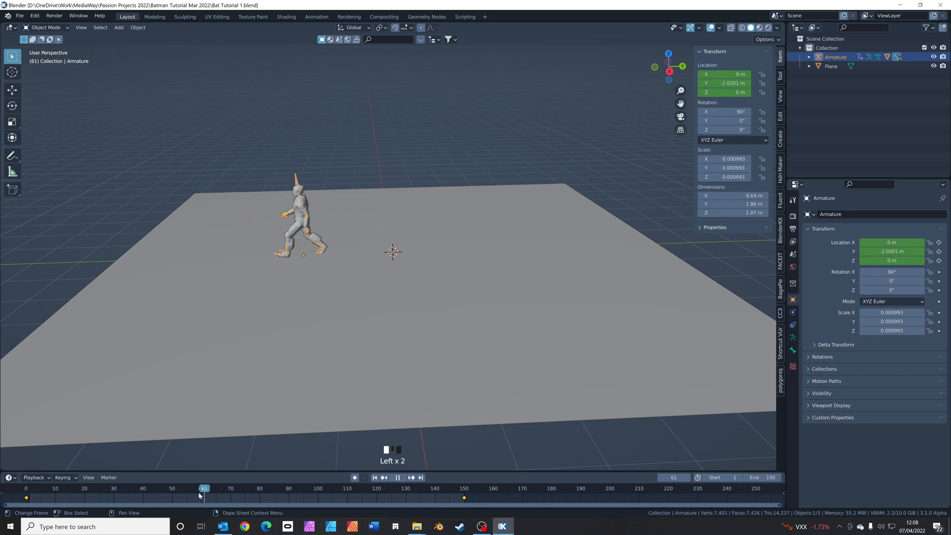
click(272, 489)
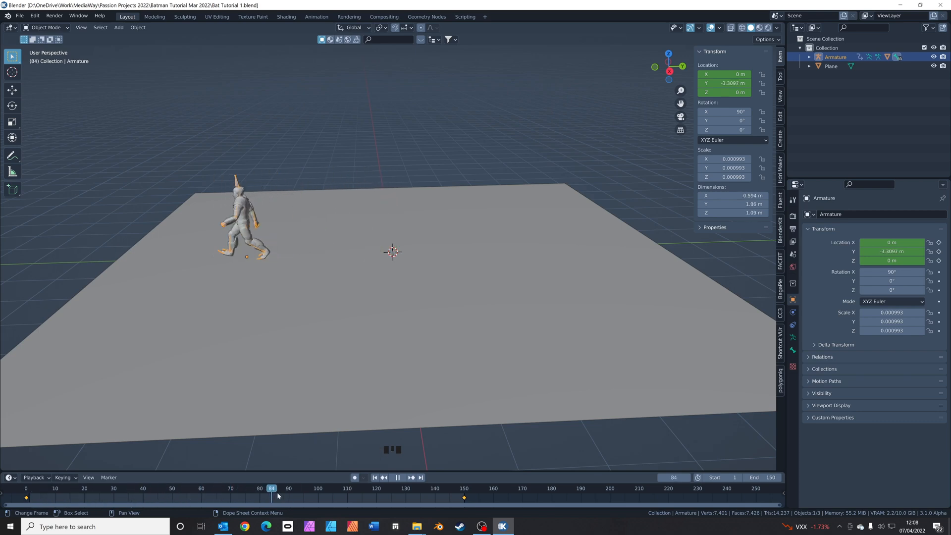
click(52, 489)
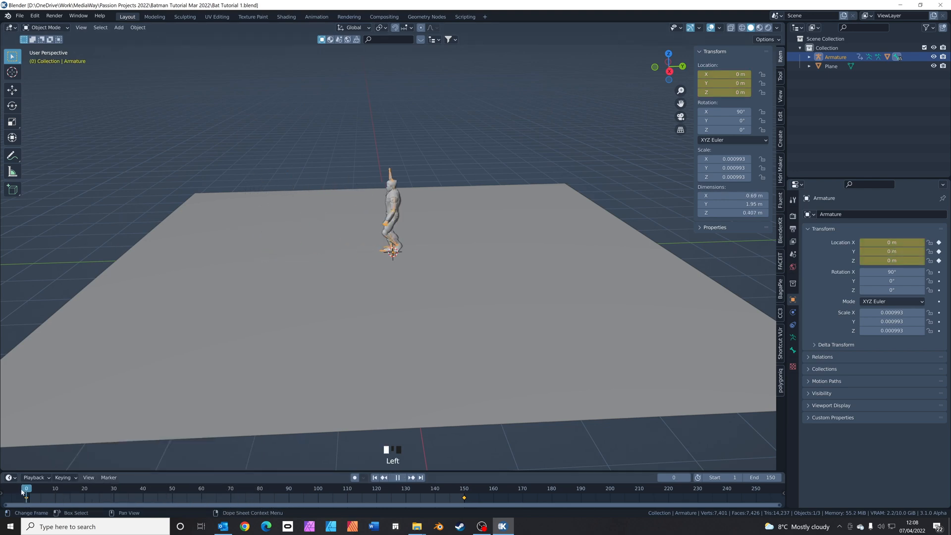
key(space)
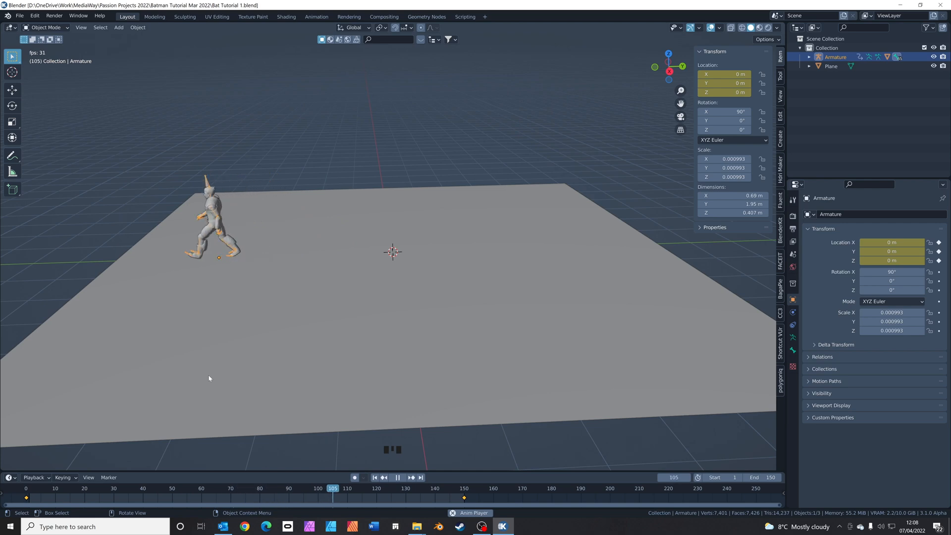
key(space)
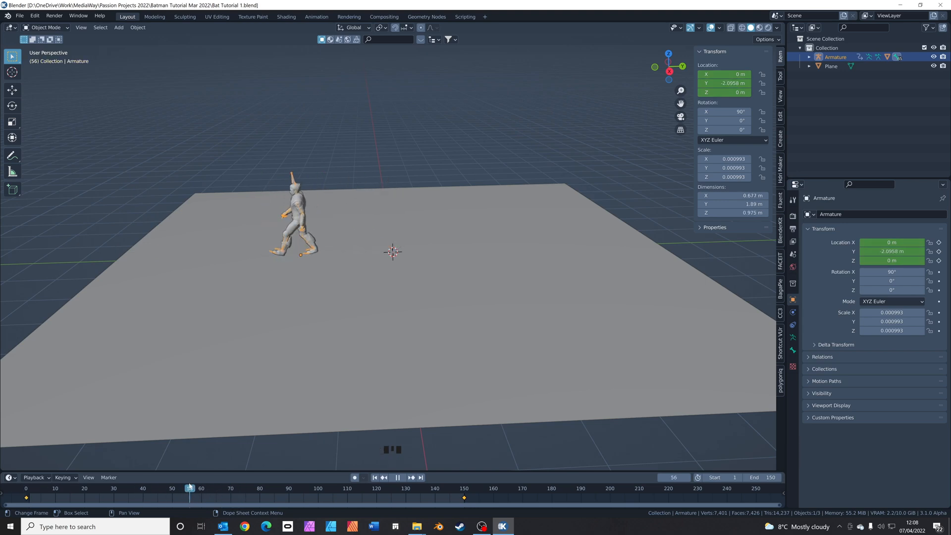
click(464, 489)
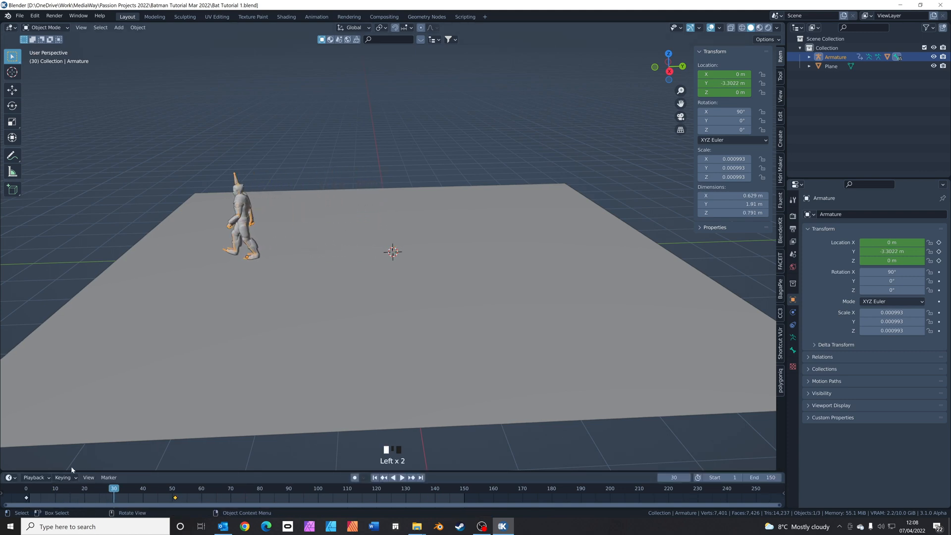
key(space)
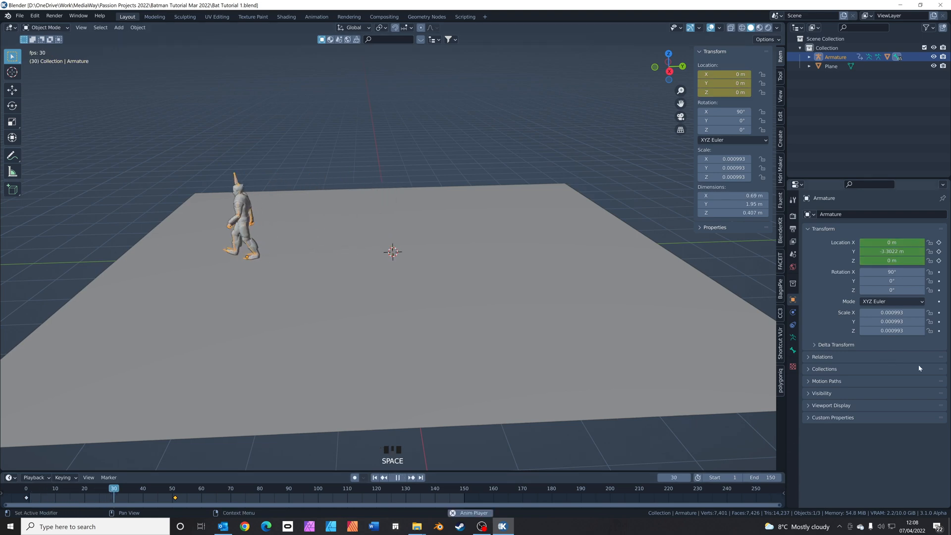
key(space)
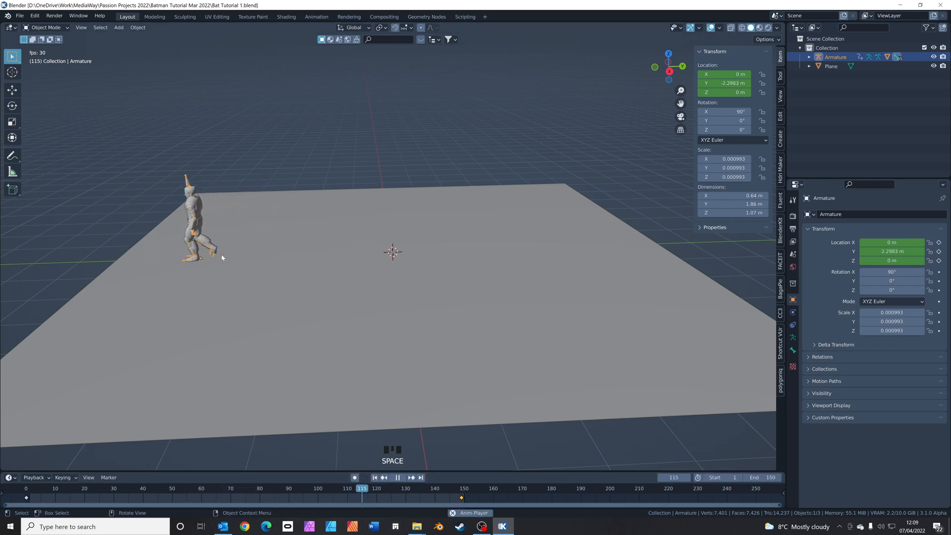
scroll(down, 3)
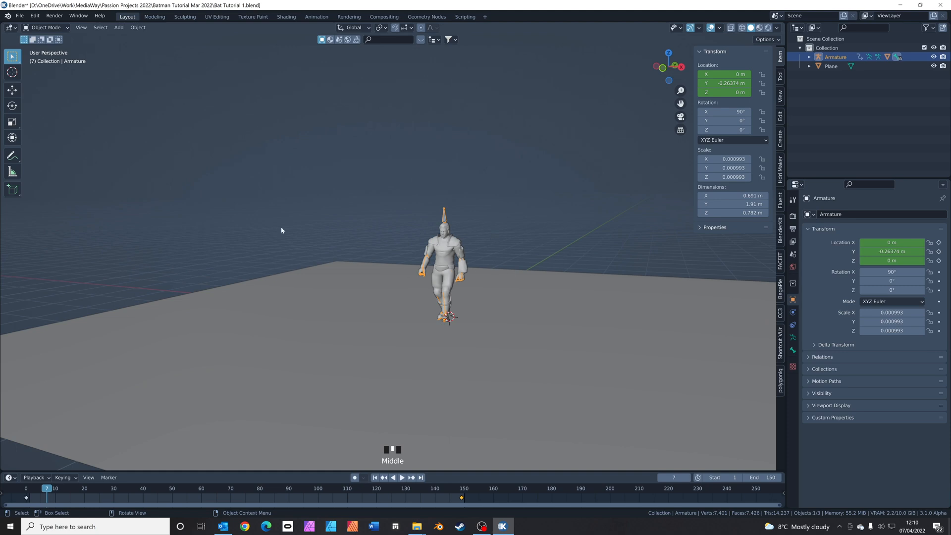
Step: Start an Images as Planes import from the File menu
click(20, 14)
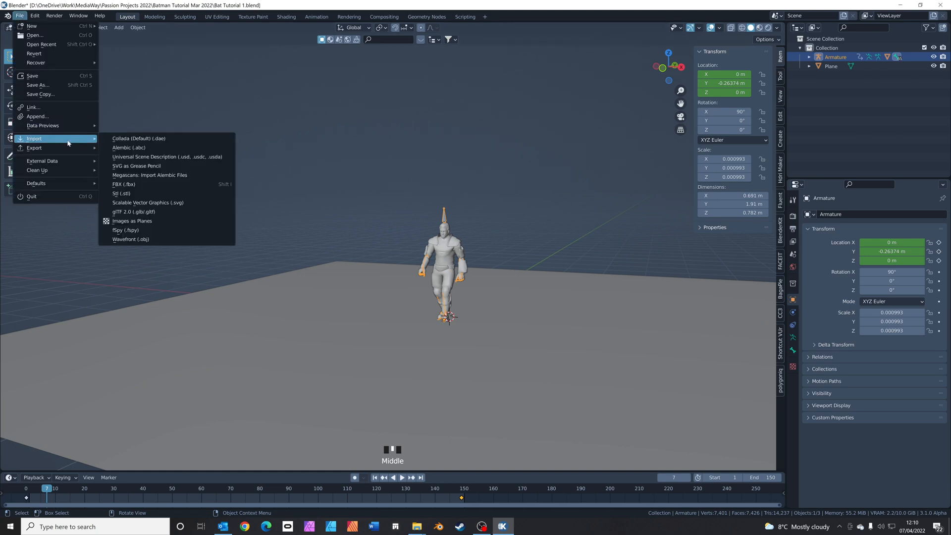
click(179, 225)
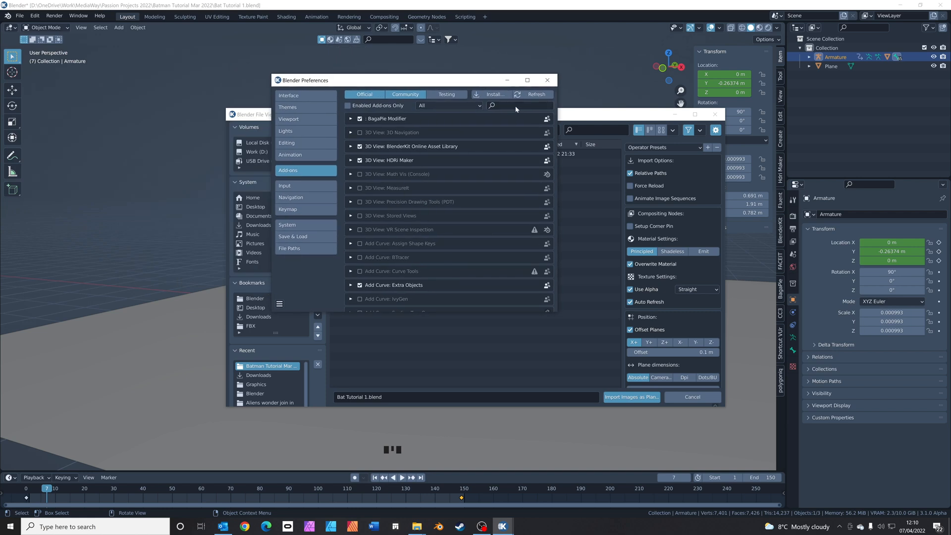
text(ima)
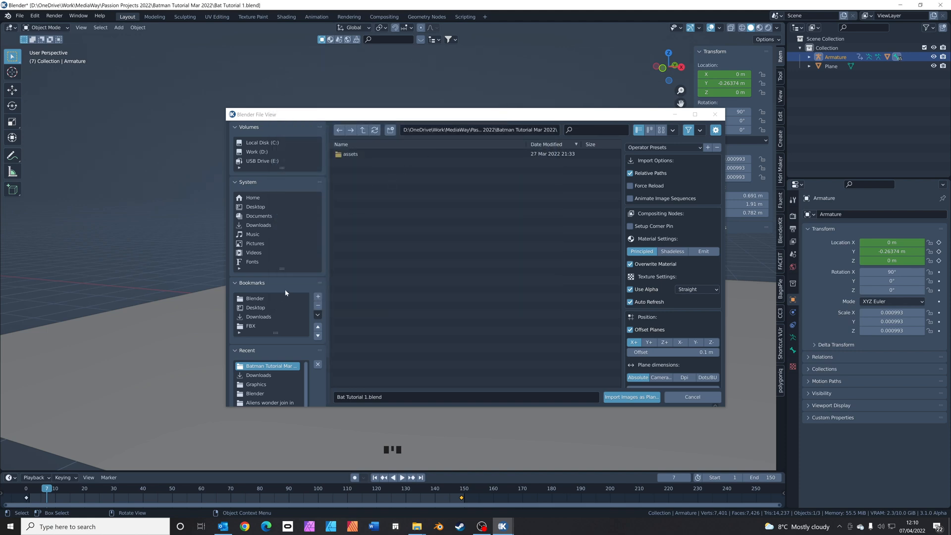
Step: Import Pexels Videos 3785 (2).mp4 from Downloads as a video plane
click(257, 225)
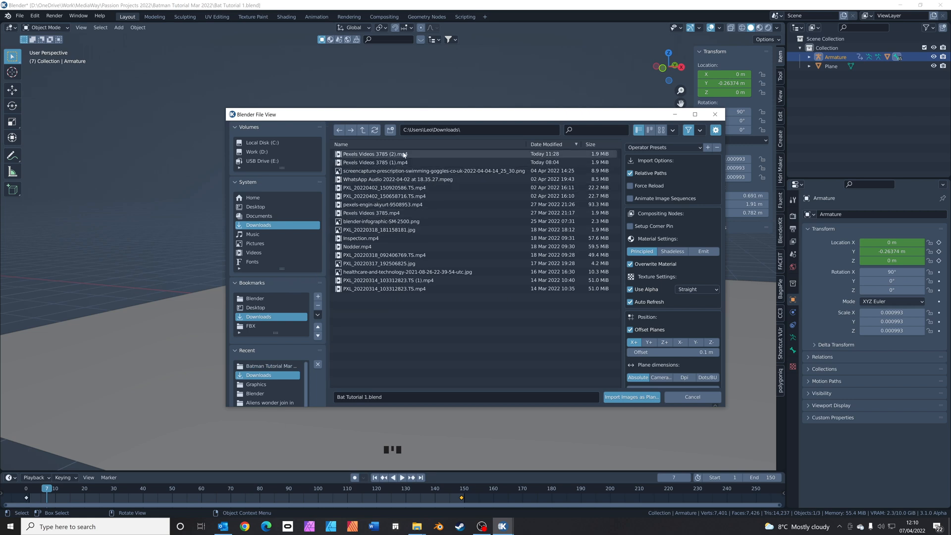
click(375, 153)
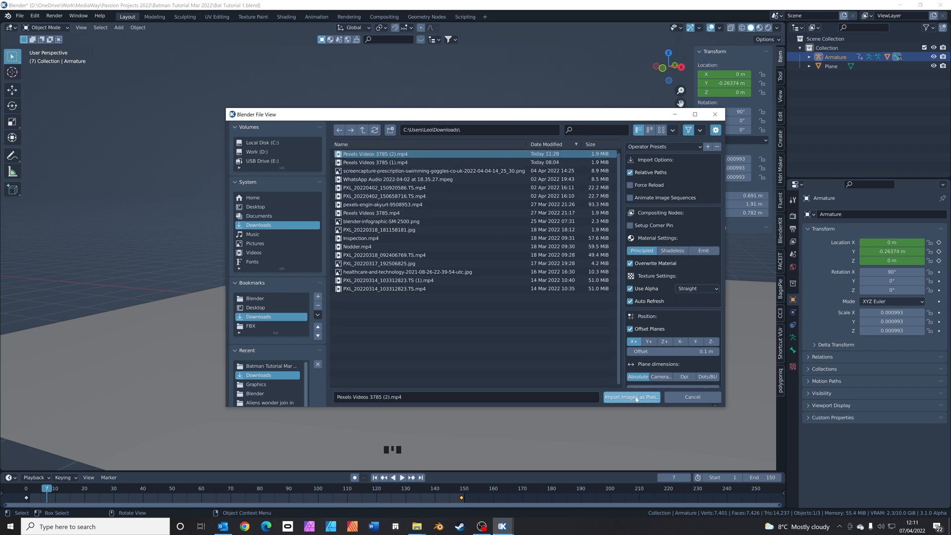
click(630, 397)
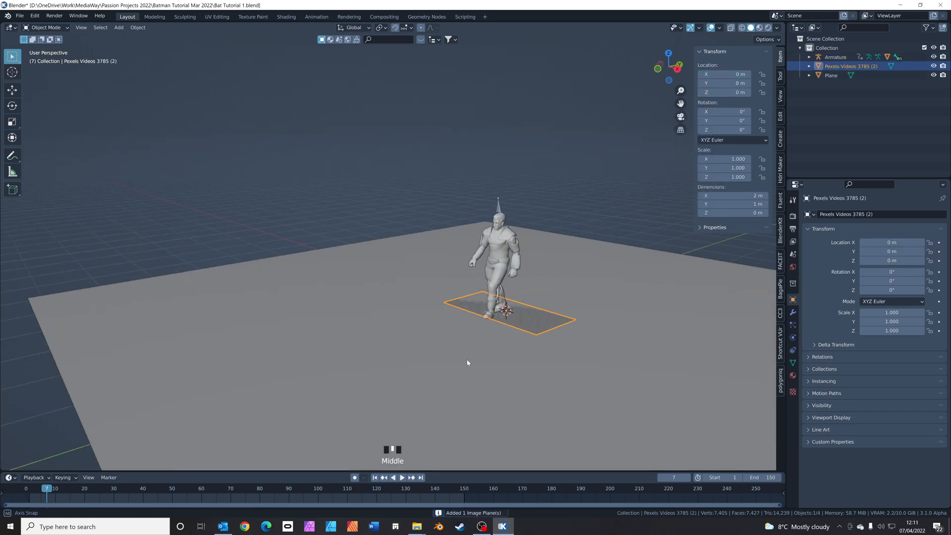
Step: Rotate the video plane 90° upright about X, scale it up and raise it behind the character
key(r)
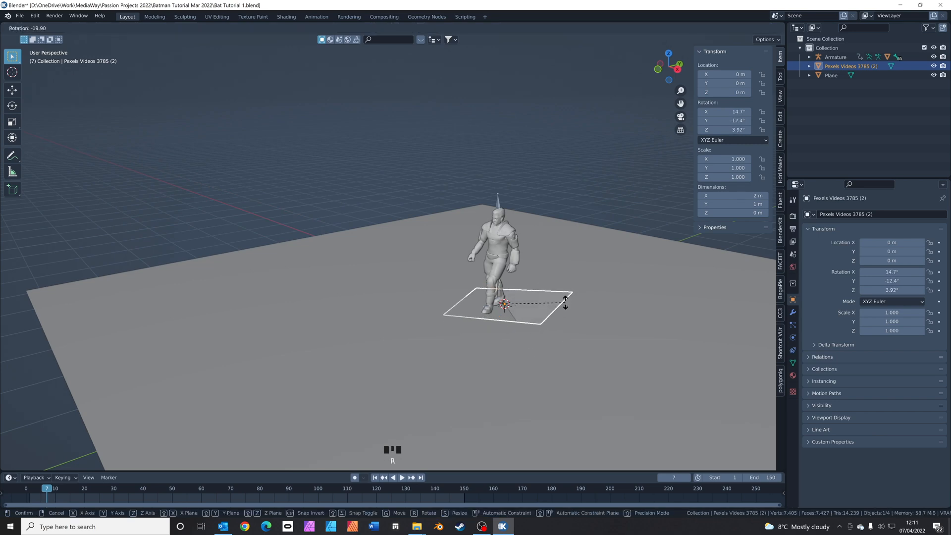
key(x)
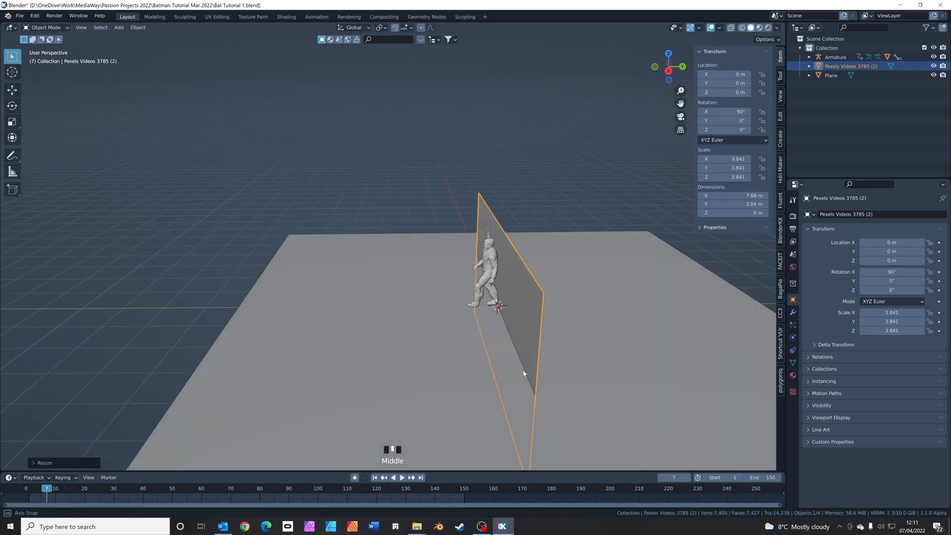
key(g)
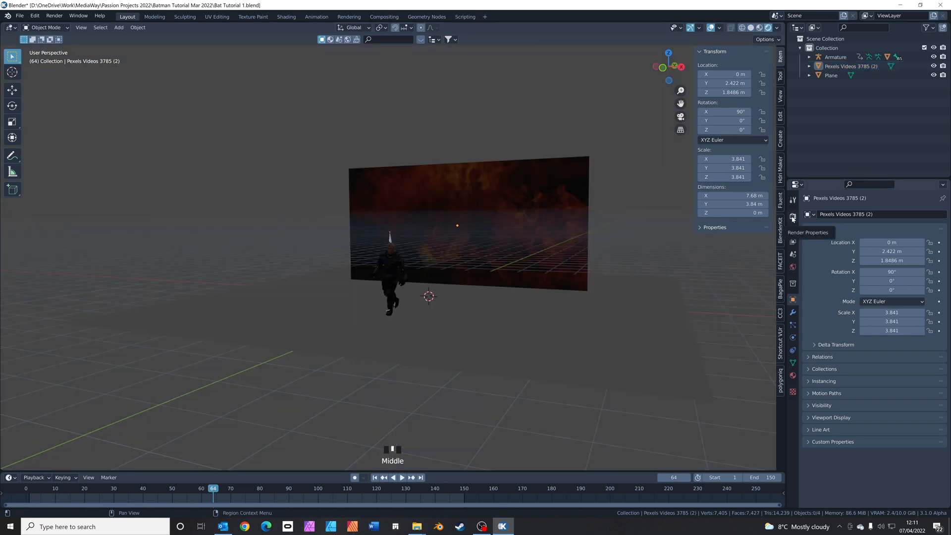
Step: Switch the render engine to Cycles with extra viewport updates and zero the World strength
click(792, 217)
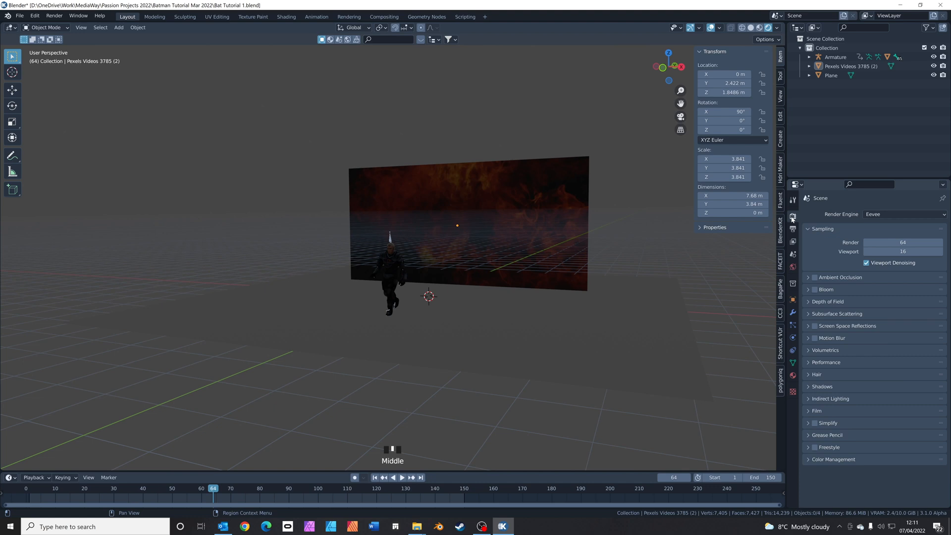
click(904, 214)
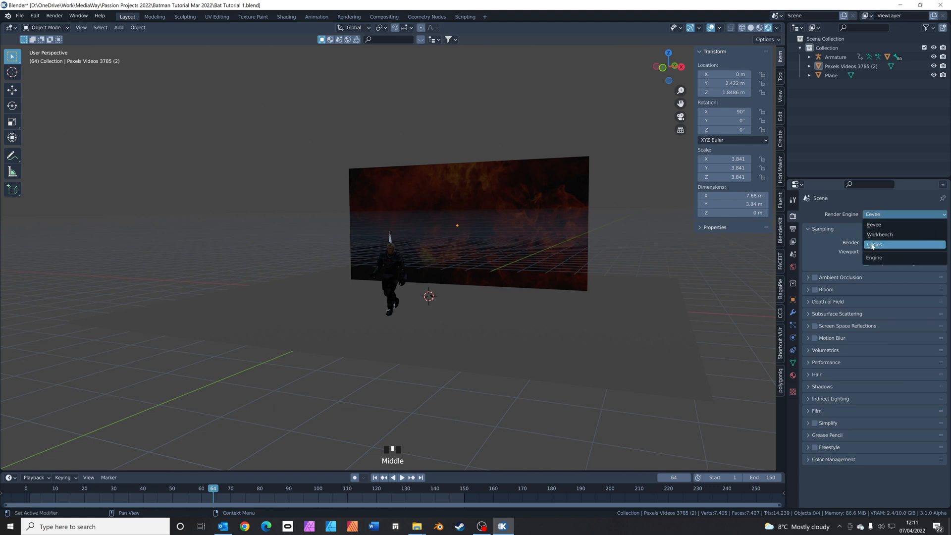
click(875, 245)
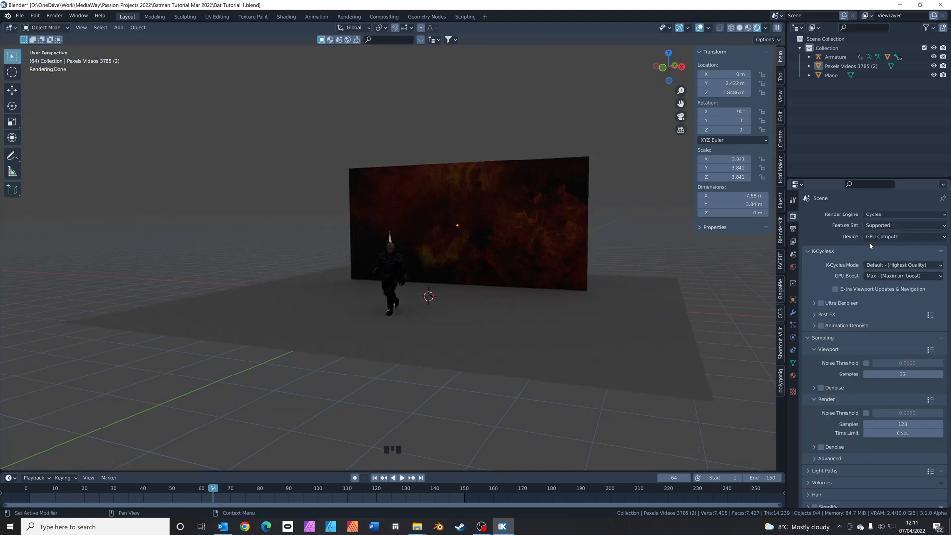
click(835, 289)
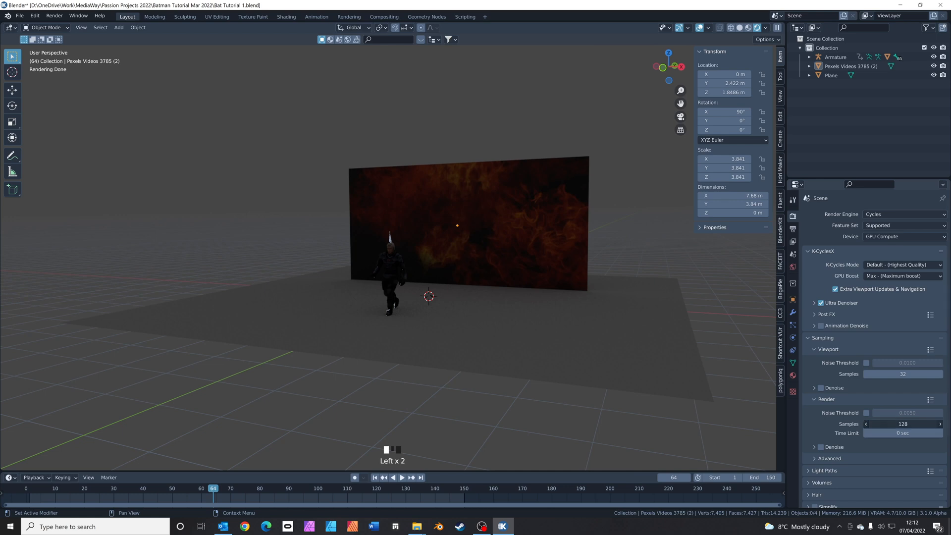
click(902, 423)
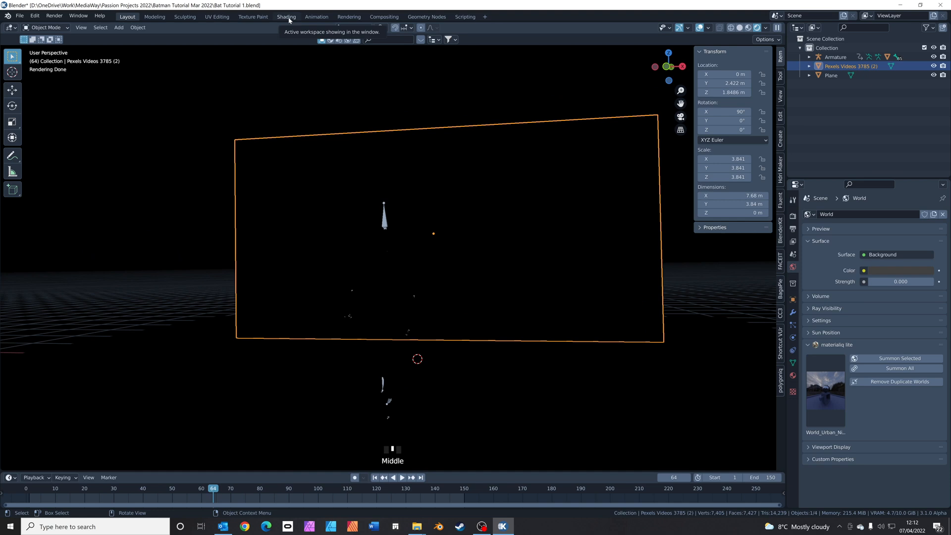
Step: In Shading, feed the video texture colour into the plane material's emission, then return to Layout
click(285, 17)
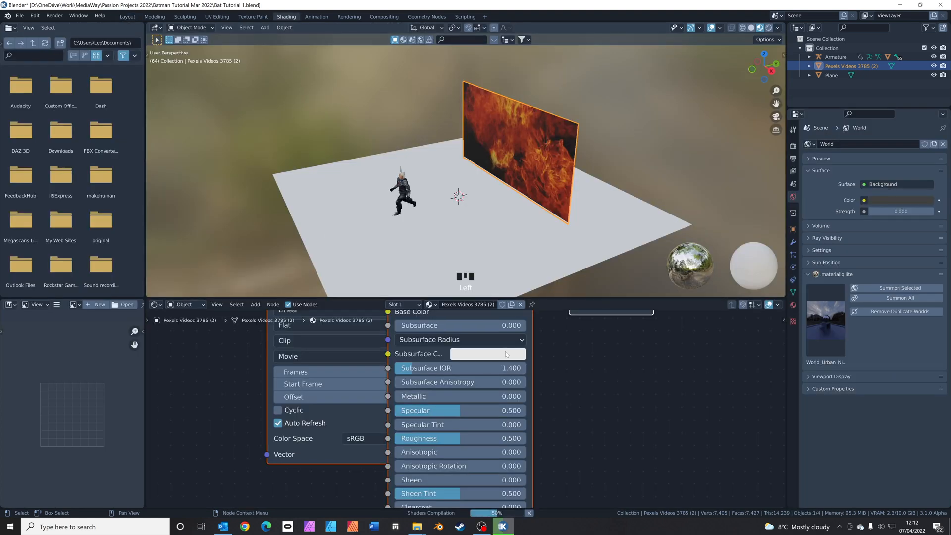
scroll(down, 3)
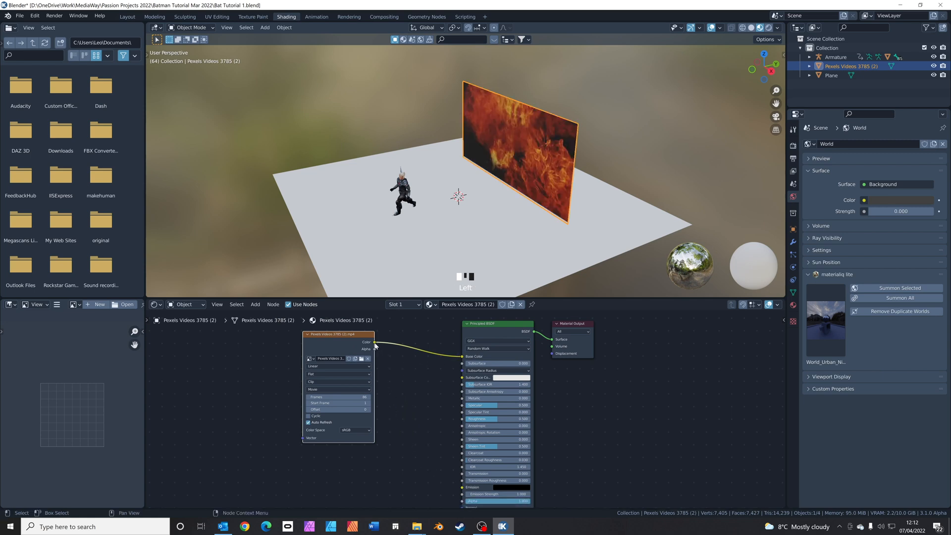
drag(374, 342, 463, 491)
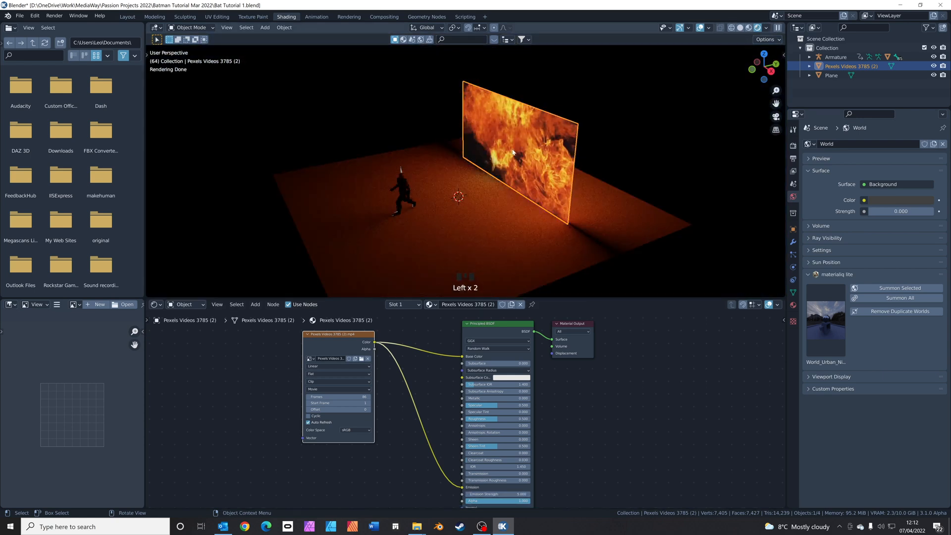
scroll(up, 3)
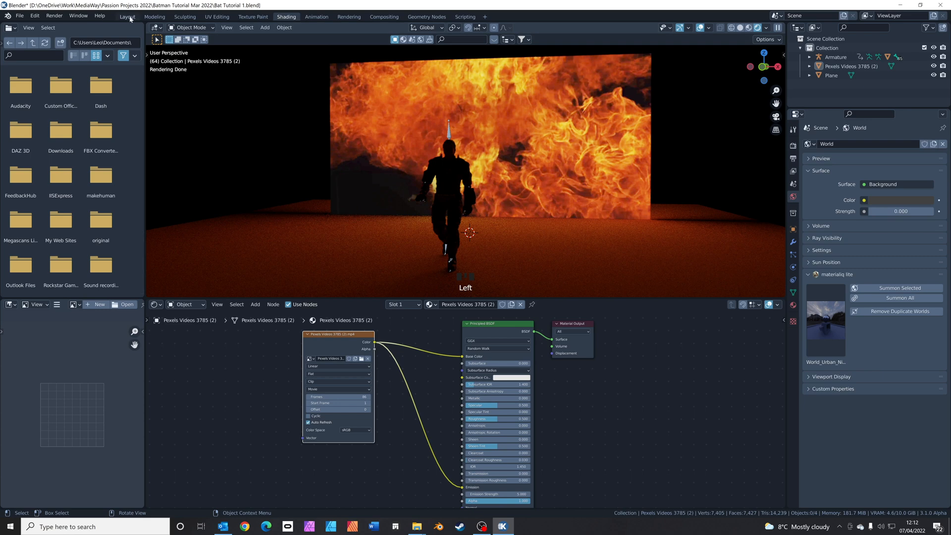
click(127, 17)
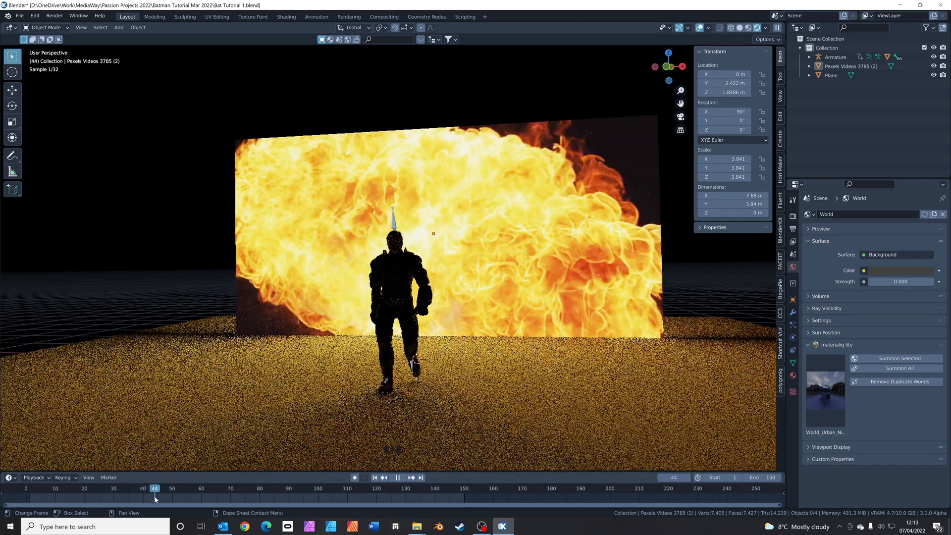
scroll(down, 3)
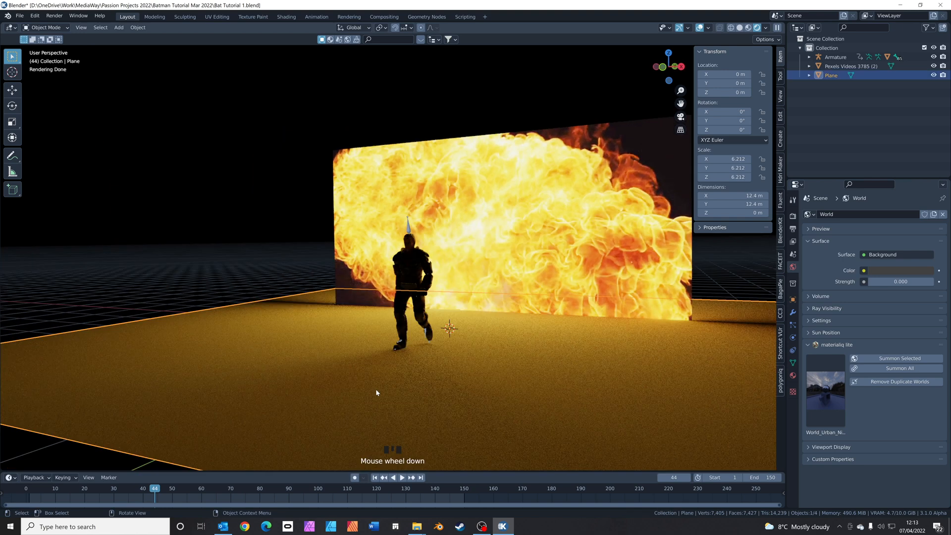
Step: Create a new Floor material on the ground plane and bring it into the Shading workspace
scroll(down, 3)
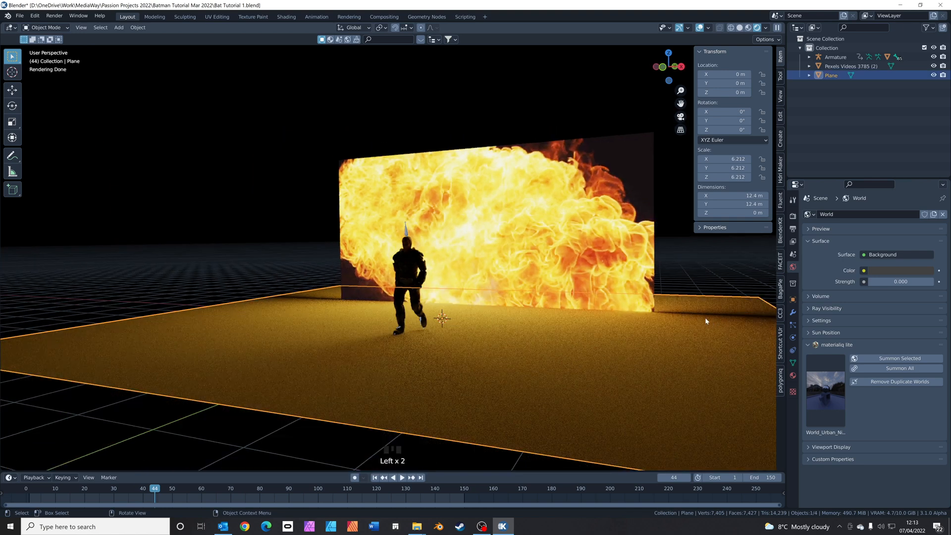
click(792, 377)
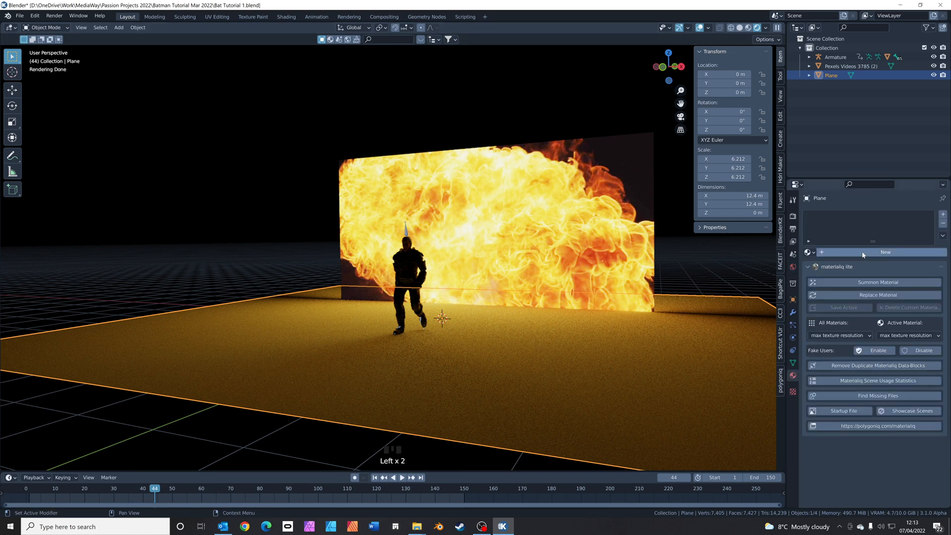
click(885, 252)
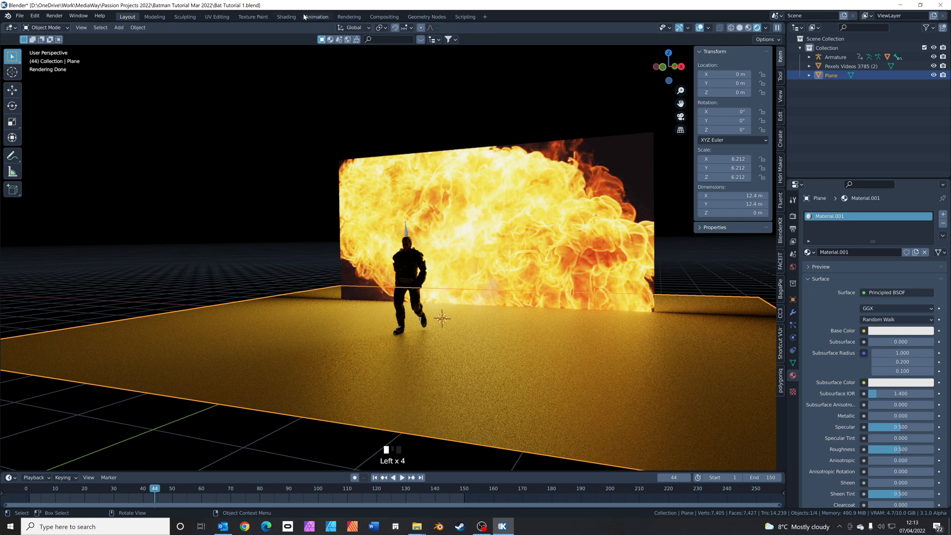
click(285, 17)
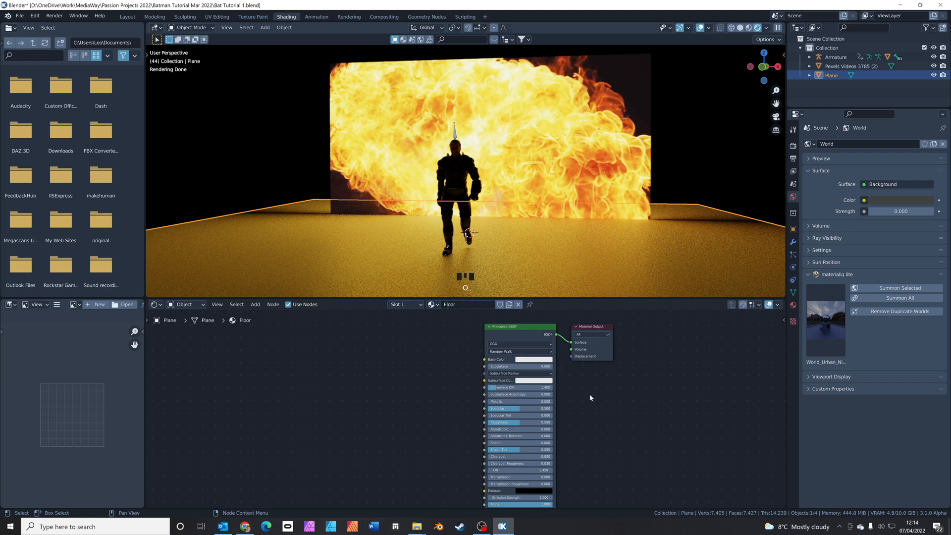
mouse_move(512, 335)
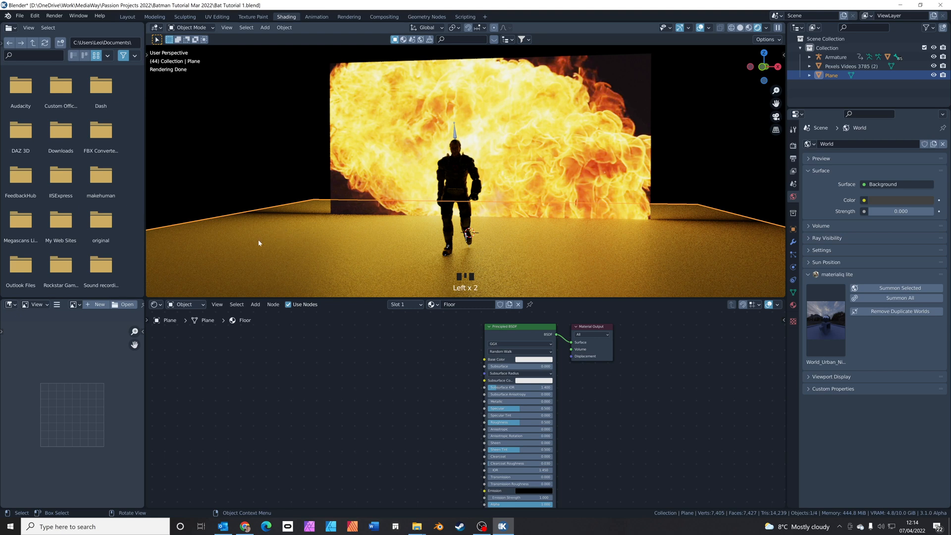
mouse_move(610, 263)
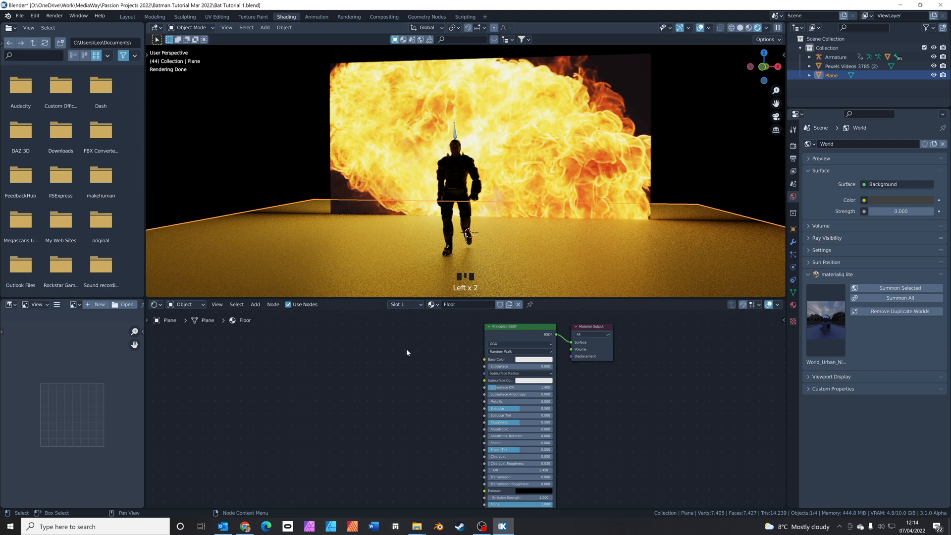
Step: Add Noise Texture and ColorRamp nodes and feed the noise into the ramp driving roughness
click(254, 304)
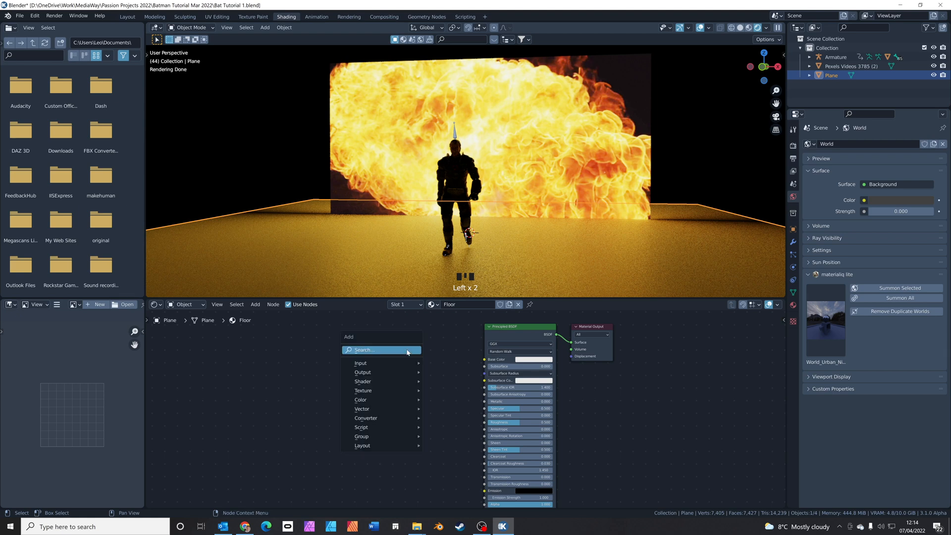
text(nois)
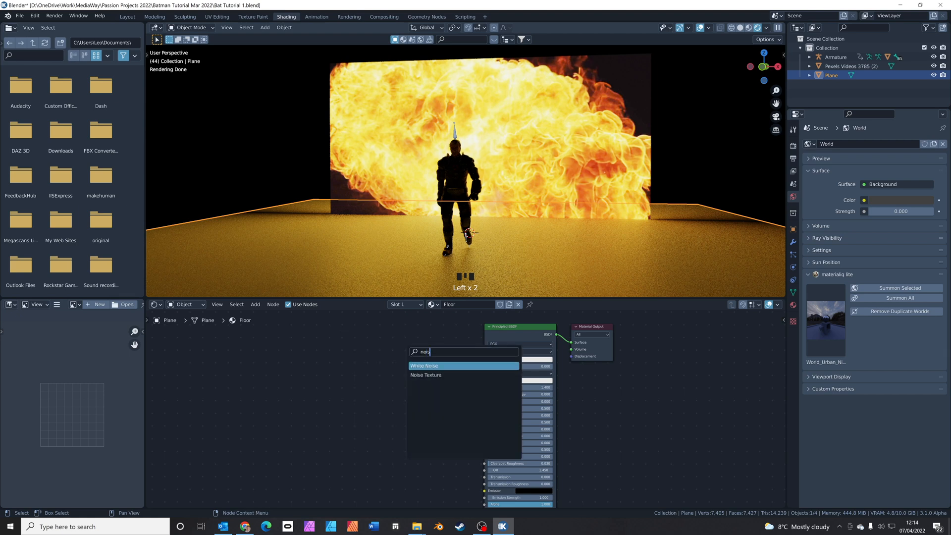
click(426, 374)
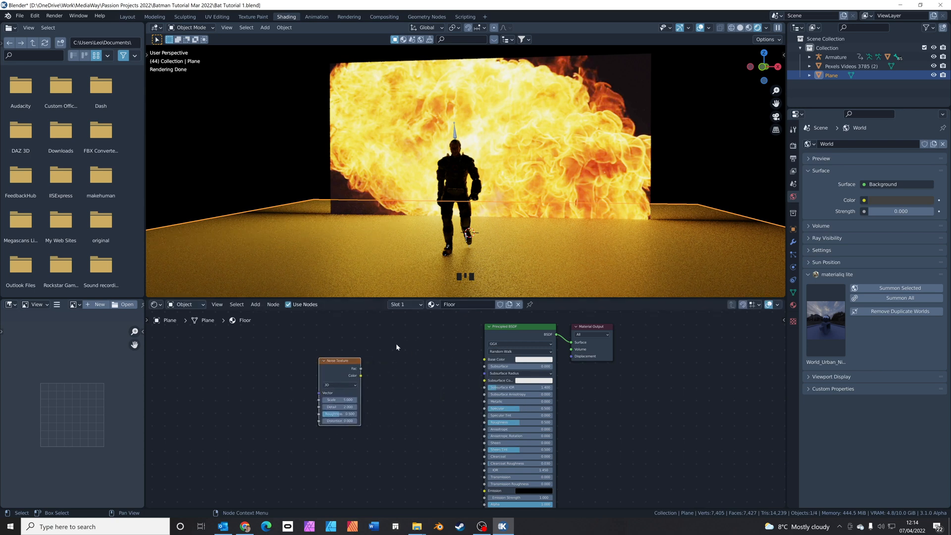
click(255, 304)
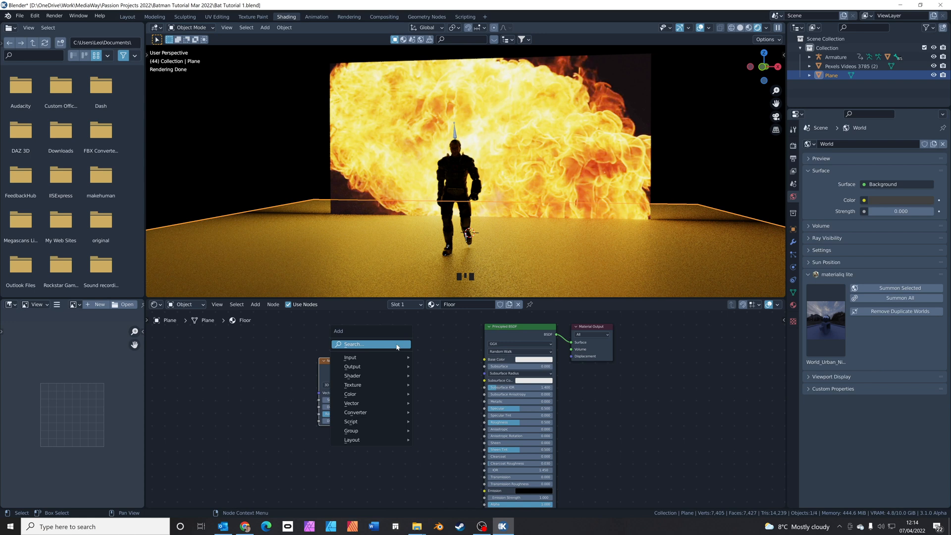
text(colo)
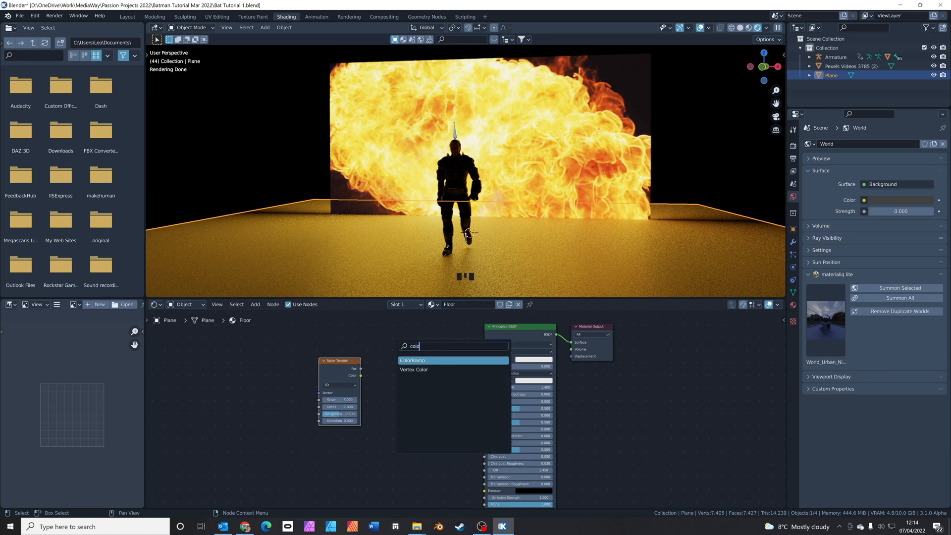
click(412, 359)
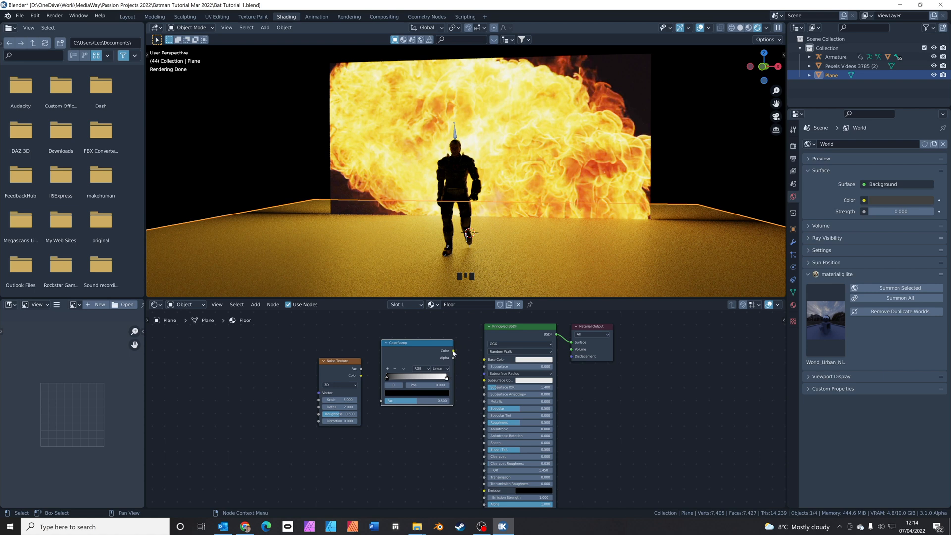
drag(452, 351, 484, 425)
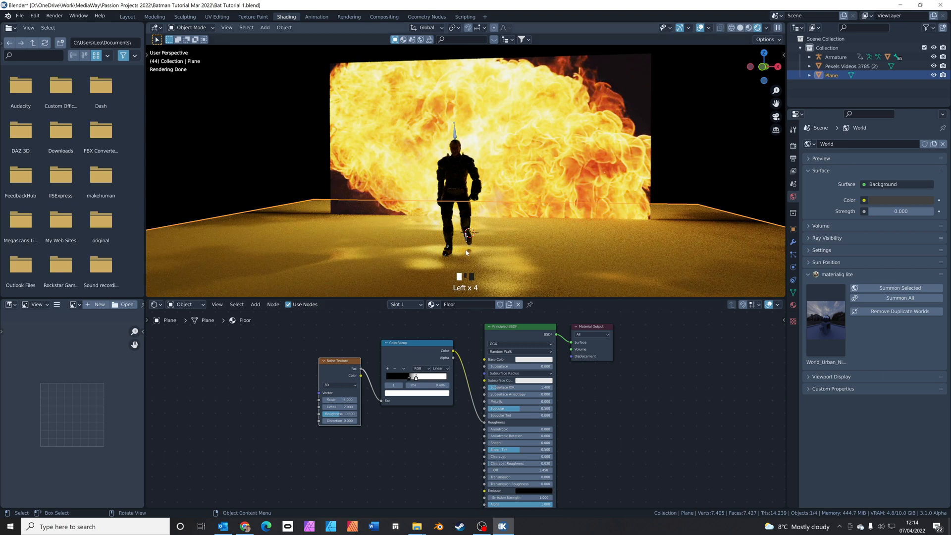
mouse_move(619, 246)
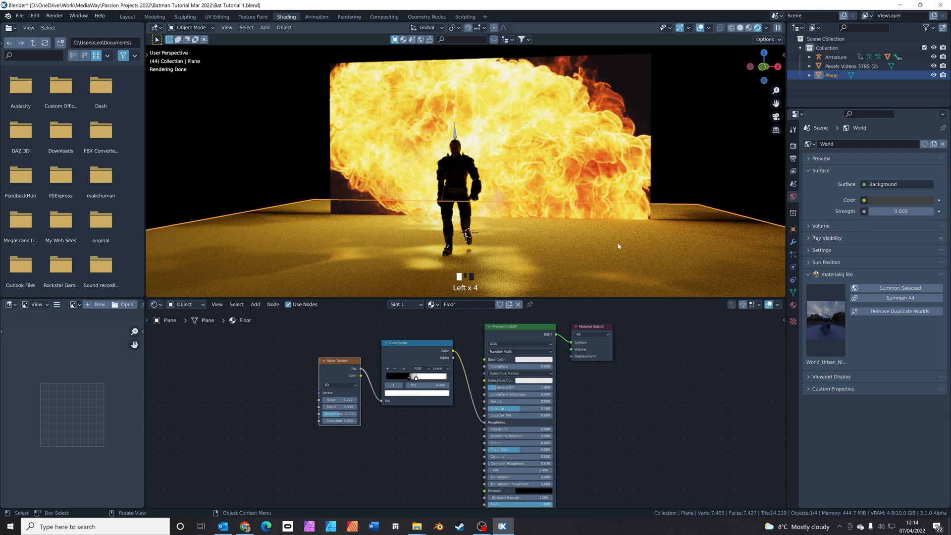
Step: Tune the noise scale and ramp stops for patchy puddle-like floor reflections
click(533, 359)
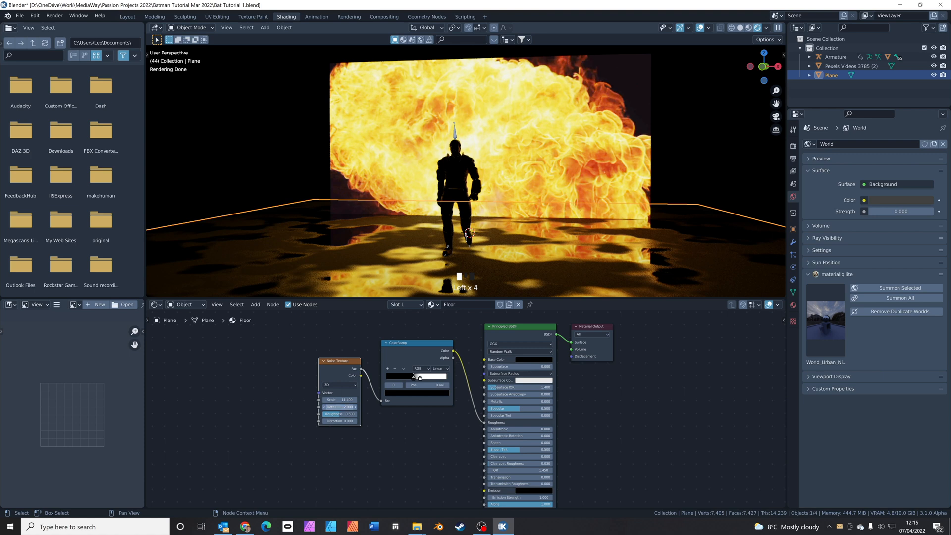
click(339, 406)
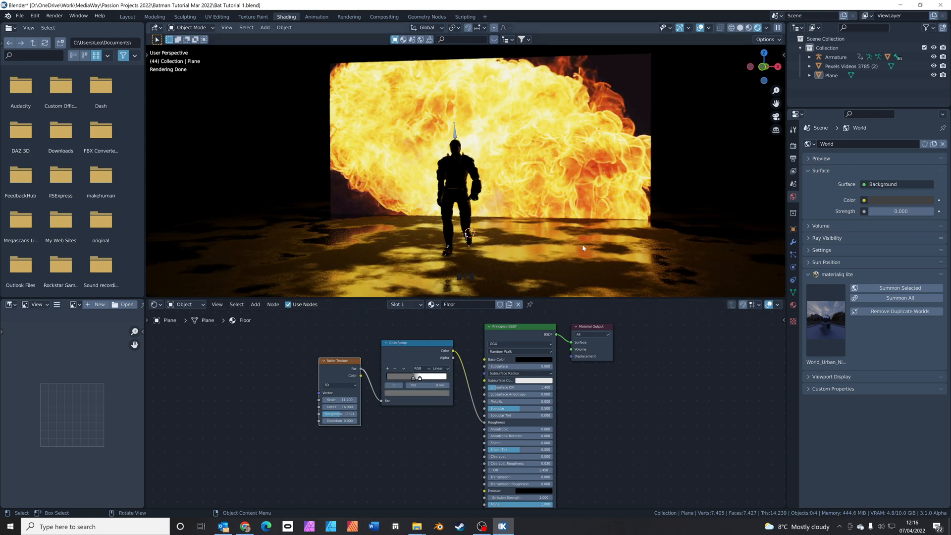
Step: Add a camera in Layout and select it, framing the character before the fire plane
click(127, 17)
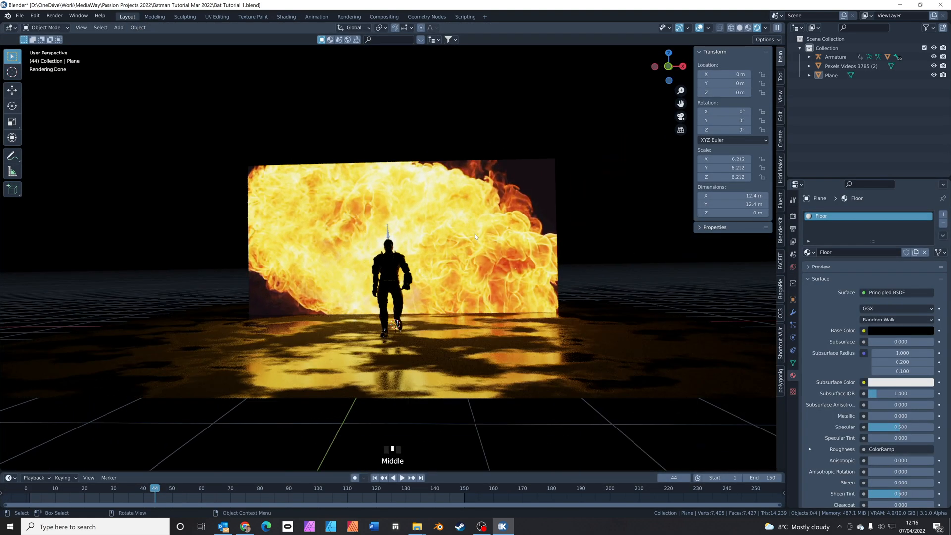
click(119, 28)
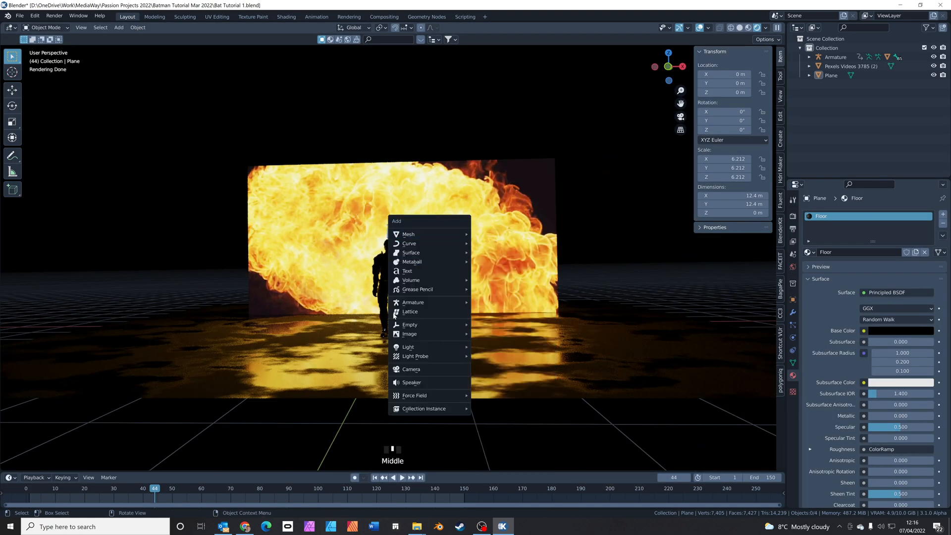
click(410, 369)
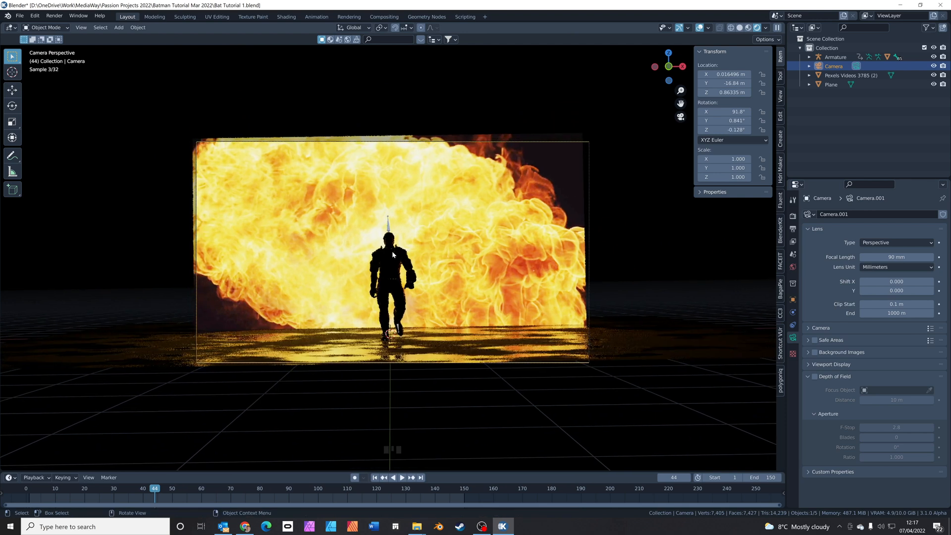
click(852, 75)
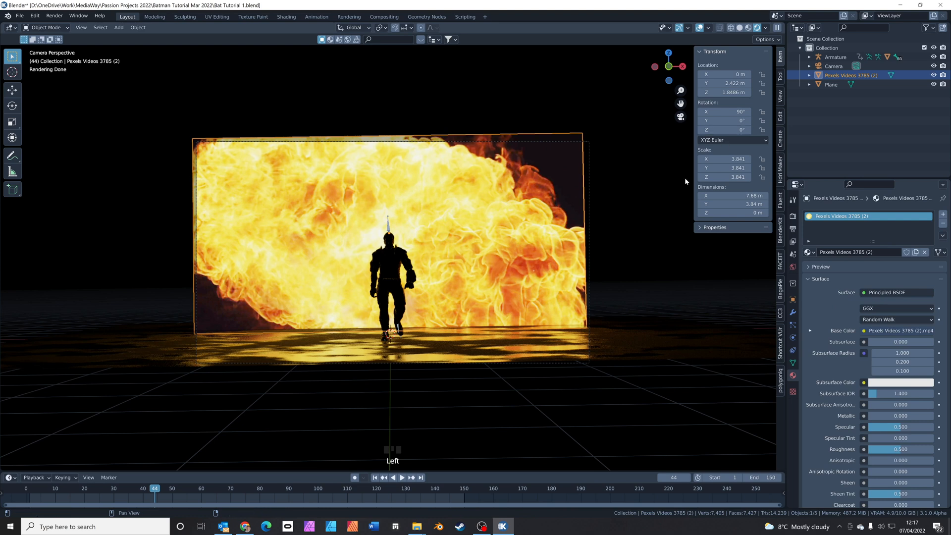
click(835, 66)
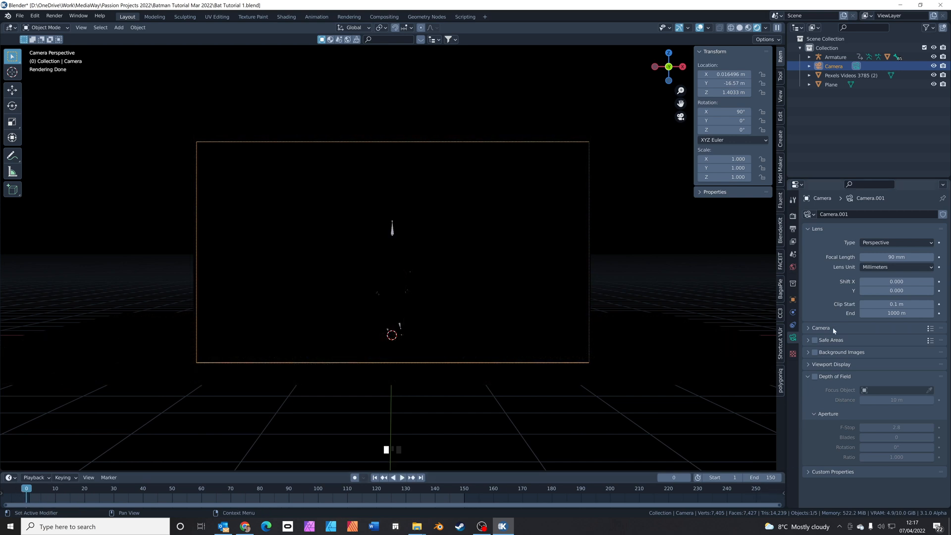
Step: Play the timeline to preview the character walking before the fire in camera view
key(space)
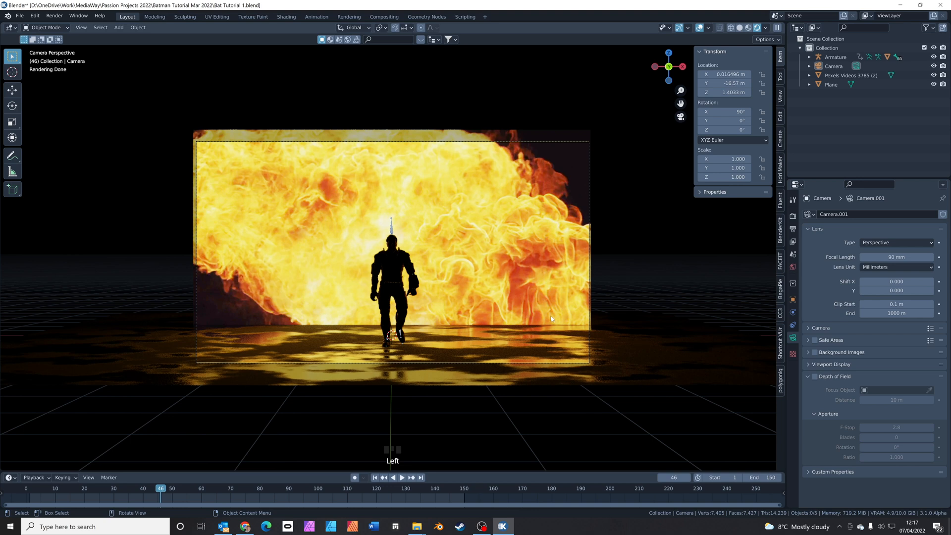
mouse_move(638, 266)
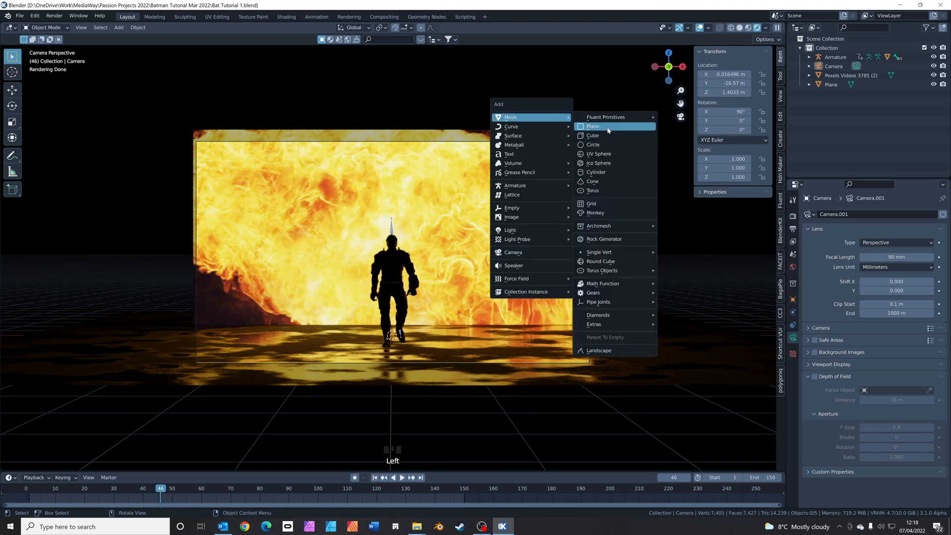
Step: Add a cube and scale it to about 6 m to enclose the whole scene
click(593, 134)
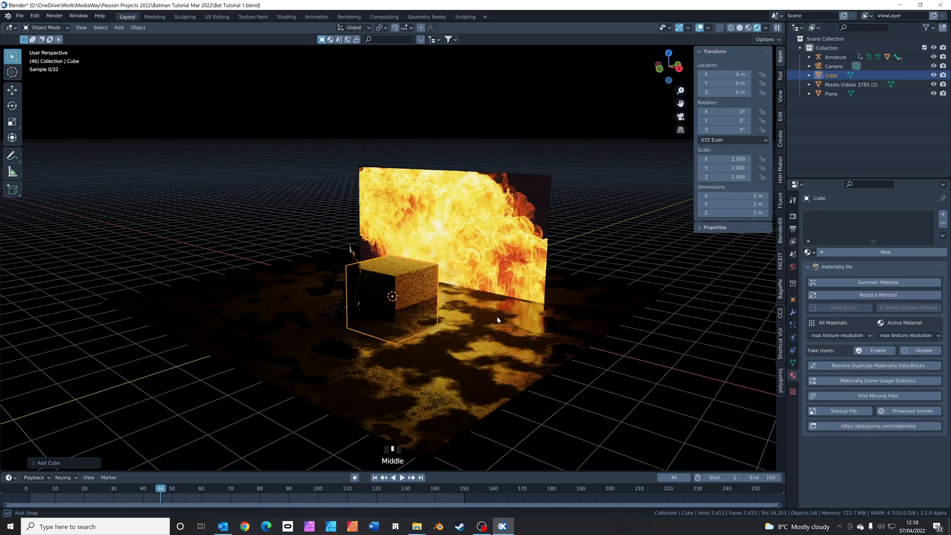
scroll(up, 3)
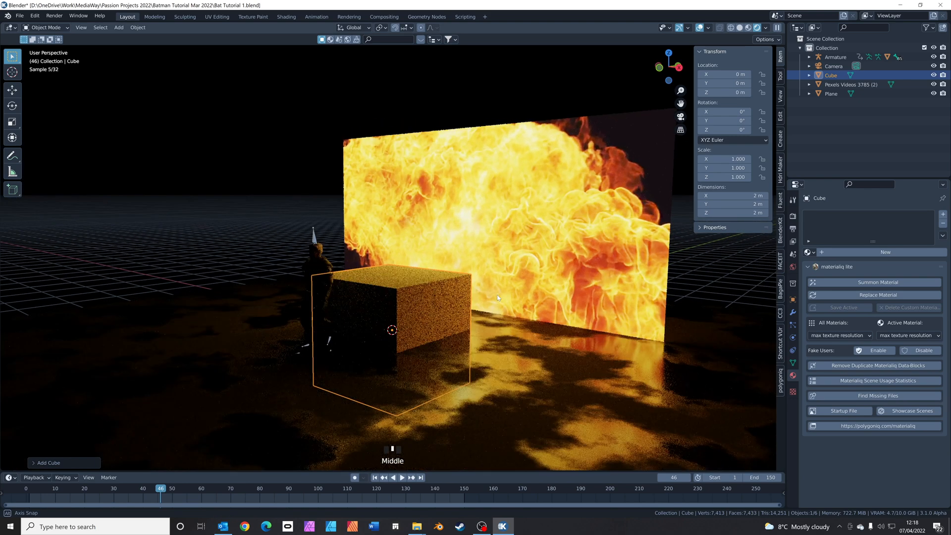
key(s)
text(Fog)
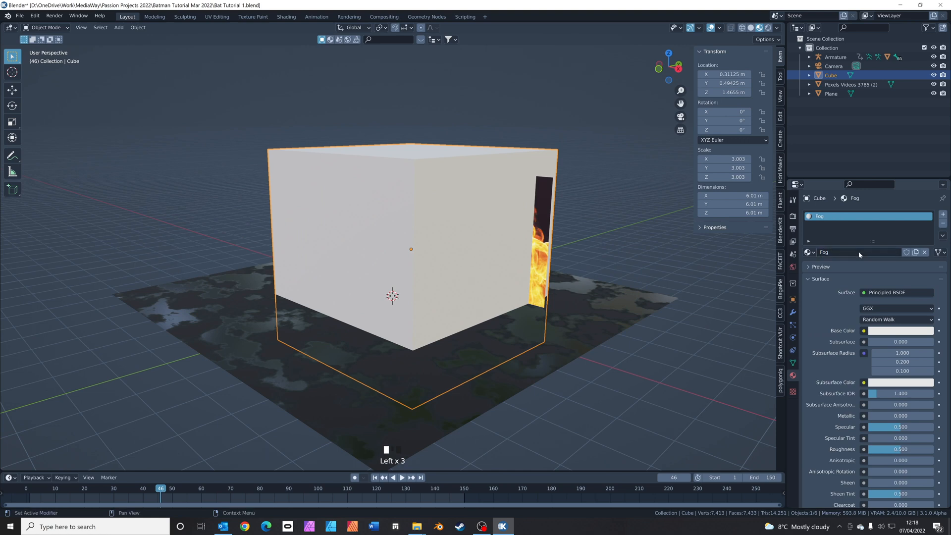
Step: Set the Fog material to no surface with a Principled Volume, and orbit to view the haze
click(897, 292)
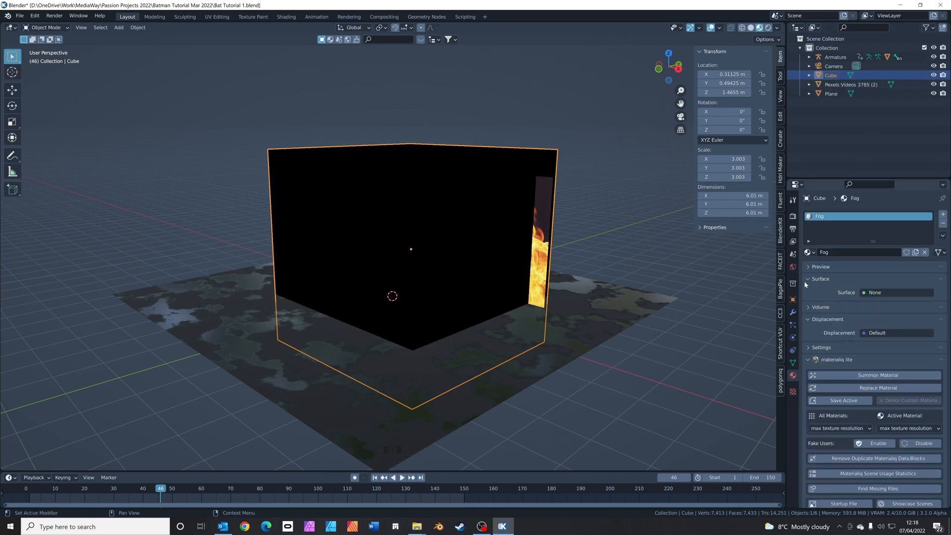
click(898, 304)
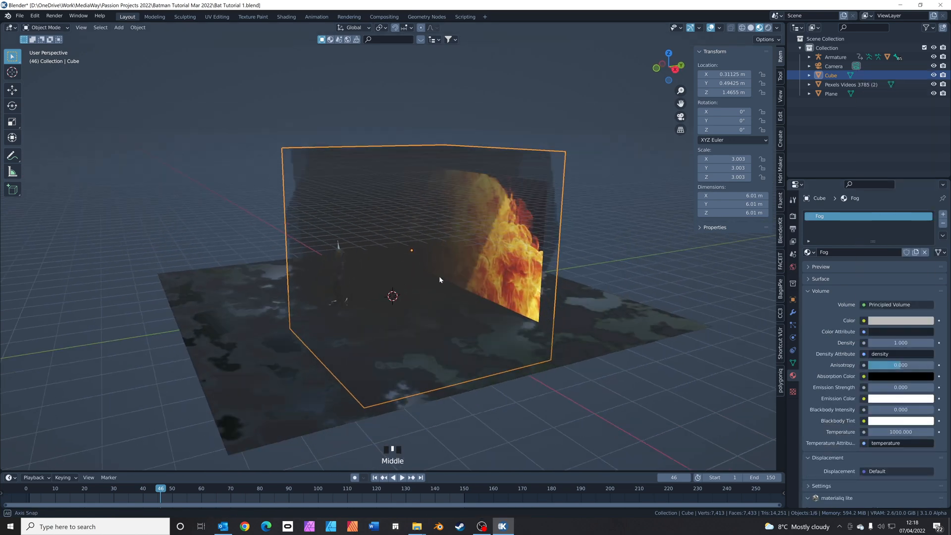
drag(440, 279, 523, 277)
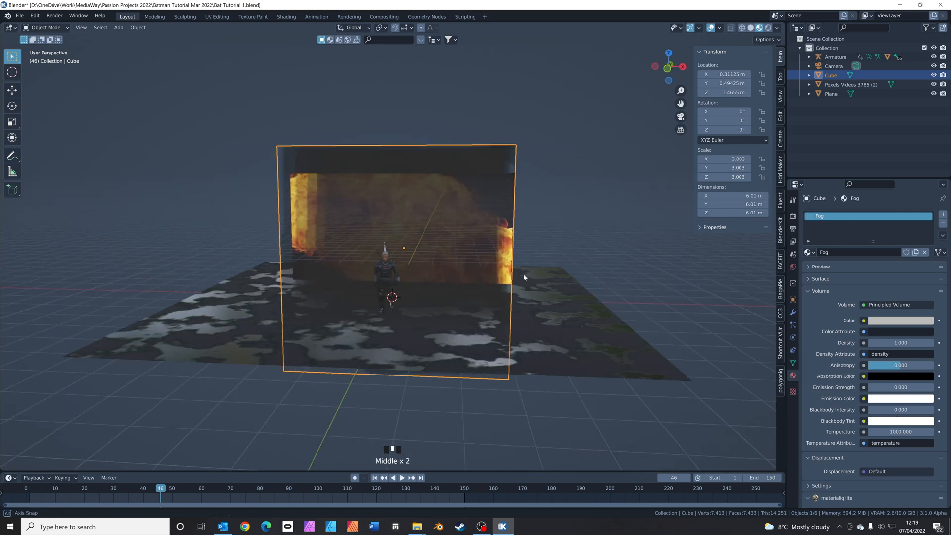
drag(523, 280, 485, 251)
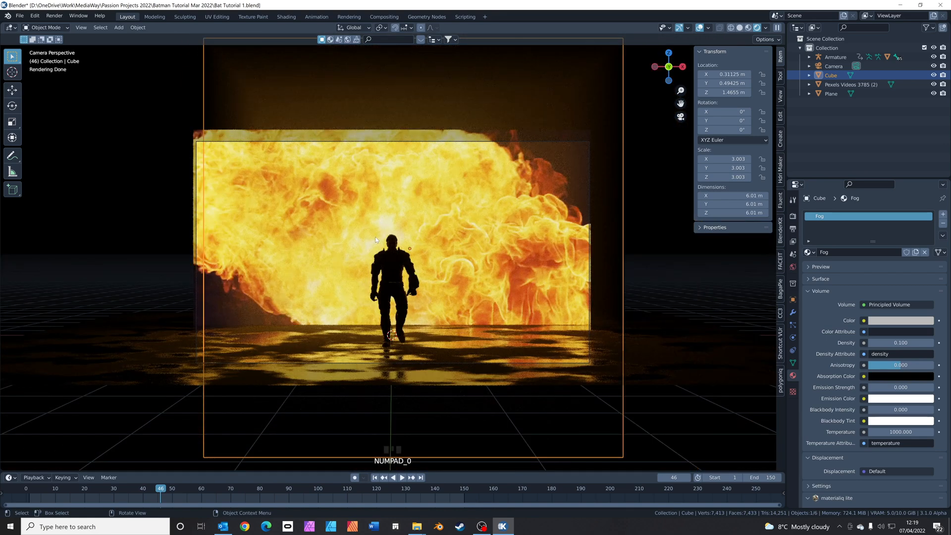
Step: Raise the fog density to 0.2 and stretch the cube along Y to about 12.8 m deep
click(900, 342)
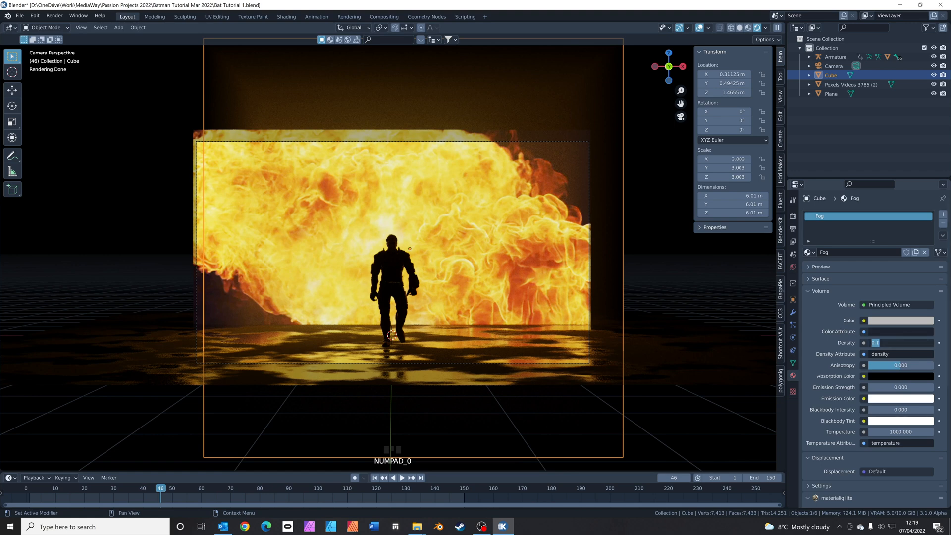
click(901, 343)
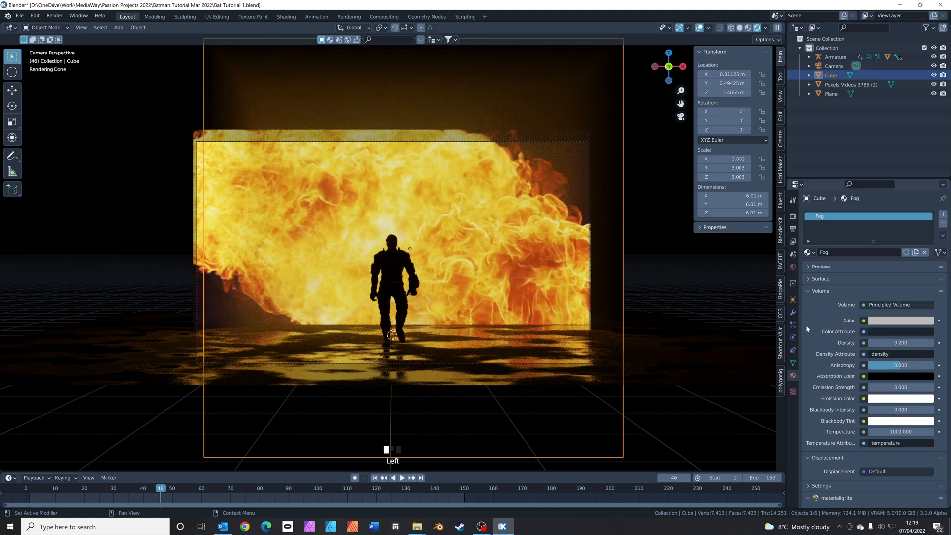
scroll(down, 3)
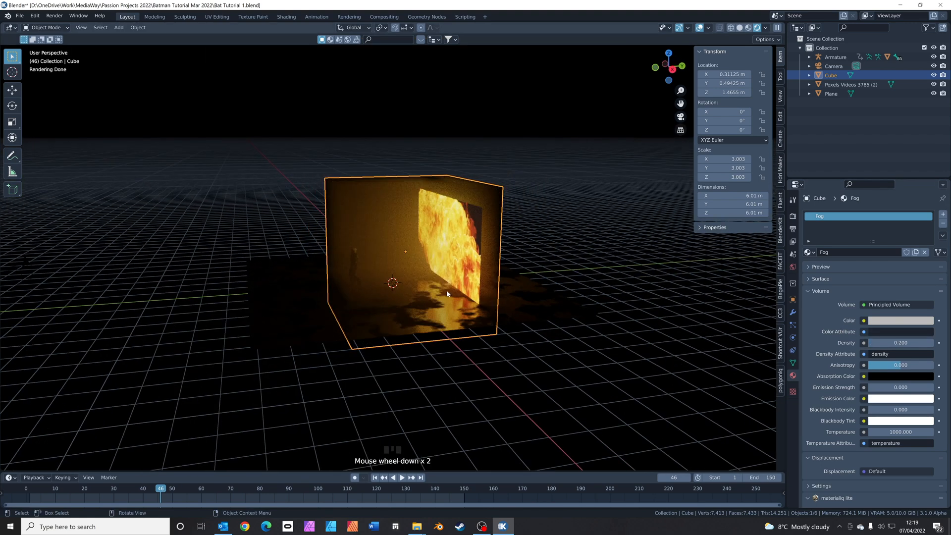
key(s)
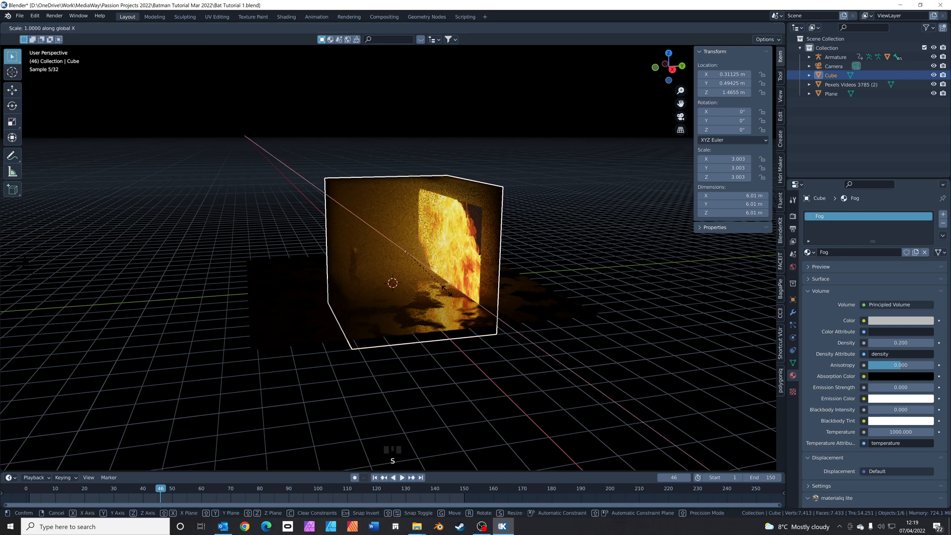
key(y)
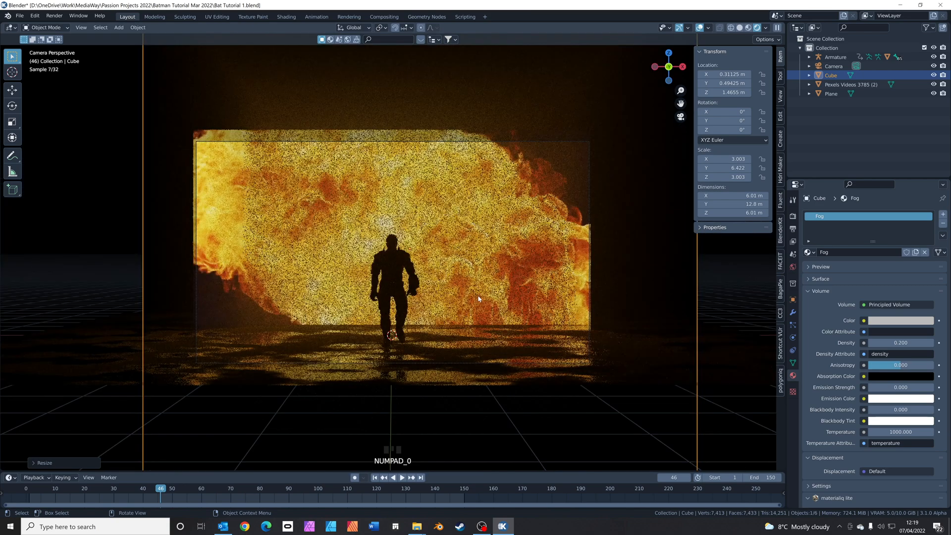
scroll(up, 3)
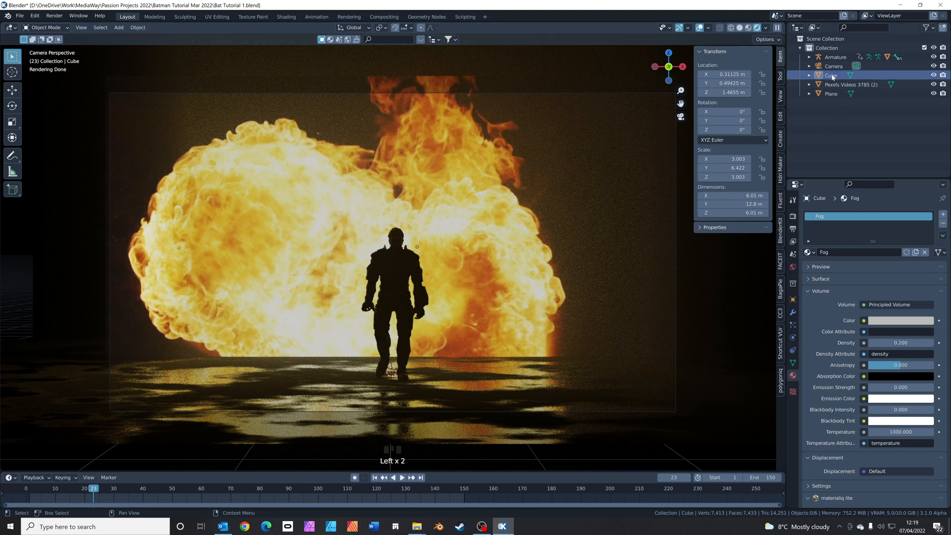
Step: Enable Depth of Field on the camera with the character as its Focus Object
click(835, 65)
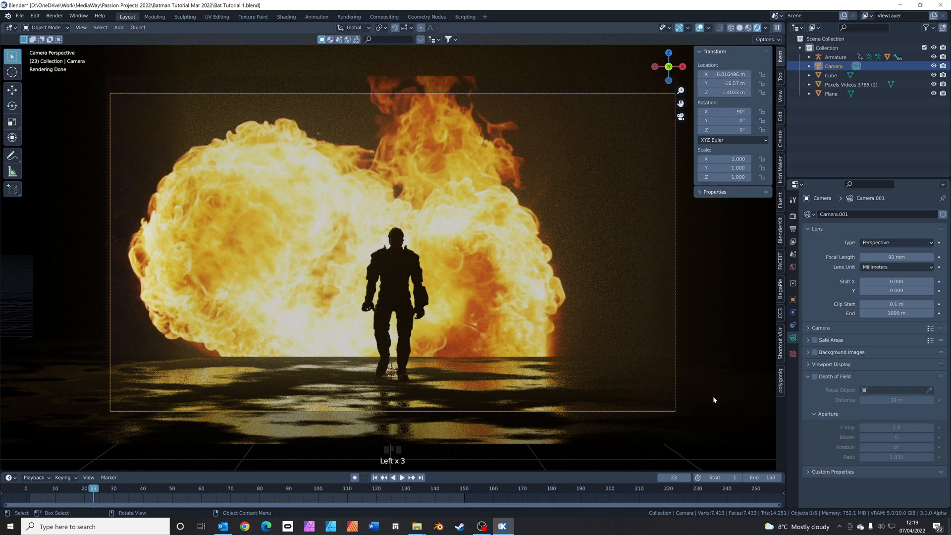
mouse_move(814, 376)
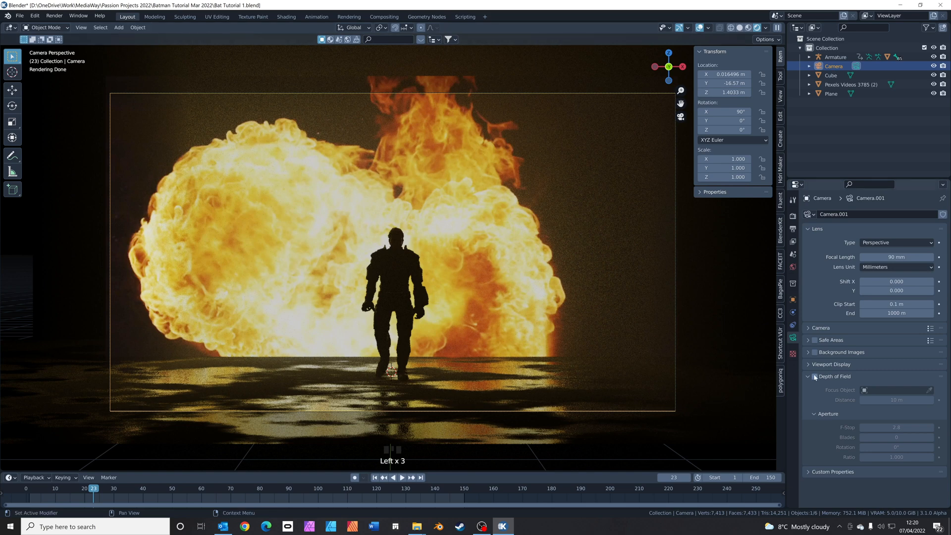
click(814, 377)
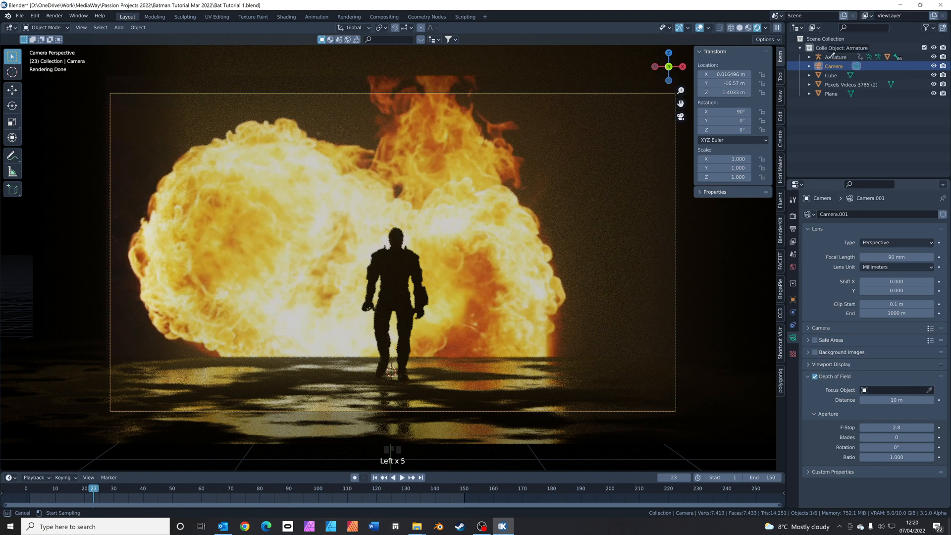
click(893, 391)
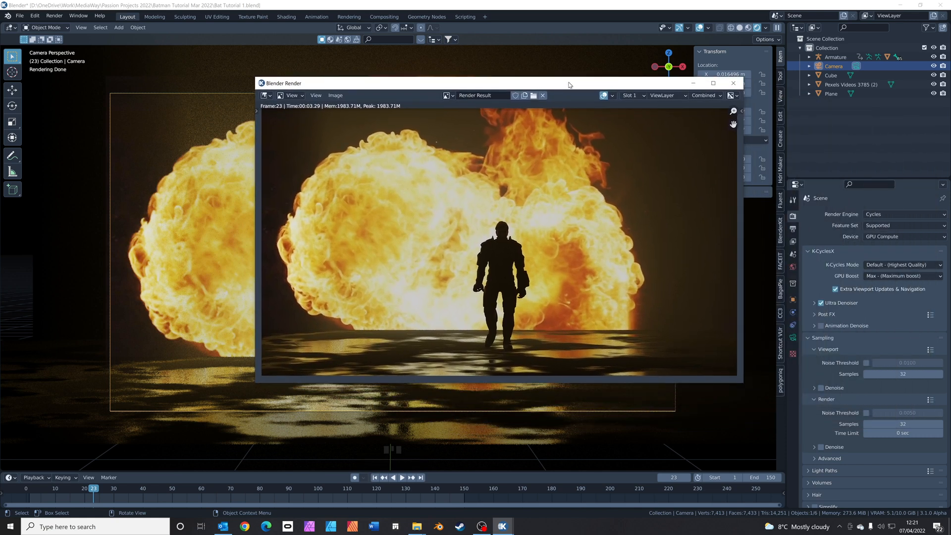
mouse_move(674, 153)
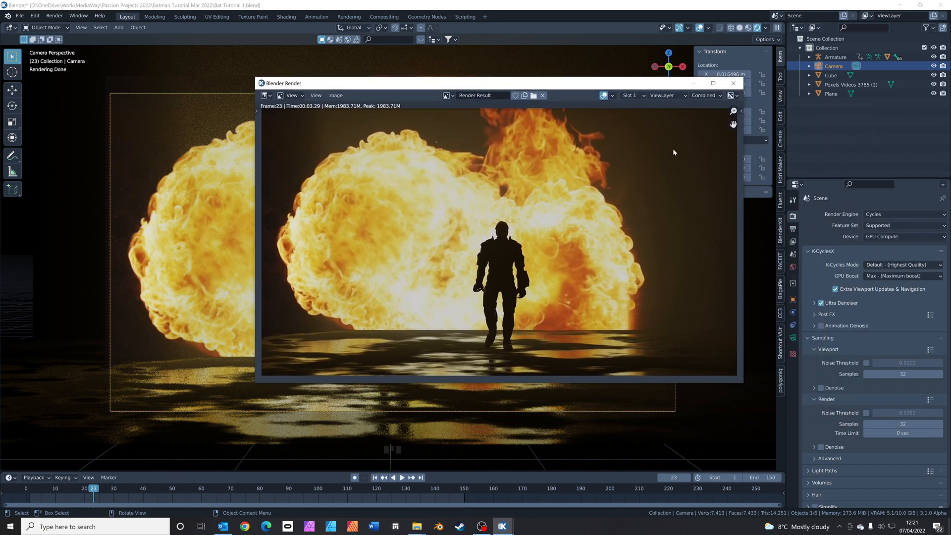
Step: Close the test render result after reviewing the frame
click(734, 83)
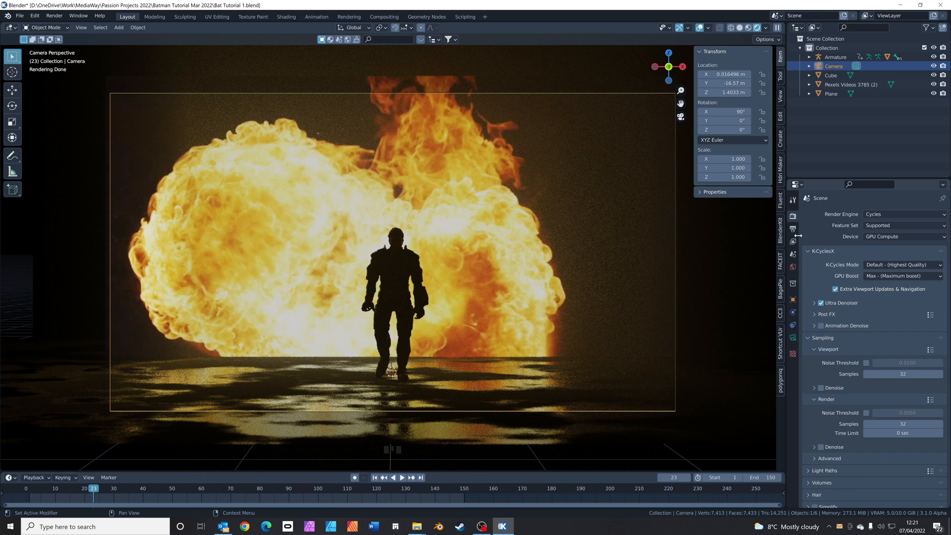
Step: Set output to FFmpeg Video, MPEG-4 container, Perceptually Lossless quality
click(793, 229)
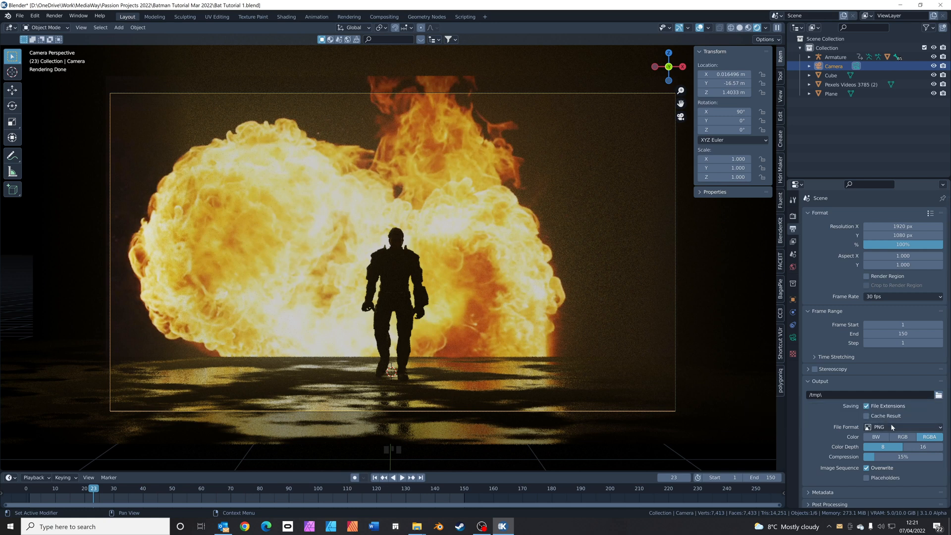
click(903, 426)
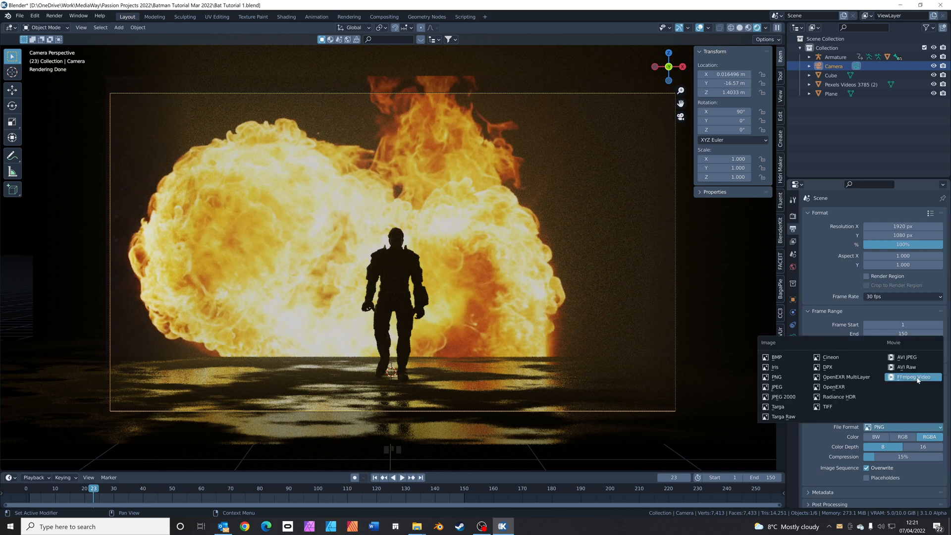
click(911, 377)
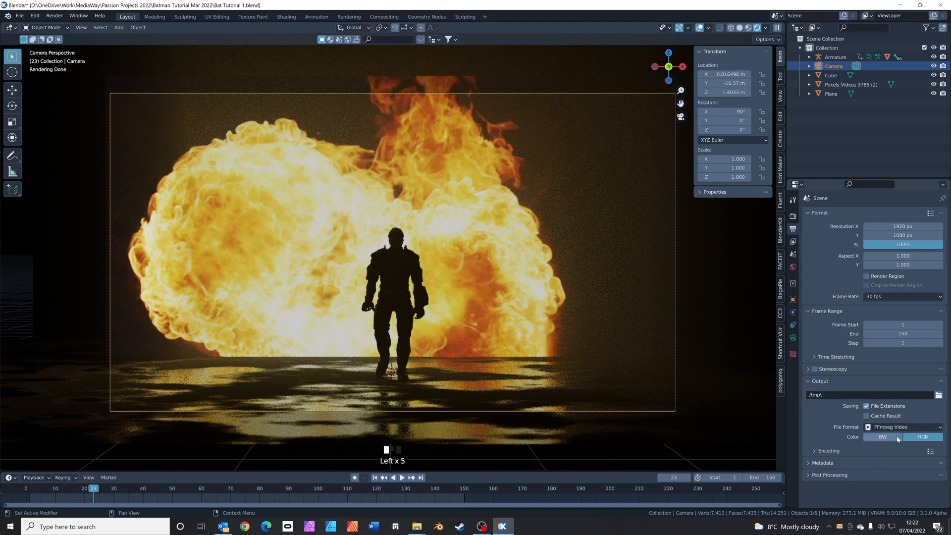
click(903, 464)
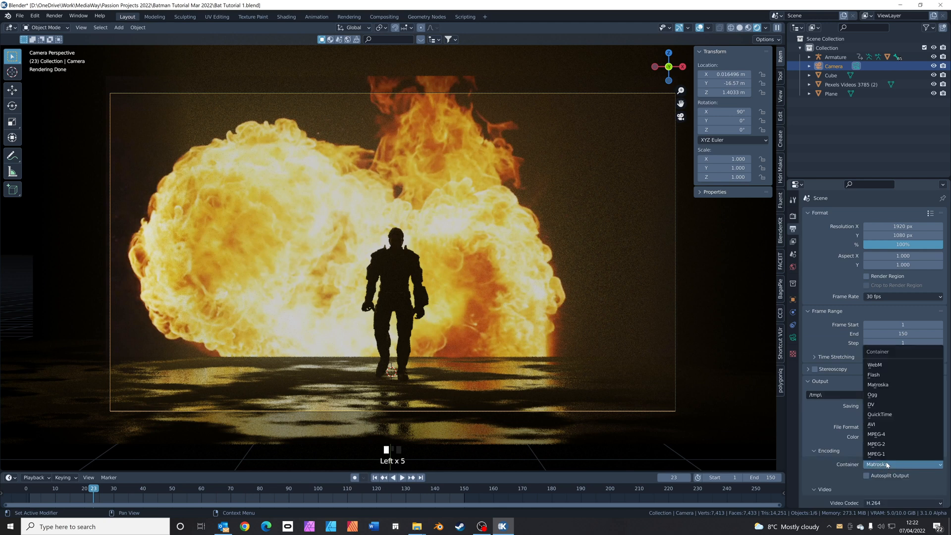
click(875, 434)
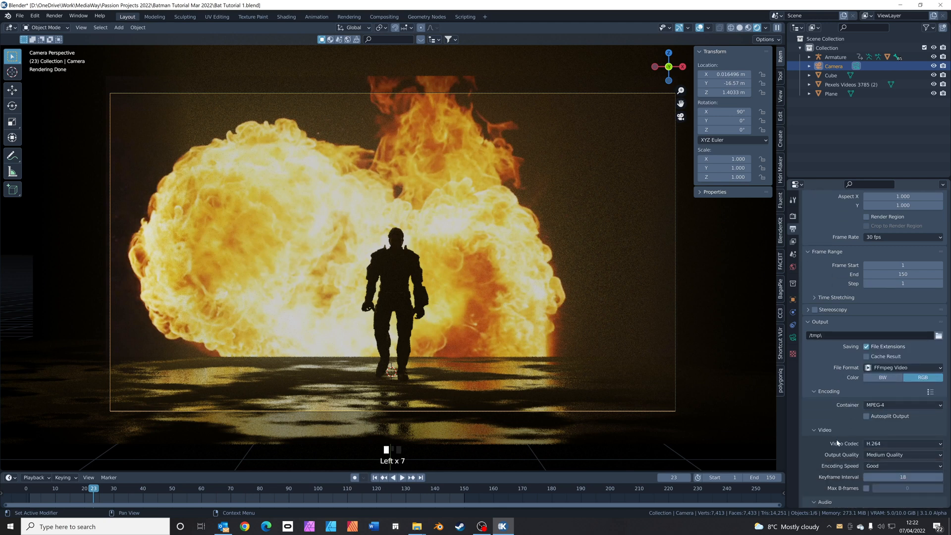
click(902, 425)
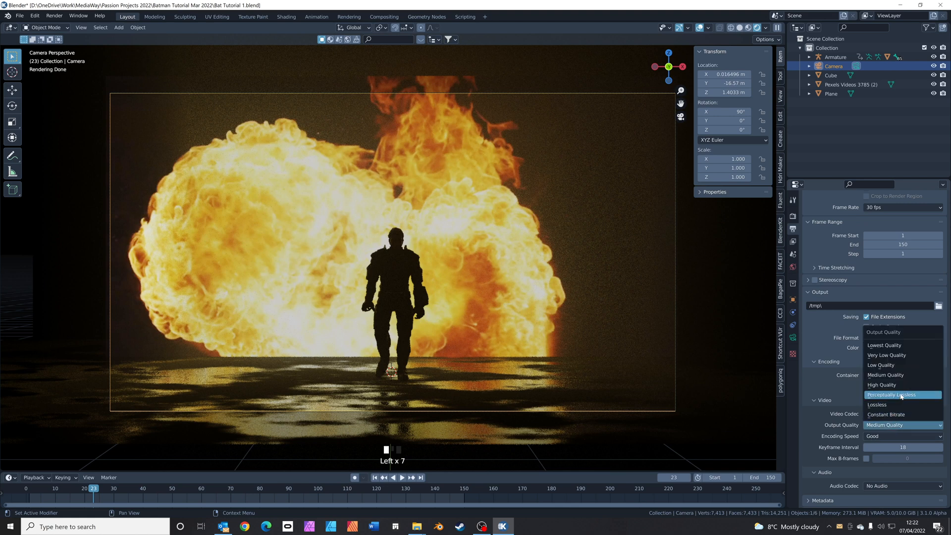
click(900, 394)
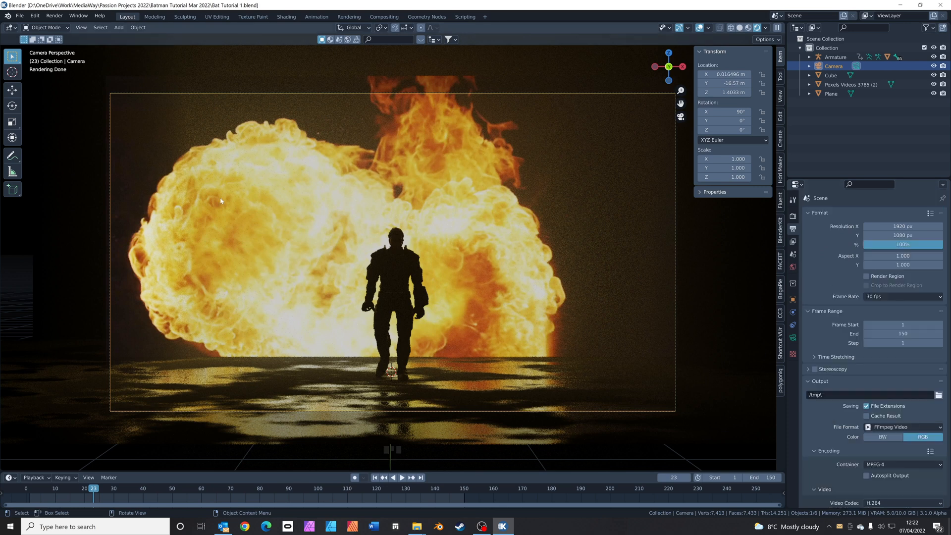
click(54, 15)
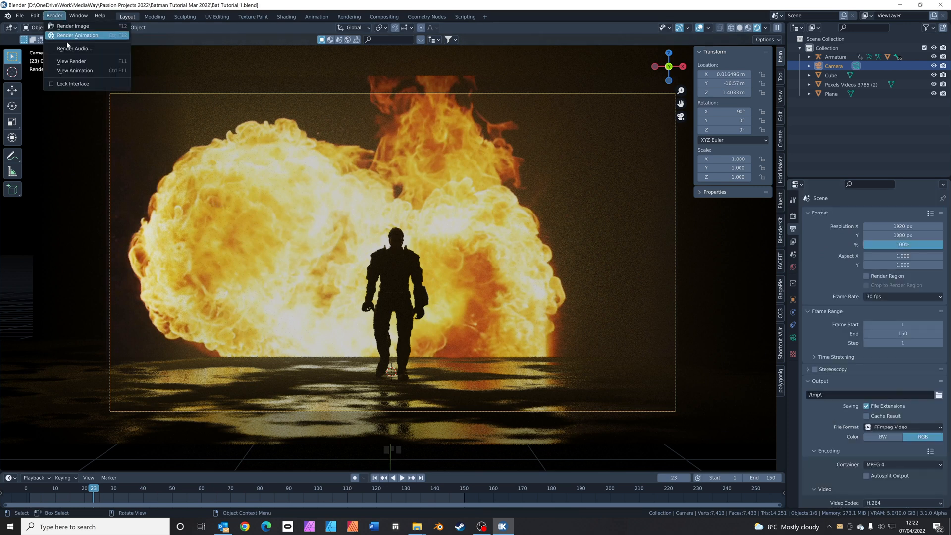
Step: Render the full 150-frame animation to MP4 and play it back
click(72, 26)
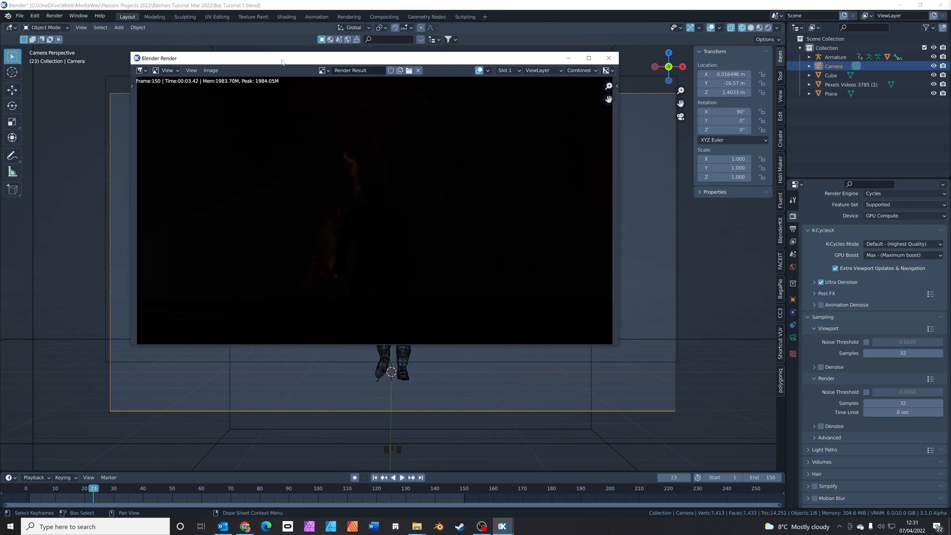
click(53, 14)
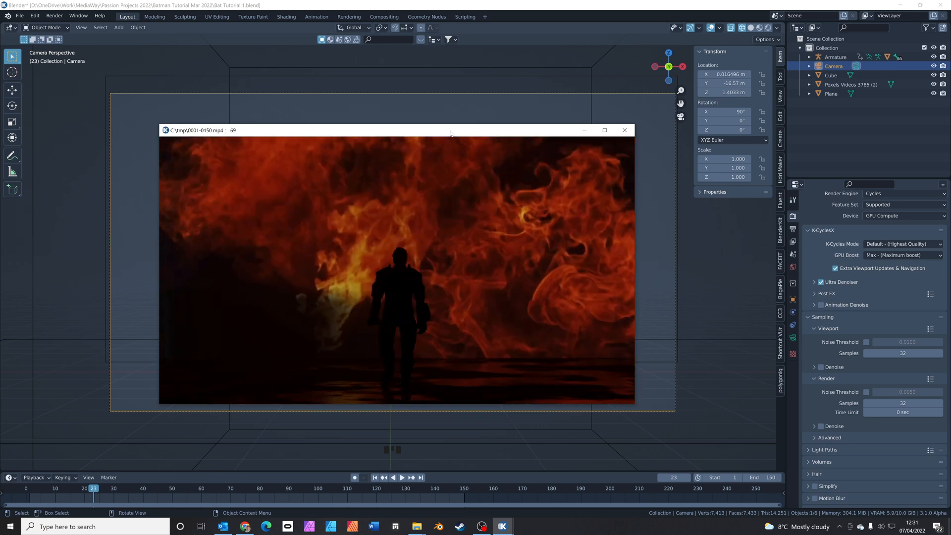
click(623, 130)
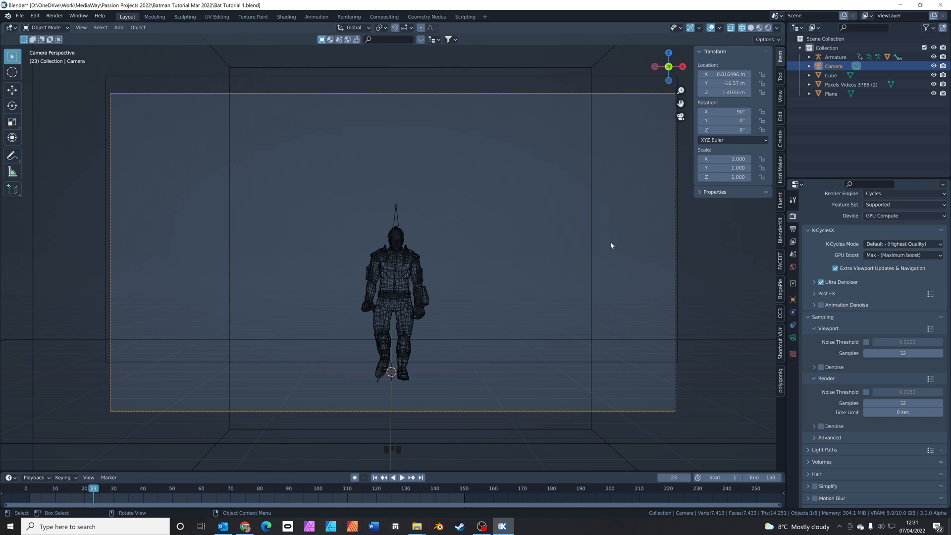
Step: Open the 'Batman walking with flames.blend' scene with the fractured arch and debris
drag(611, 245, 561, 262)
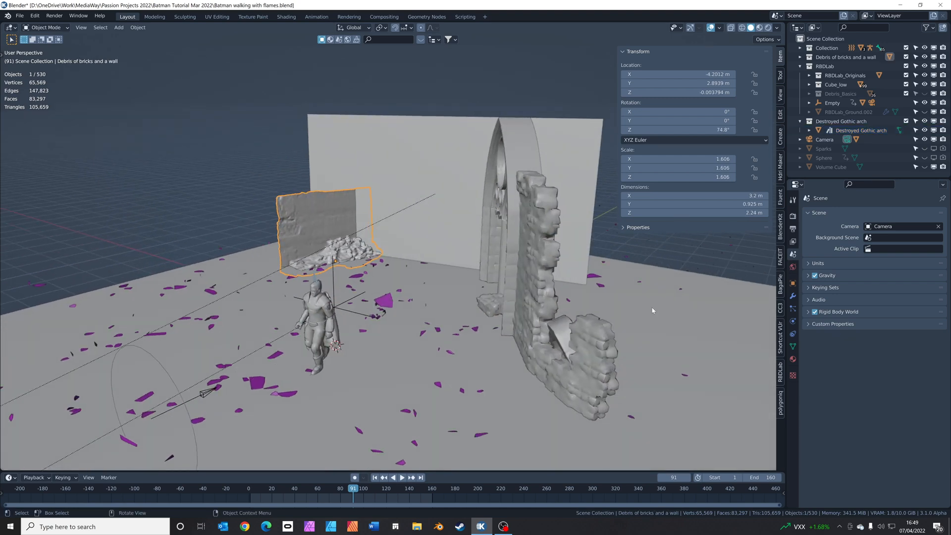
click(780, 225)
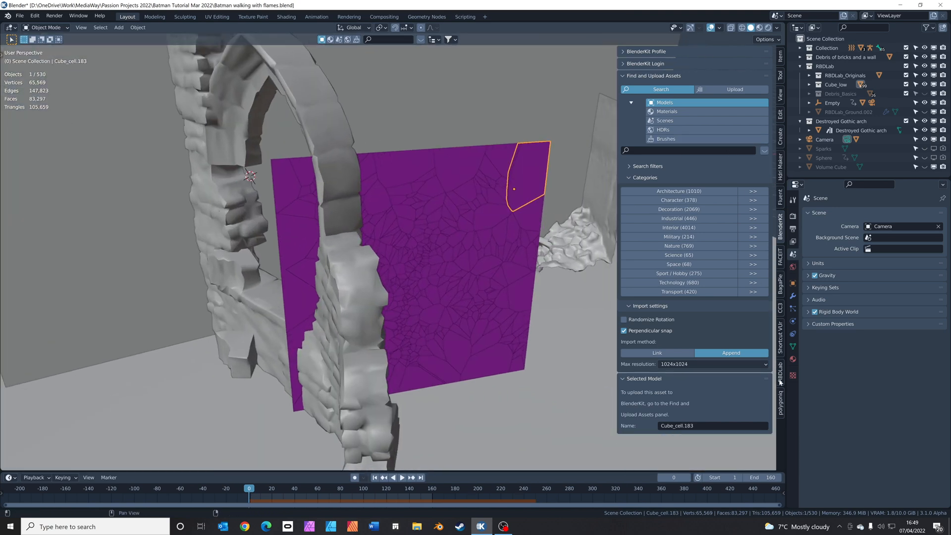
Step: Bring up the RBDLab tab in the N-panel for the fractured glass cells
click(780, 363)
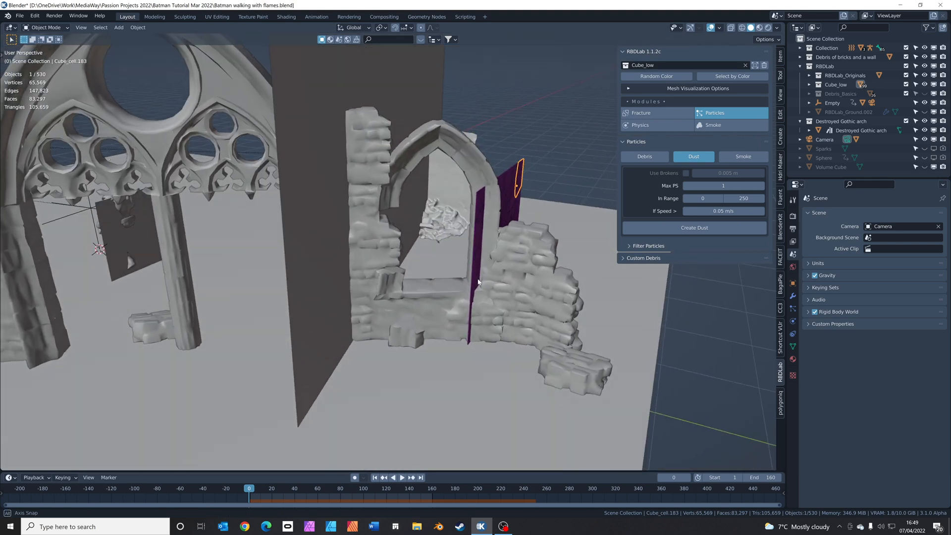
click(393, 478)
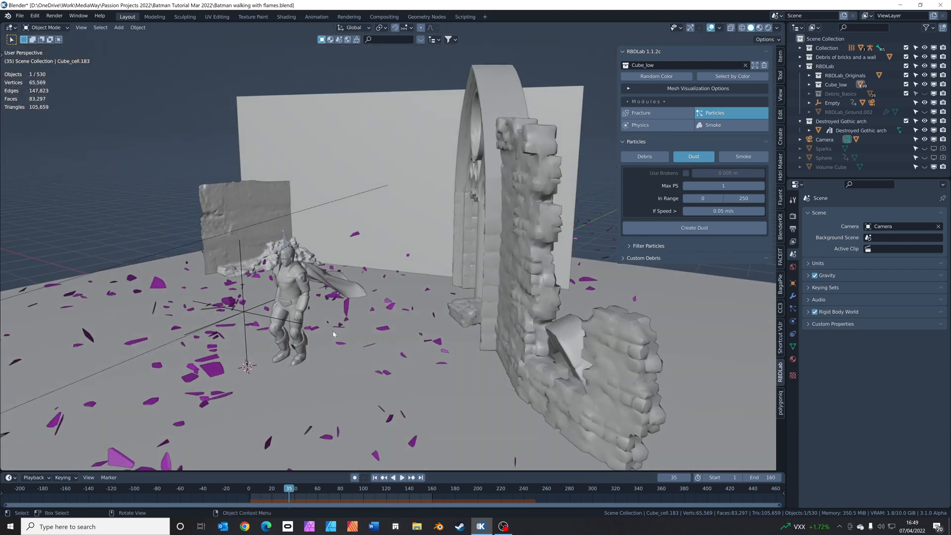
Step: Switch to camera view with Rendered viewport shading to see the fire behind the character
click(399, 478)
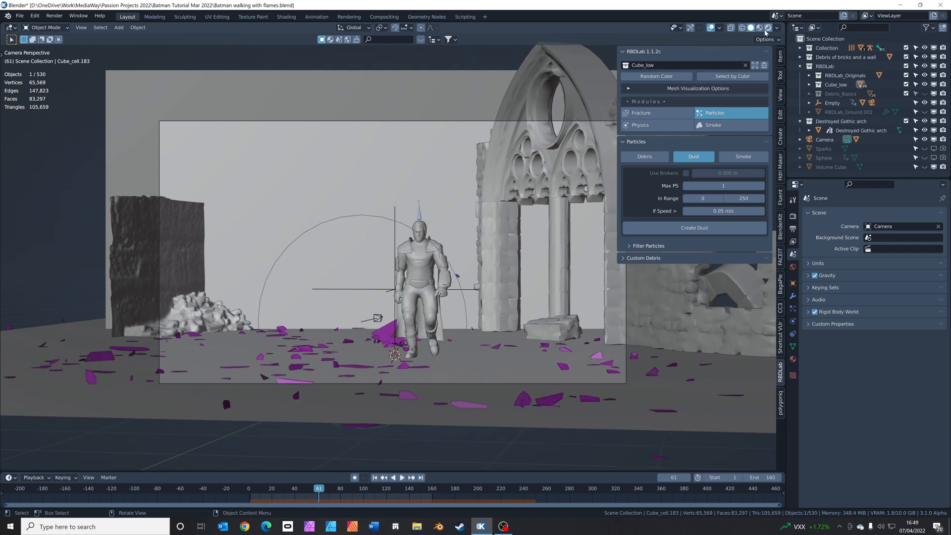
click(756, 28)
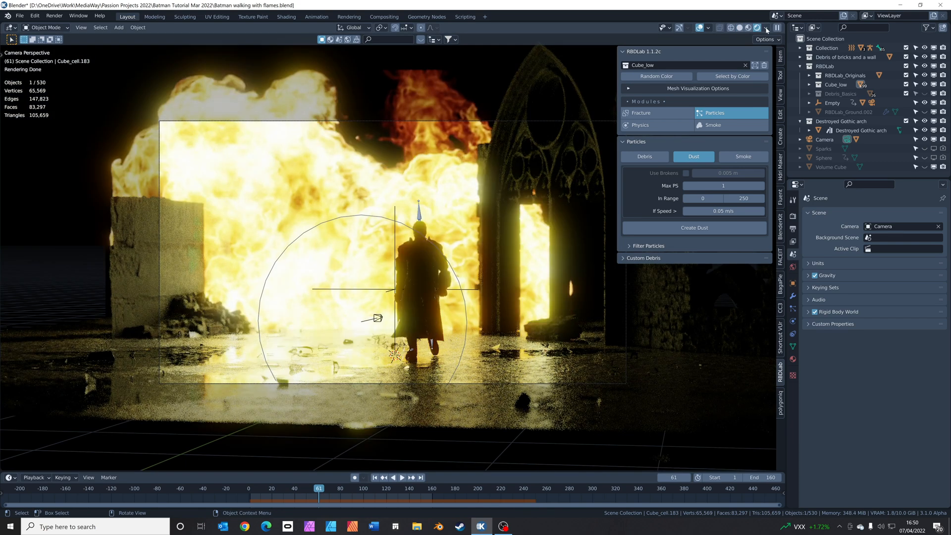